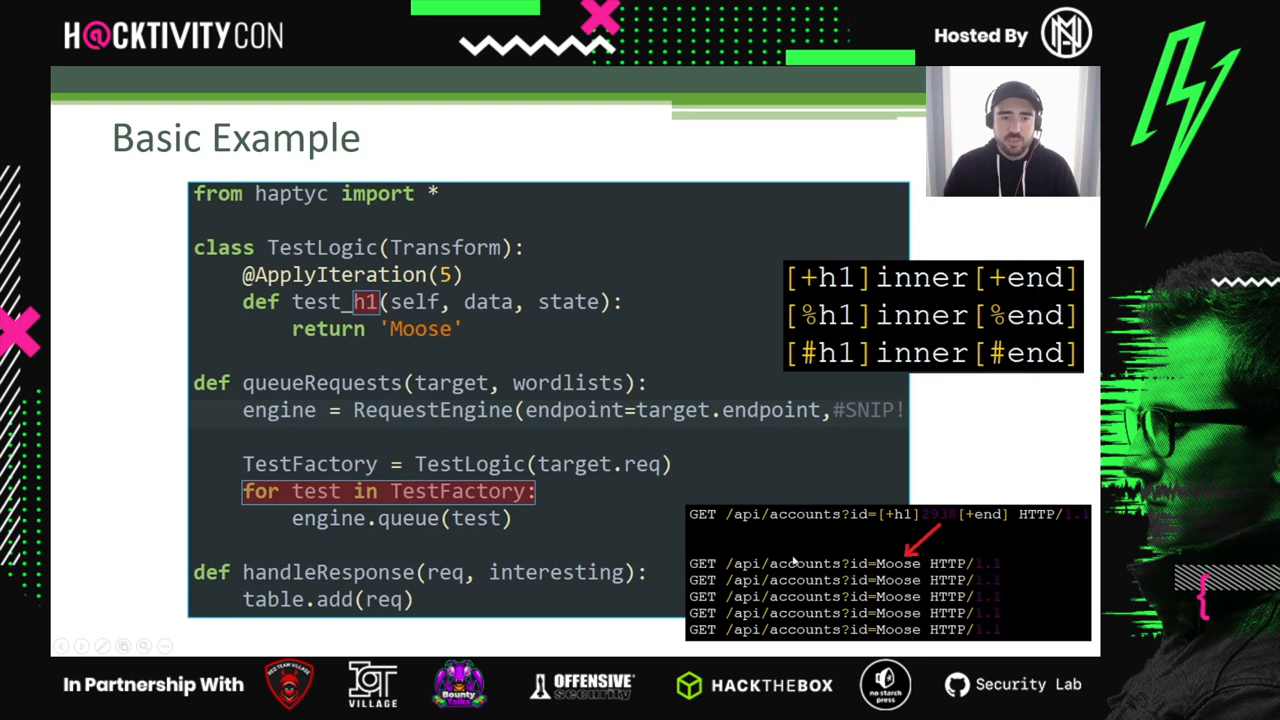
{"action": "mouse_move", "coordinate": [790, 550]}
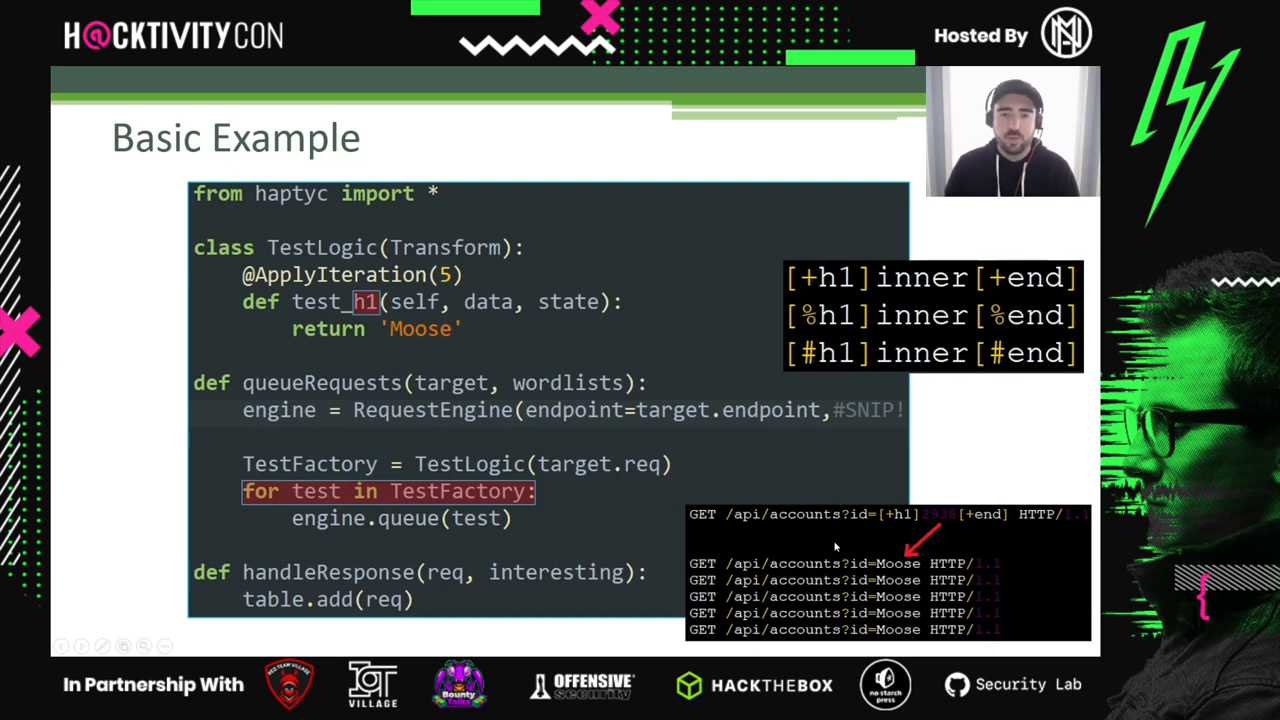
{"action": "mouse_move", "coordinate": [240, 332]}
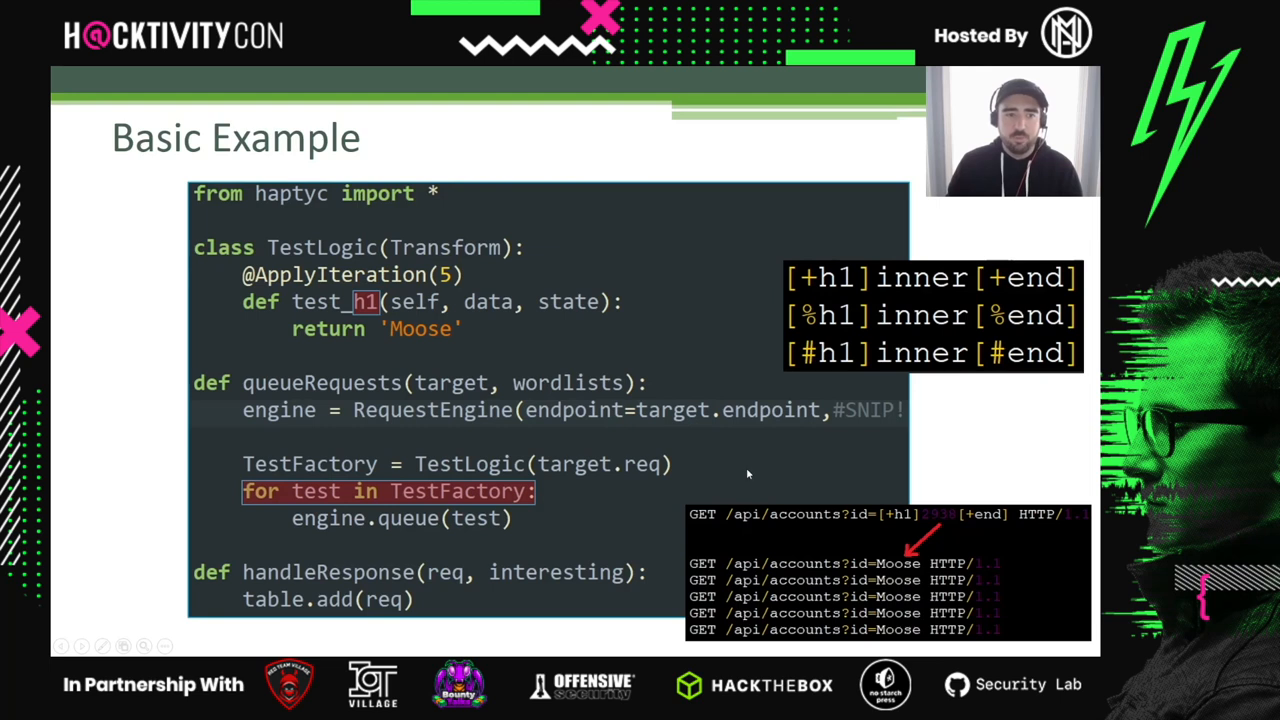
{"action": "mouse_move", "coordinate": [724, 468]}
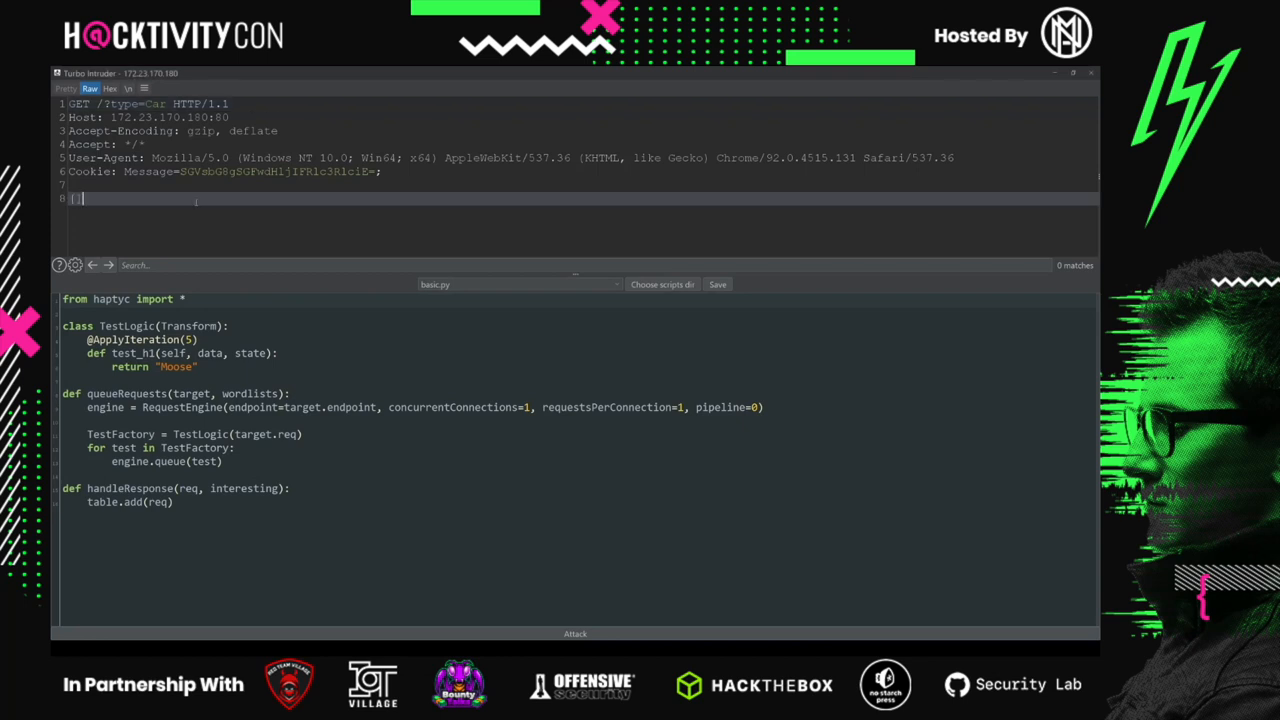
Wrap the type value Car in haptyc [+h1] and [+end] markers
{"action": "type", "text": "+h1"}
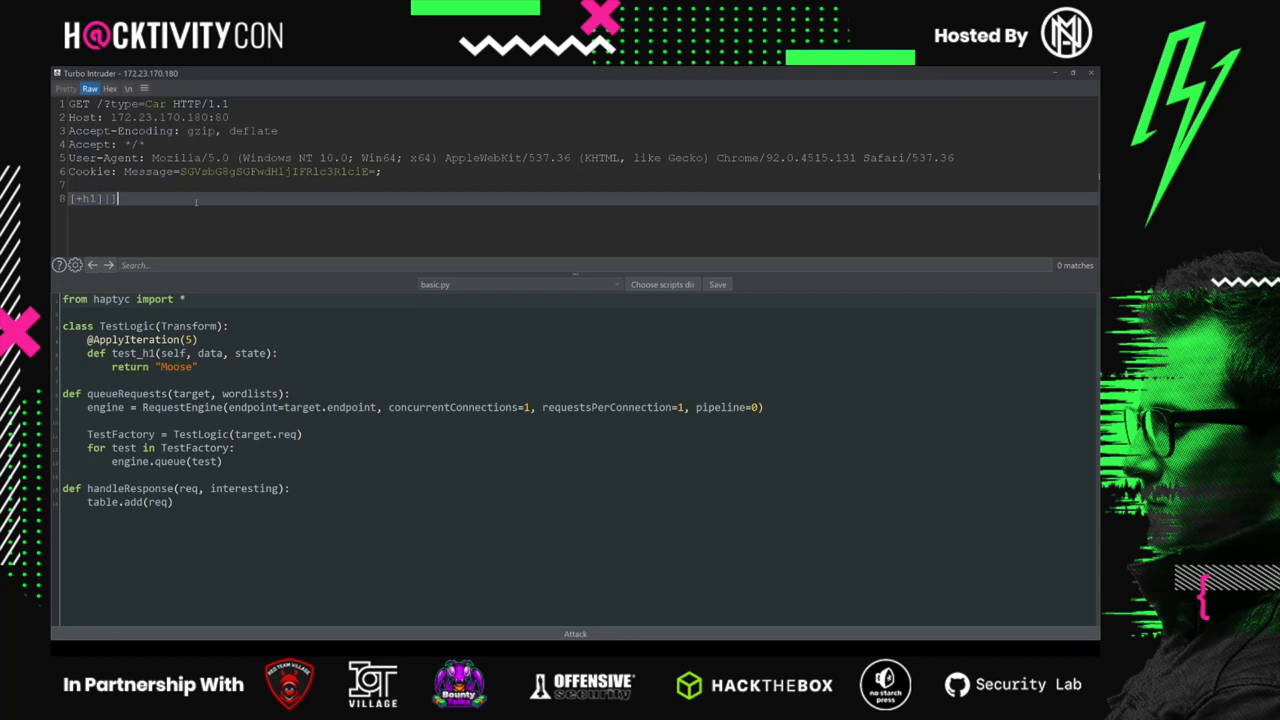
{"action": "type", "text": "+end]"}
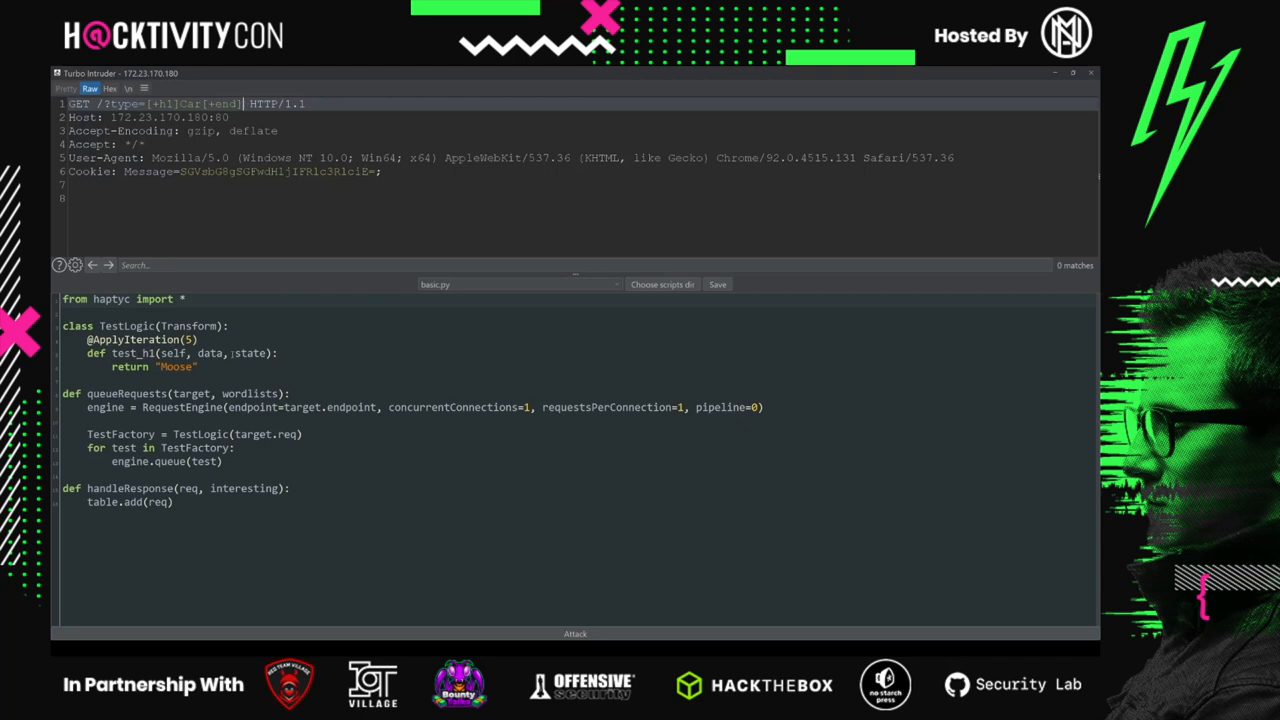
Run the five-request type=Moose attack and inspect the generated requests
{"action": "left_click", "coordinate": [576, 632]}
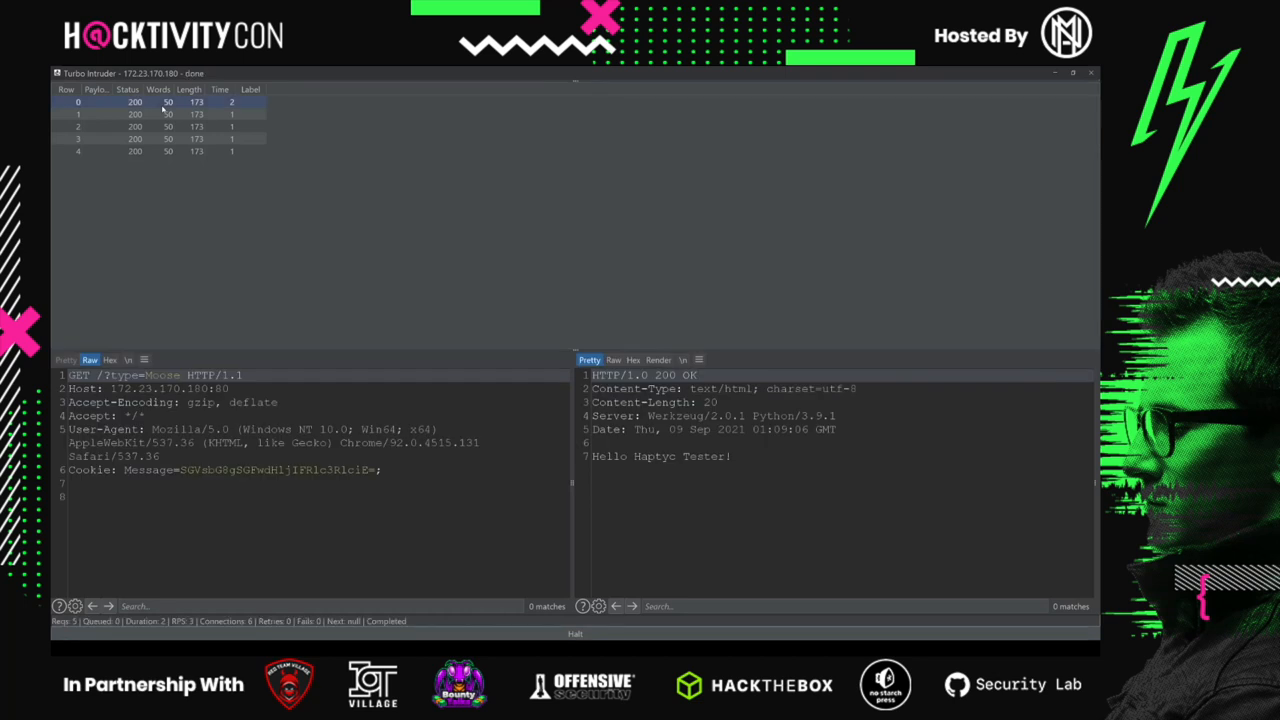
{"action": "left_click", "coordinate": [160, 126]}
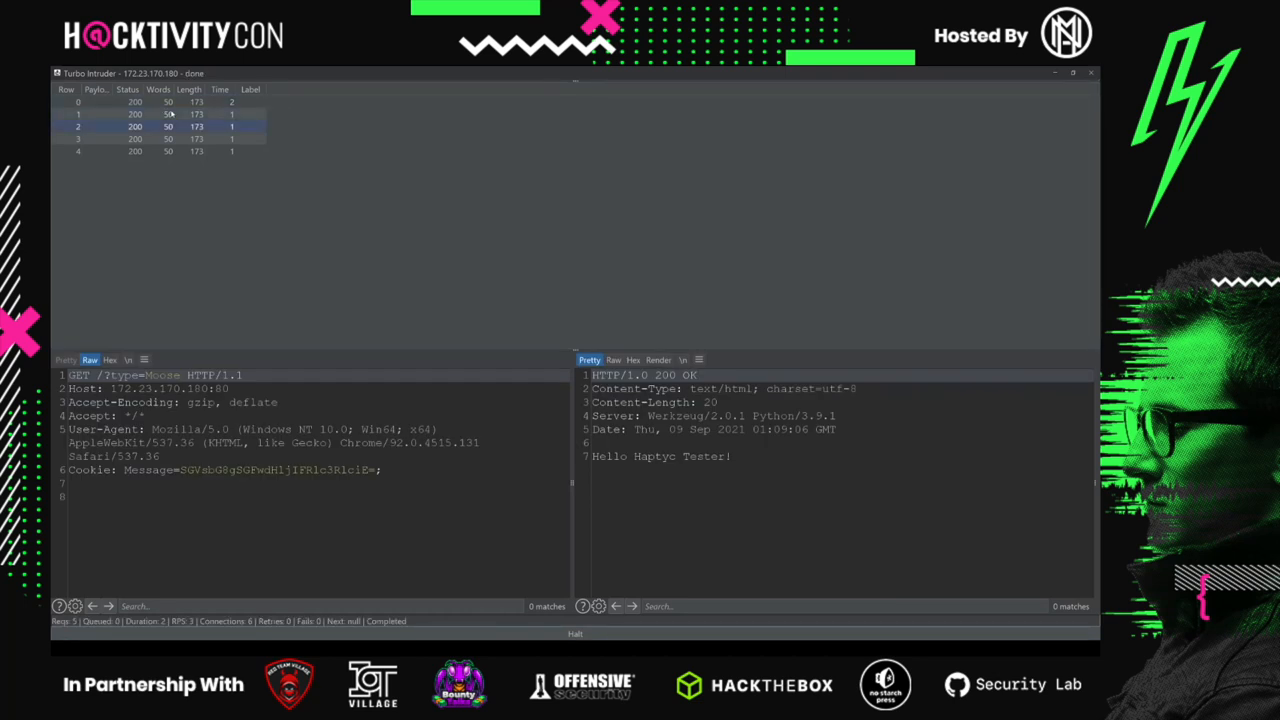
{"action": "left_click", "coordinate": [150, 152]}
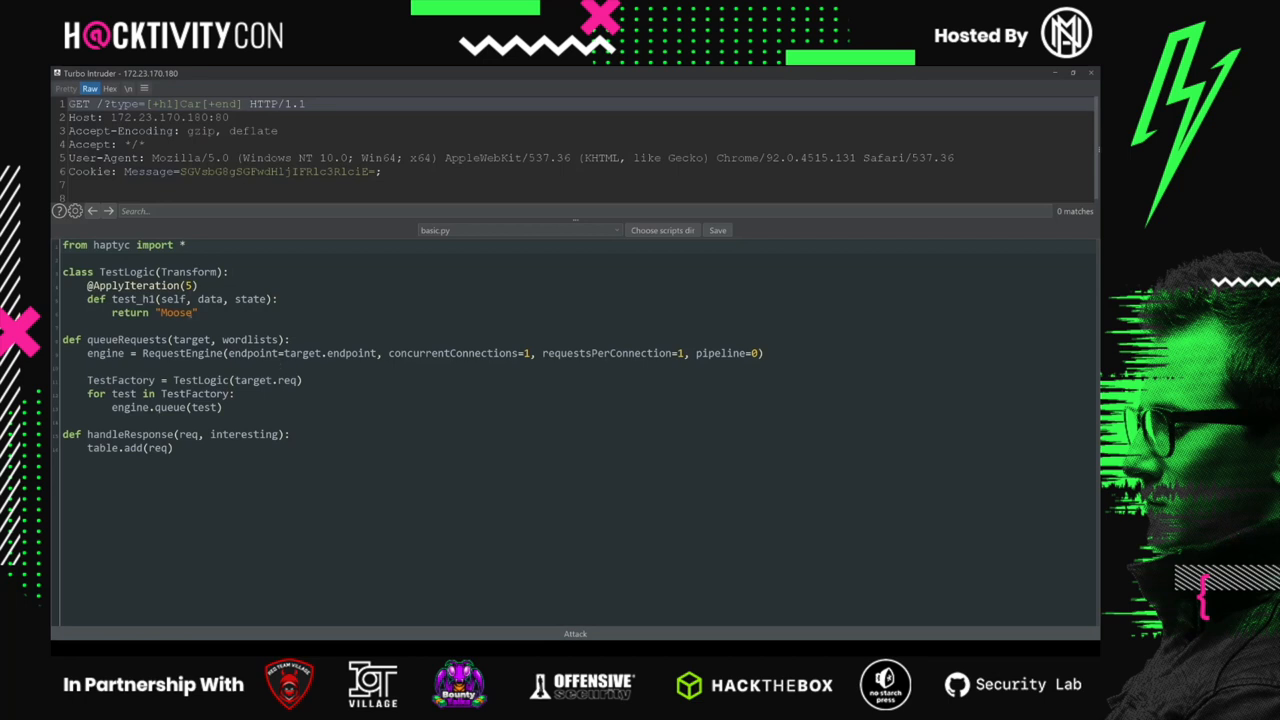
Change test_h1 to return data instead of the hardcoded 'Moose' string
{"action": "key", "text": "BackSpace"}
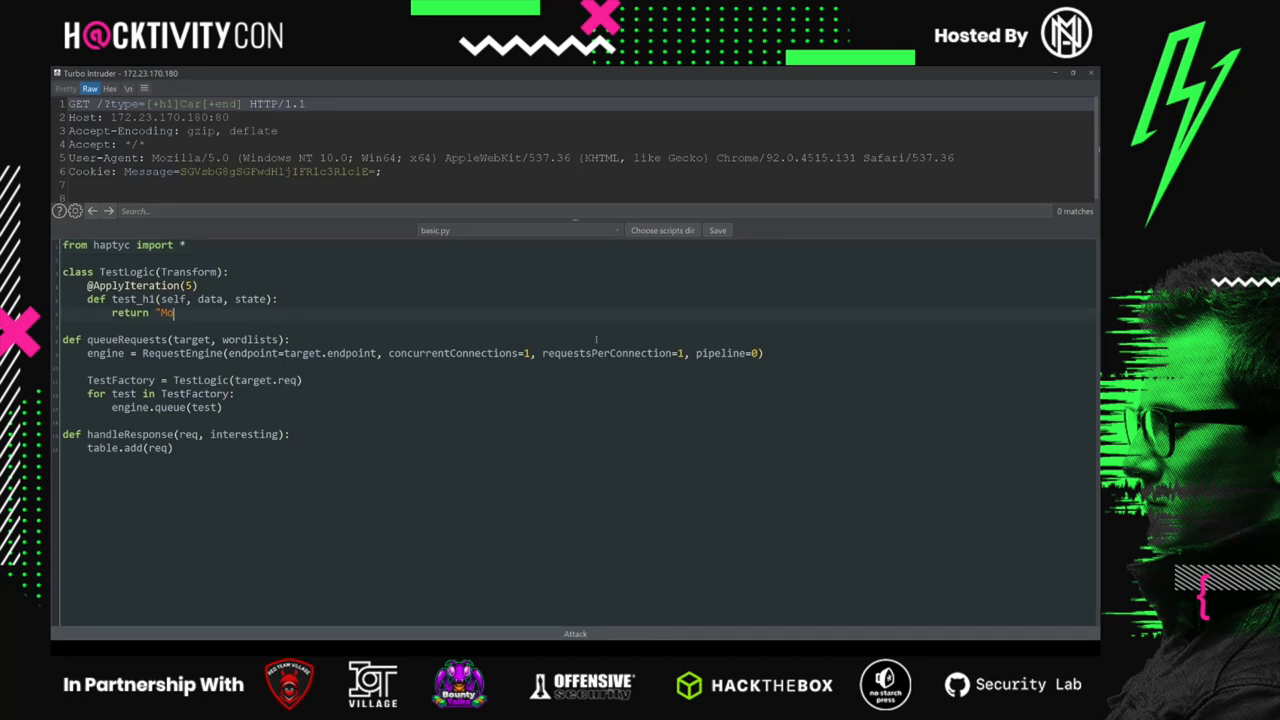
{"action": "type", "text": "data"}
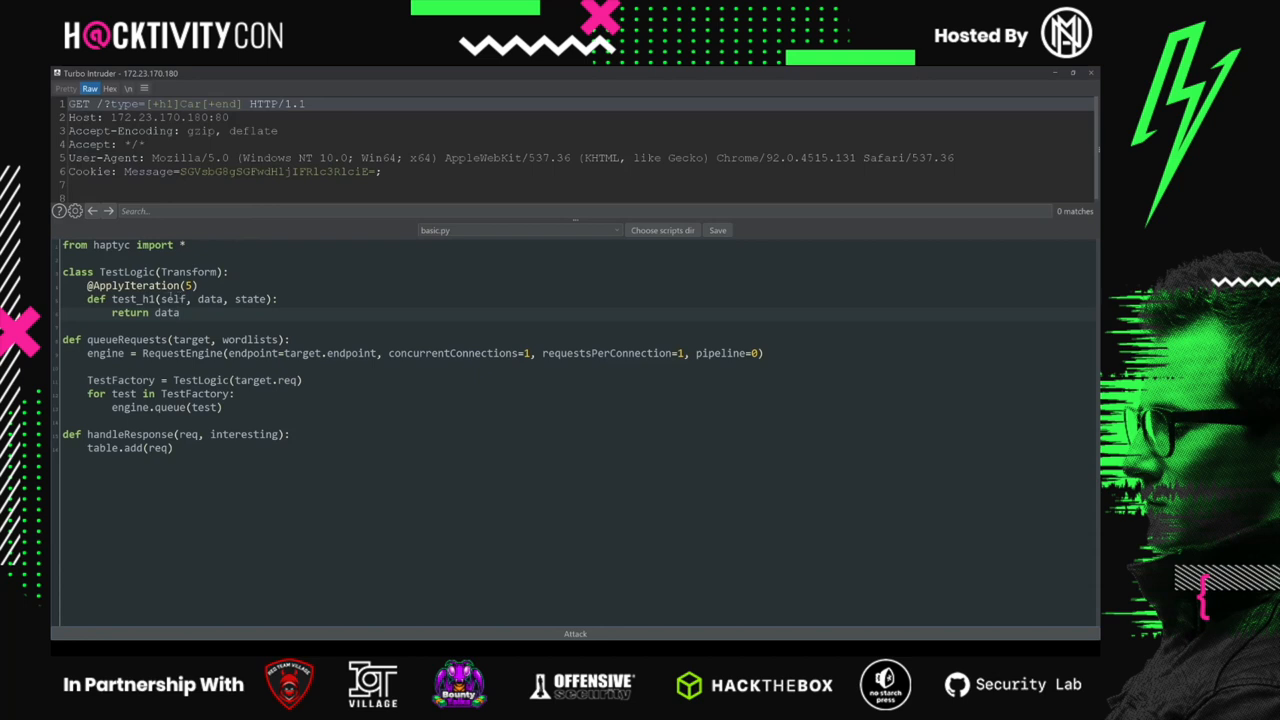
{"action": "mouse_move", "coordinate": [490, 604]}
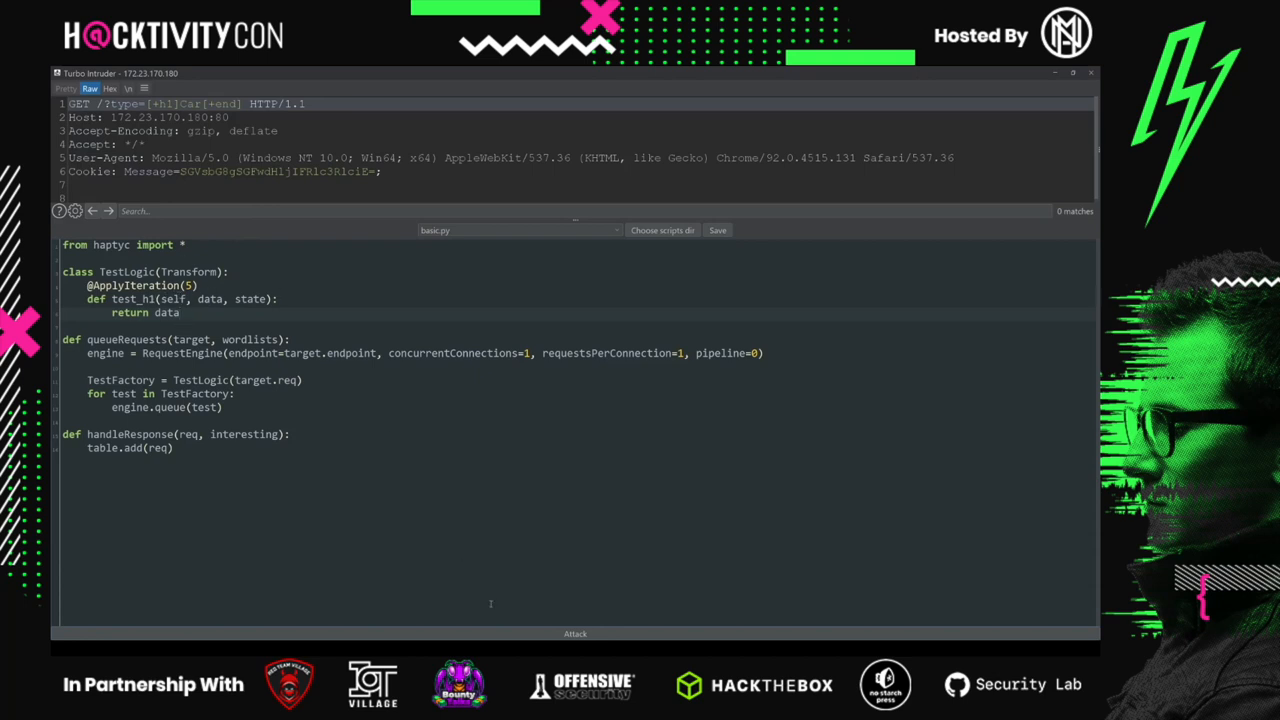
{"action": "left_click", "coordinate": [576, 632]}
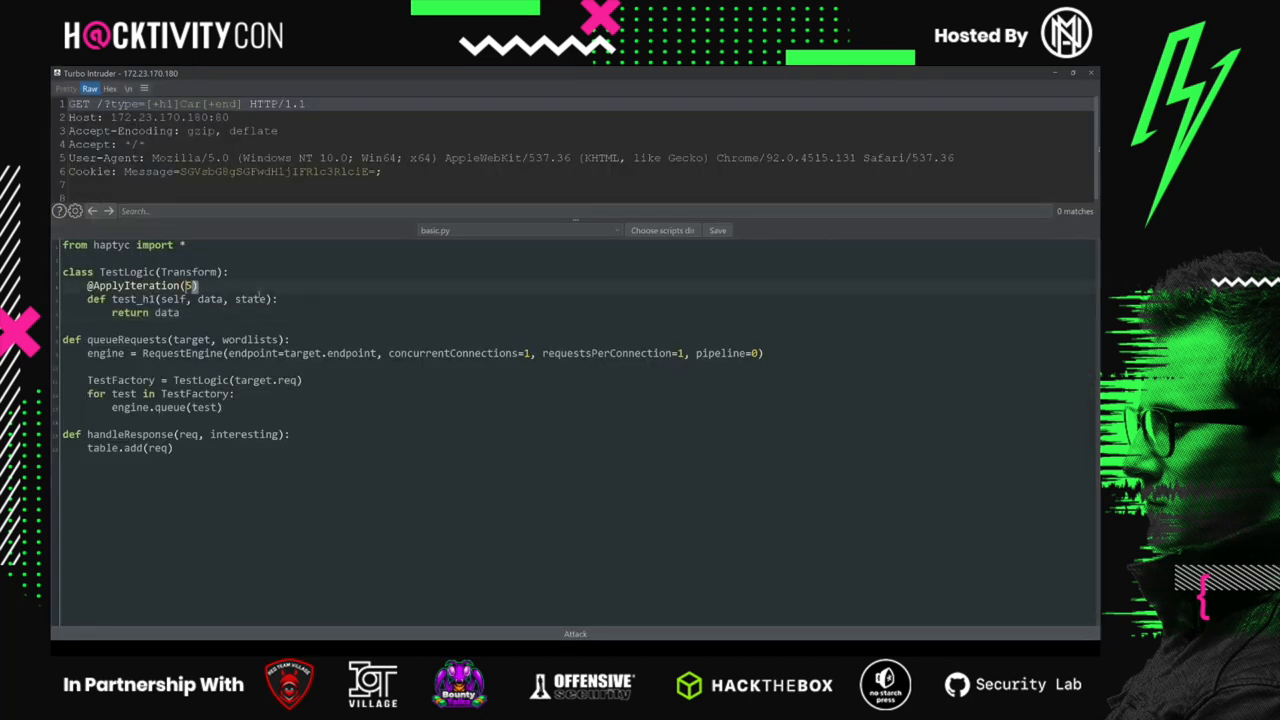
{"action": "key", "text": "Backspace"}
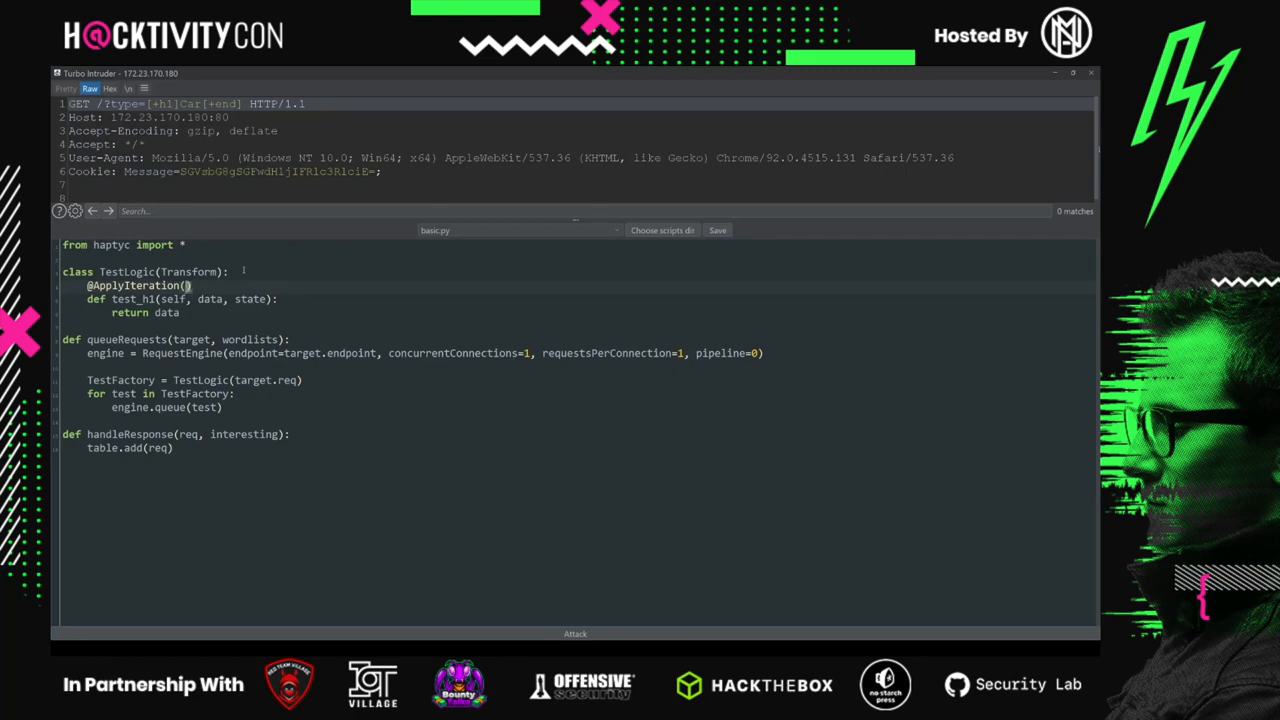
{"action": "type", "text": "10"}
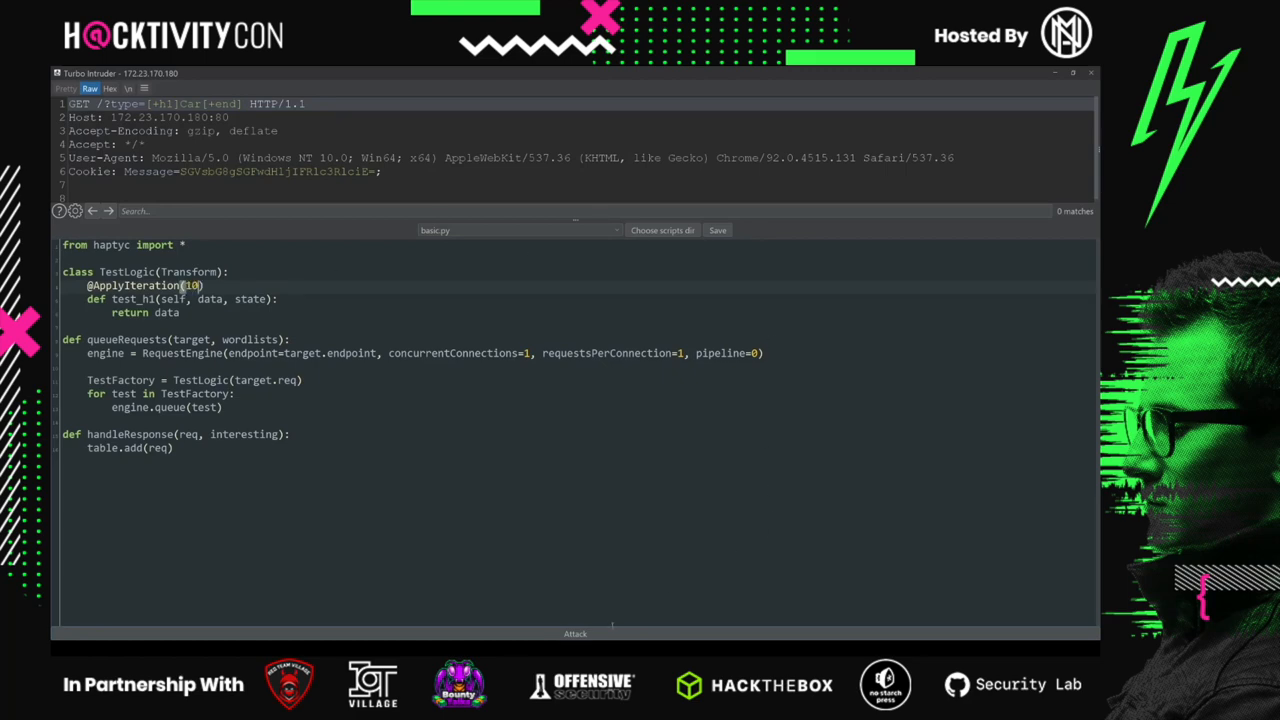
{"action": "left_click", "coordinate": [576, 632]}
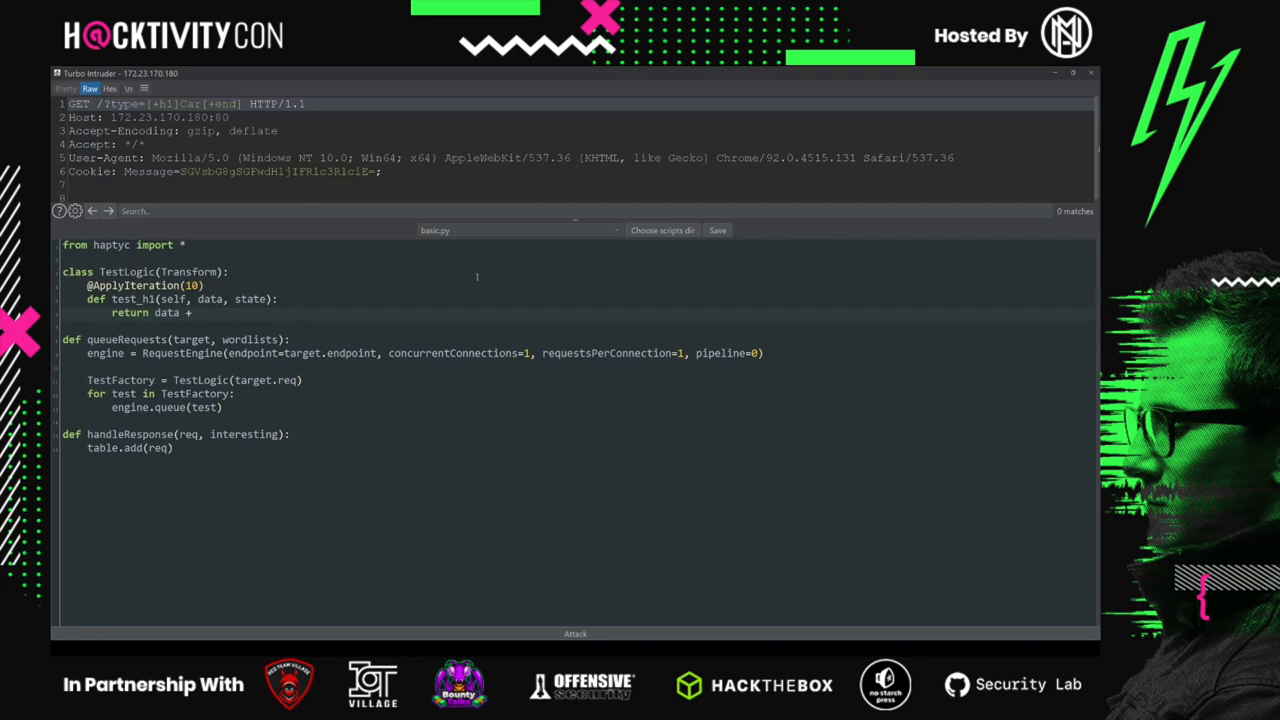
Finish the return line as data + str(state.iter)
{"action": "type", "text": "s"}
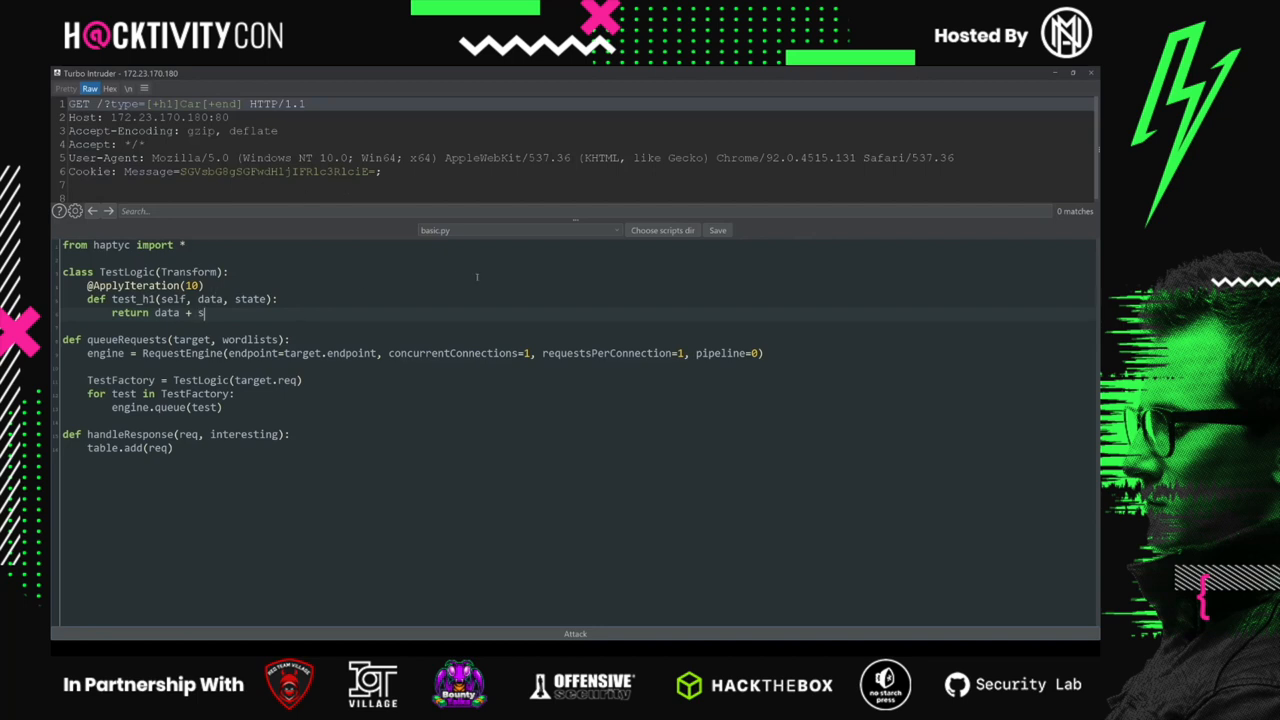
{"action": "type", "text": "tr(state.iter"}
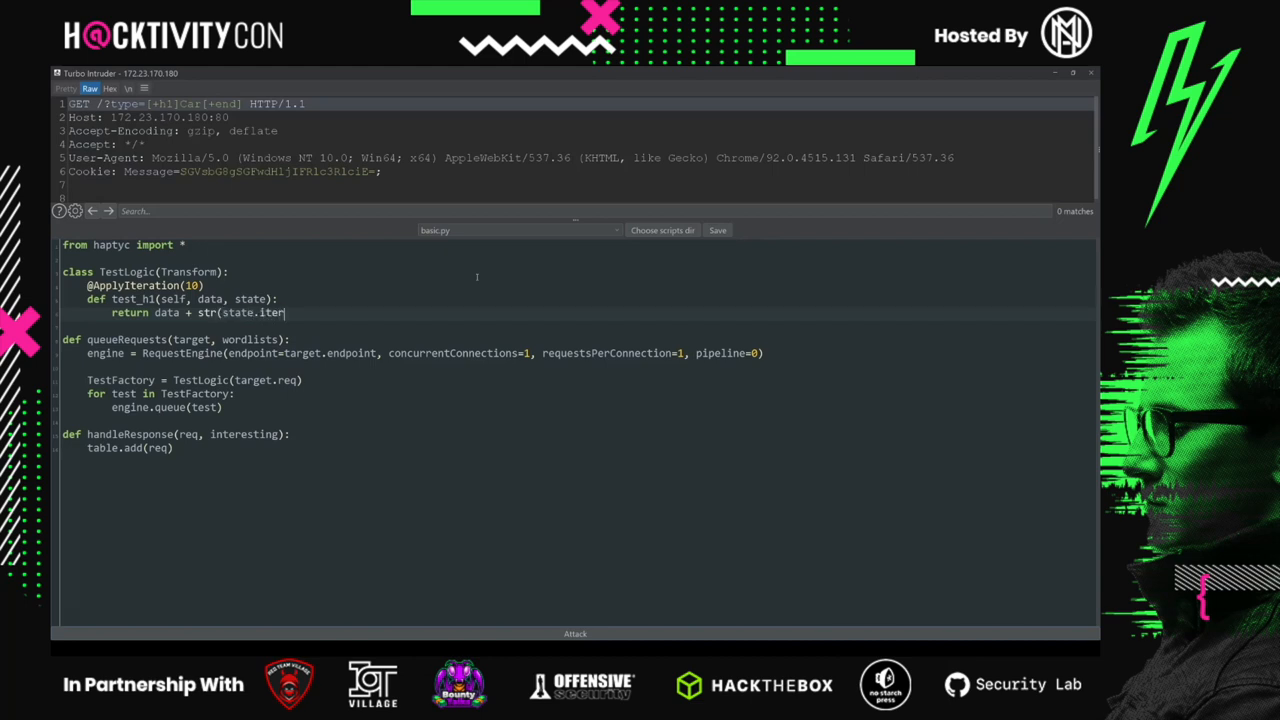
{"action": "type", "text": ")"}
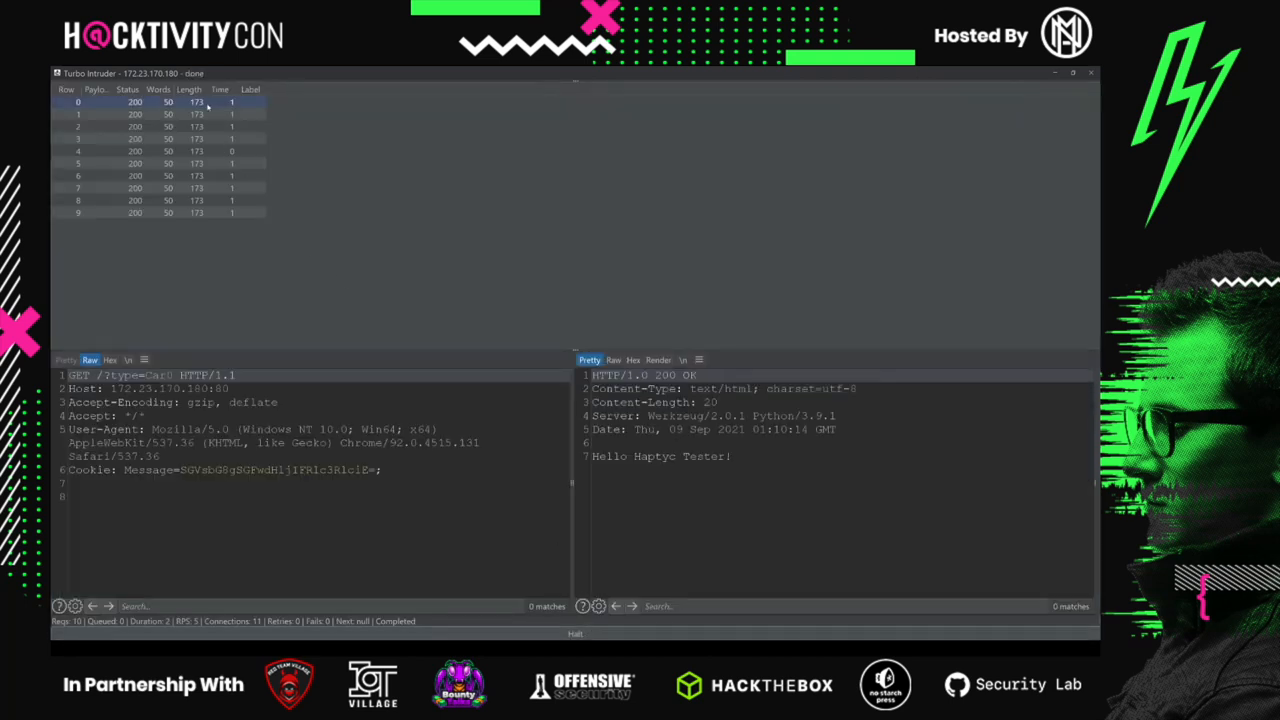
{"action": "mouse_move", "coordinate": [136, 296]}
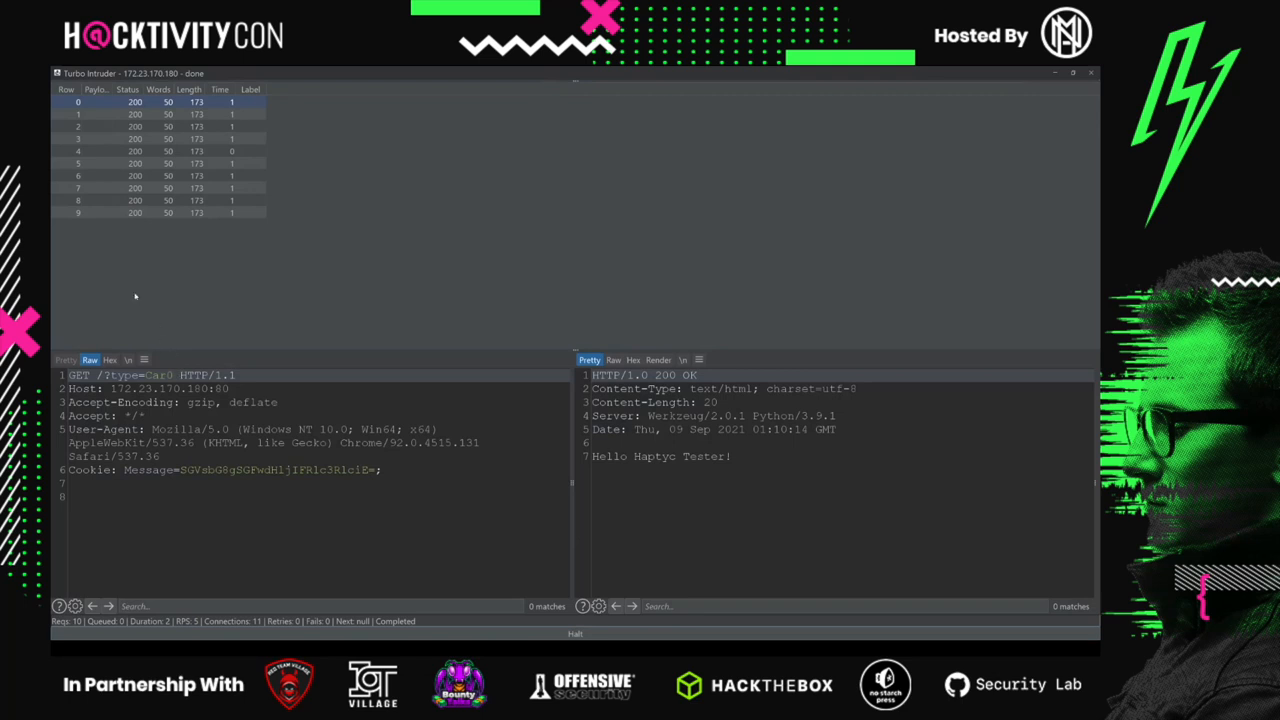
Run the ten-request attack and inspect its 200 responses
{"action": "left_click", "coordinate": [136, 200]}
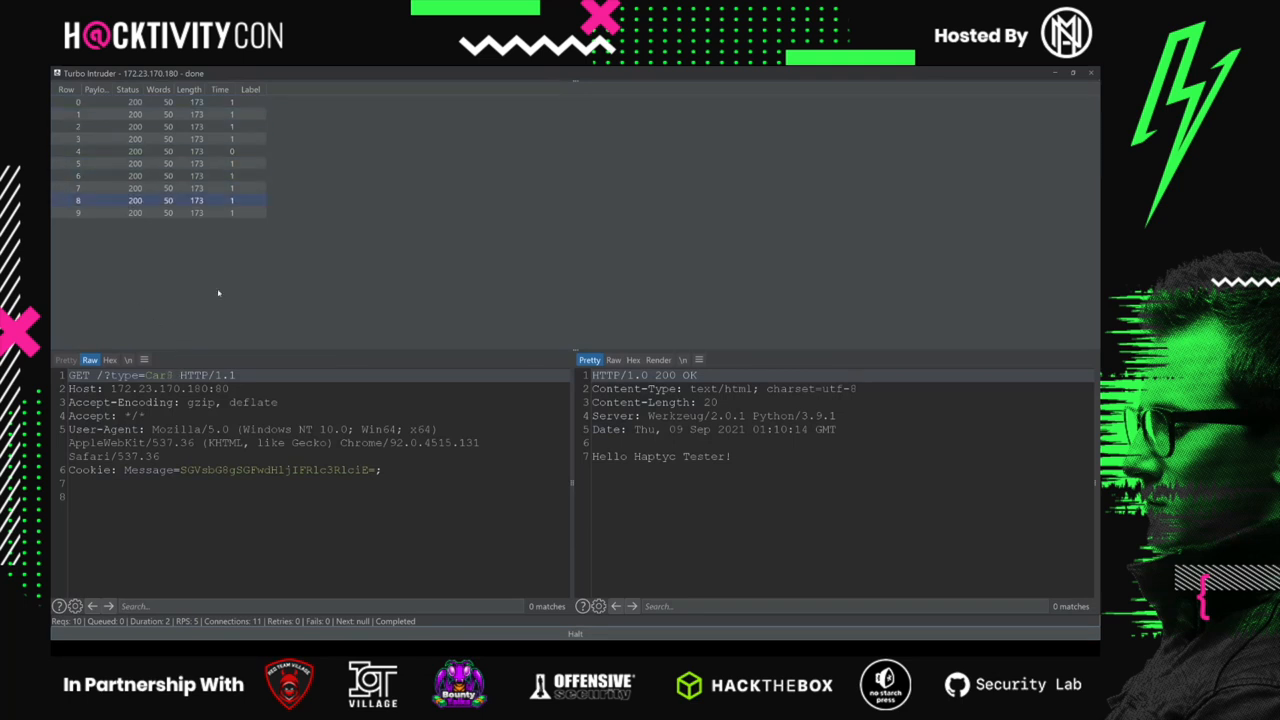
{"action": "left_click", "coordinate": [160, 212]}
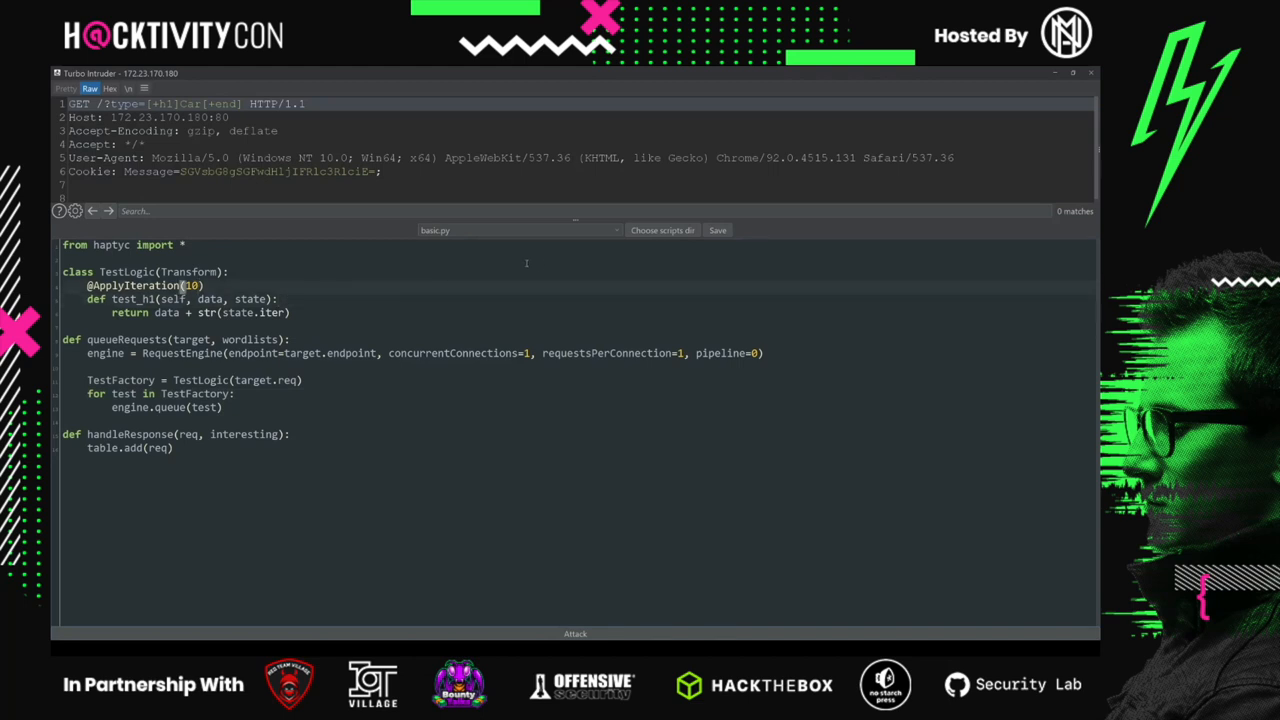
{"action": "type", "text": "99"}
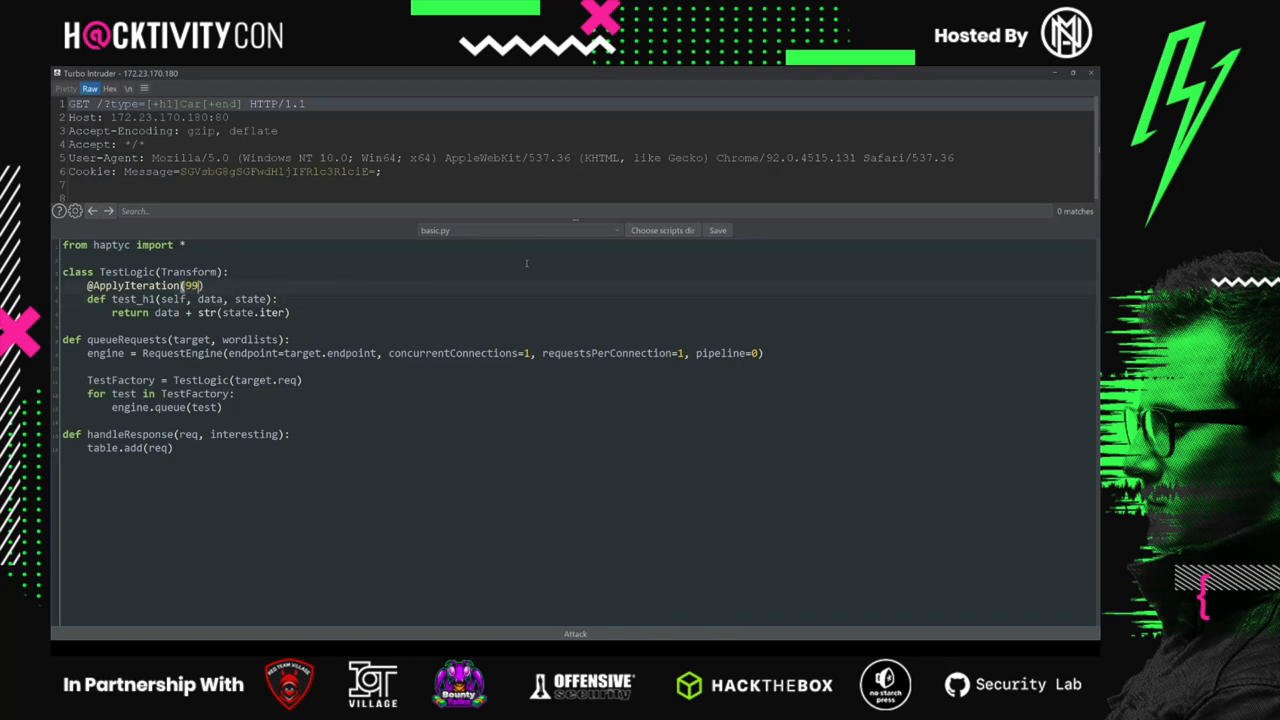
{"action": "type", "text": "1"}
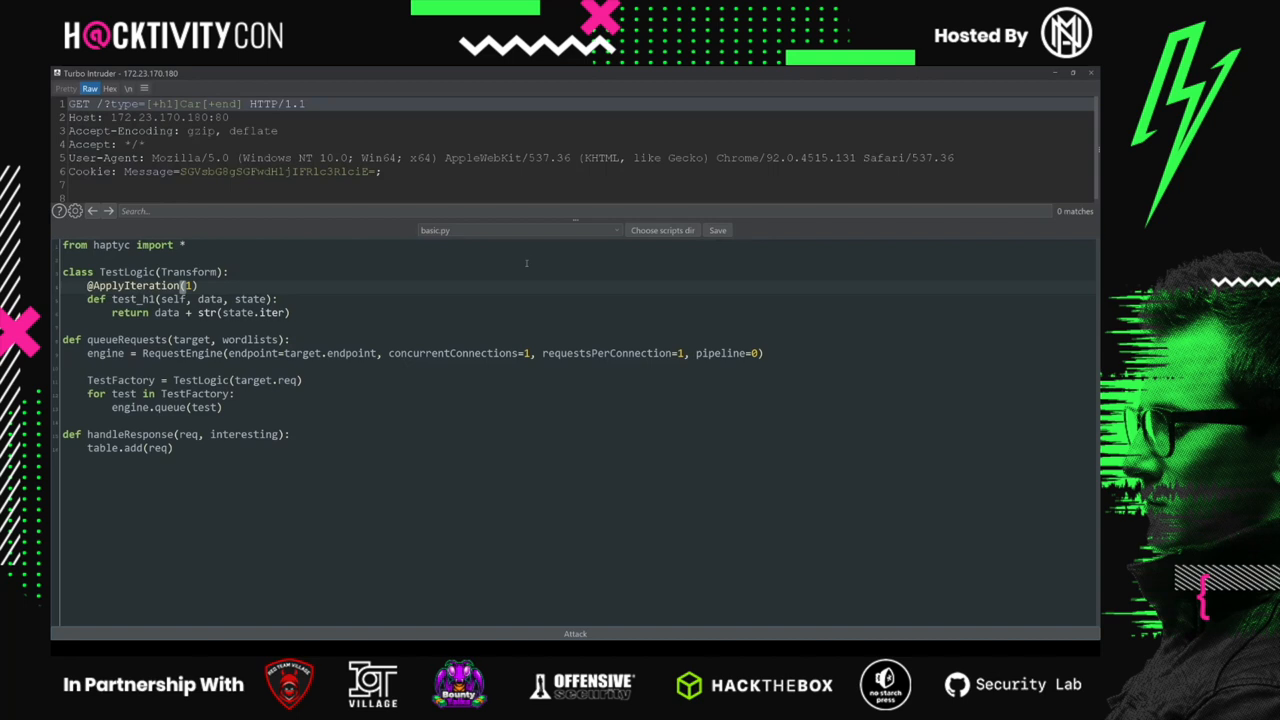
{"action": "type", "text": "1000000"}
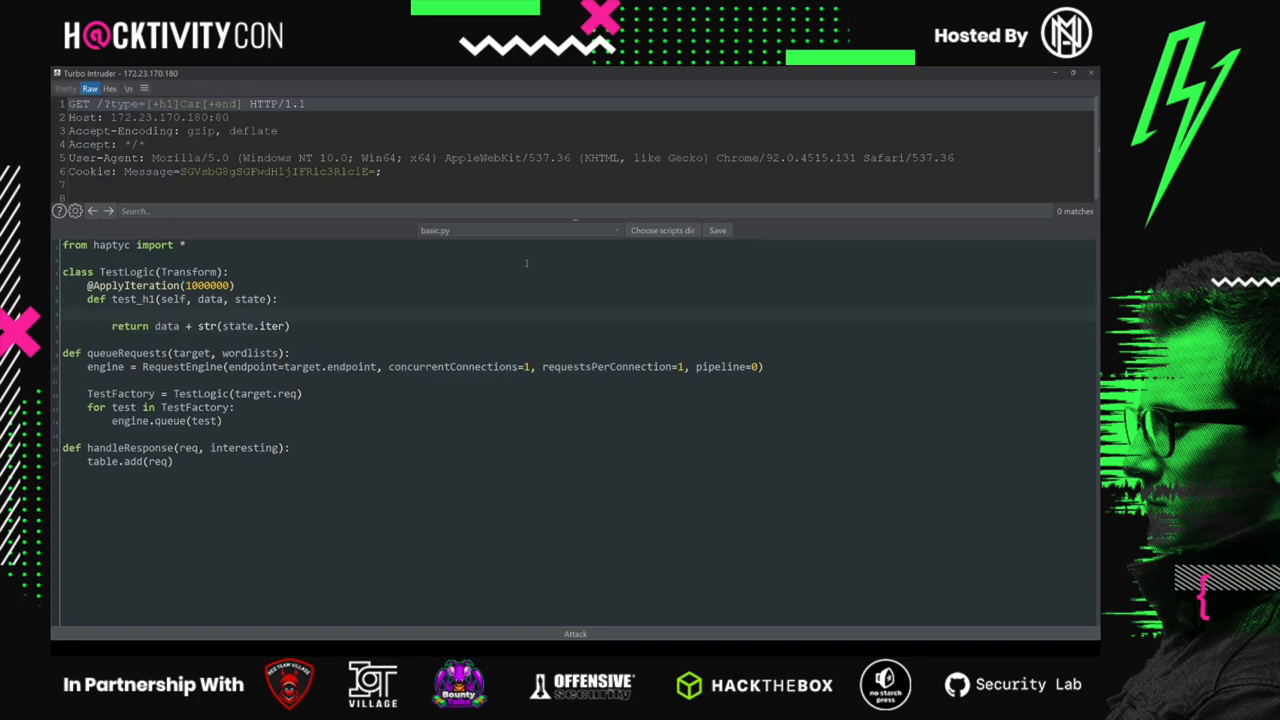
Add an 'if state.iter >= 15:' condition calling self. inside test_h1
{"action": "type", "text": "if"}
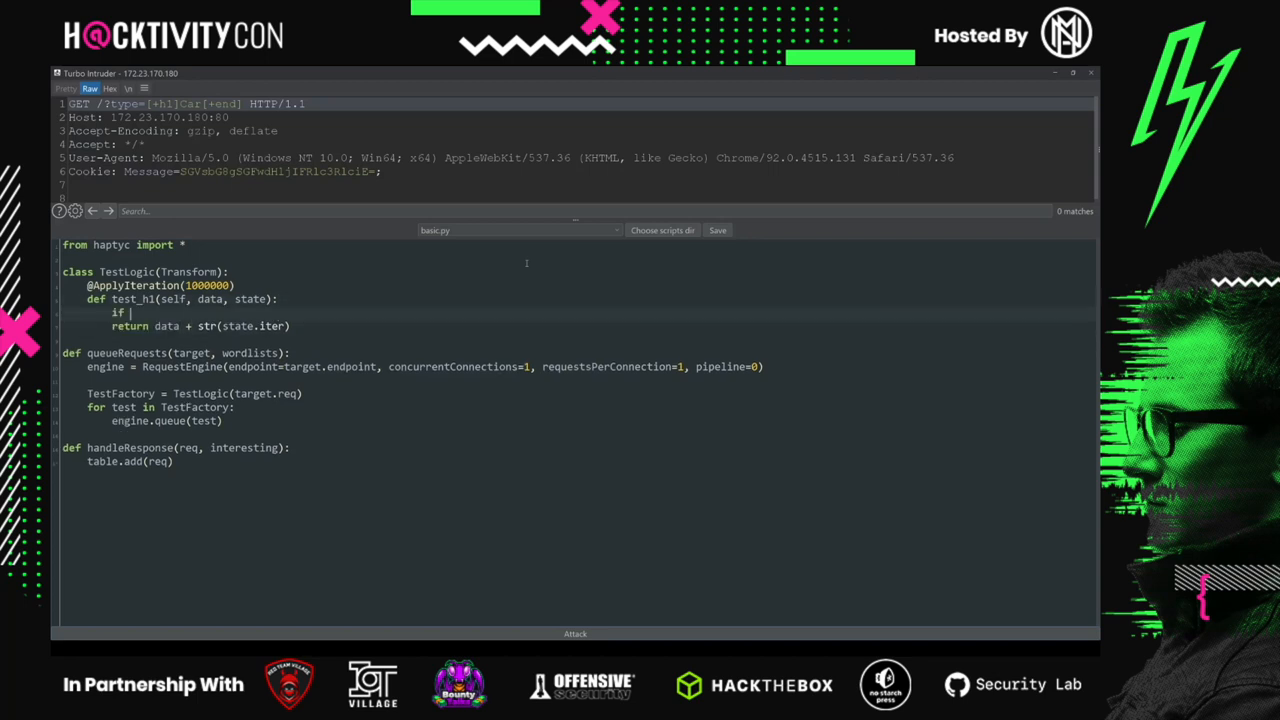
{"action": "type", "text": "state"}
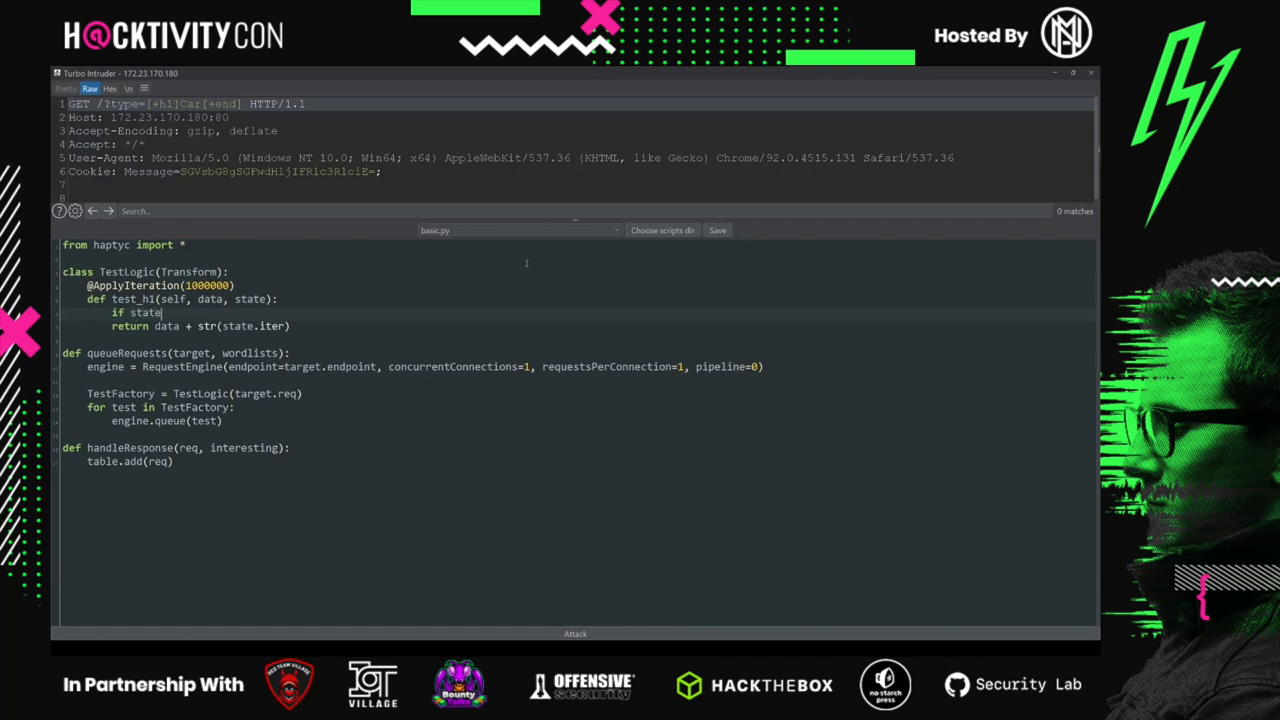
{"action": "type", "text": ".io"}
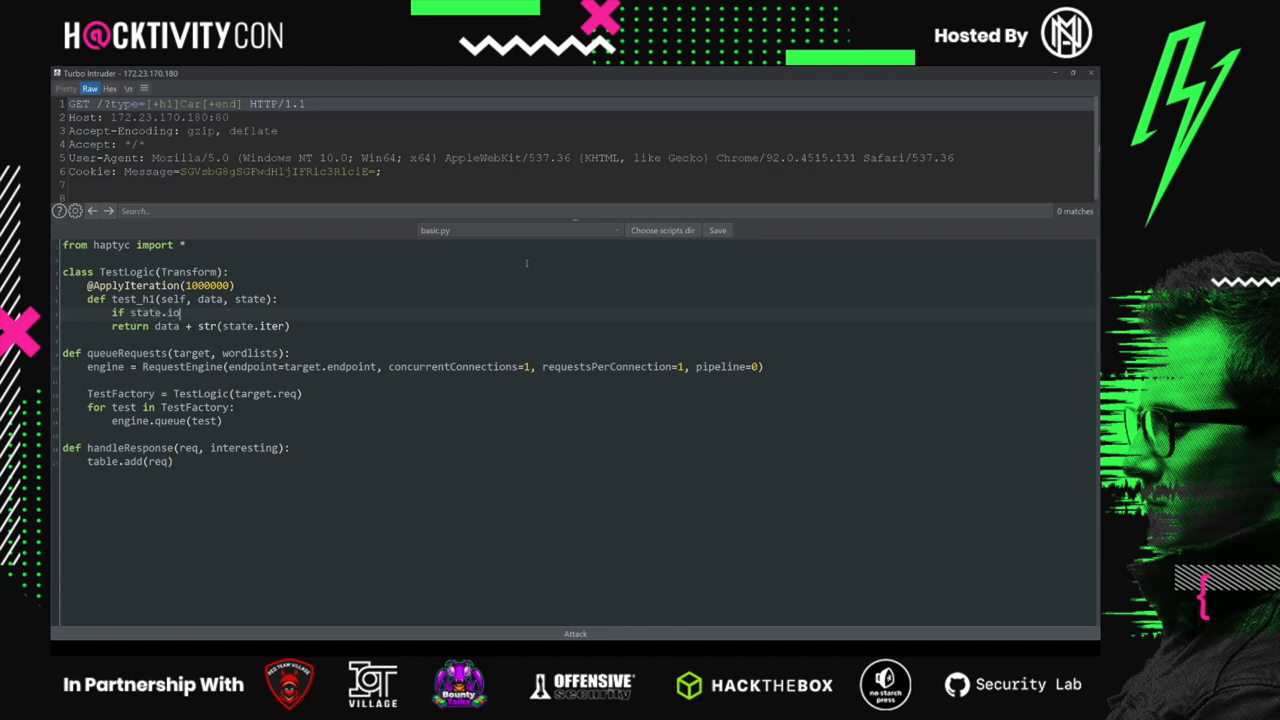
{"action": "type", "text": "ter >"}
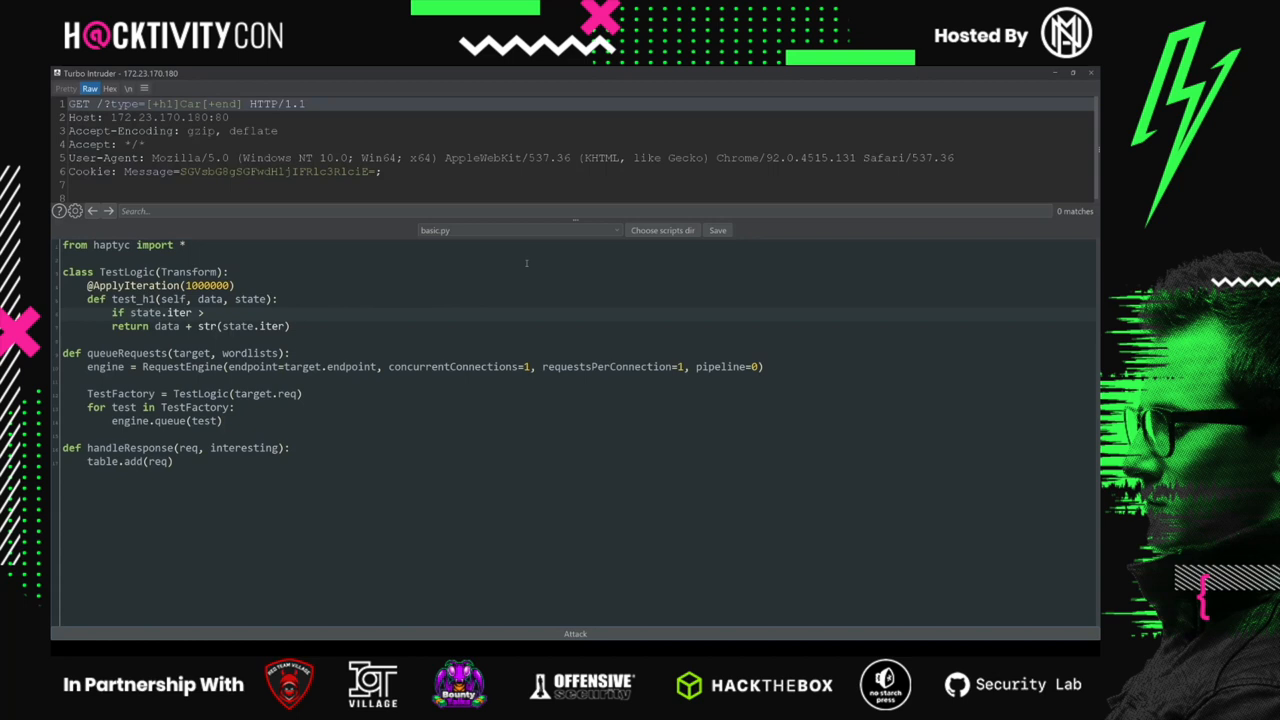
{"action": "type", "text": "= 15:"}
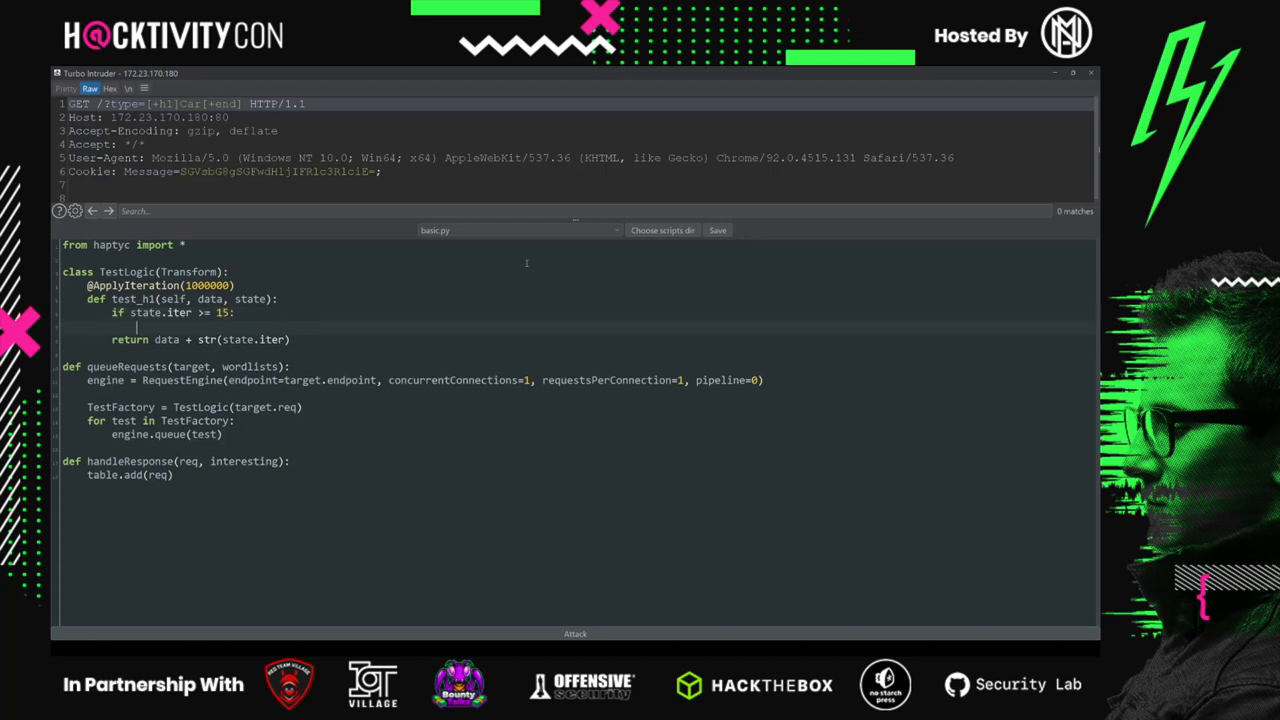
{"action": "type", "text": "self."}
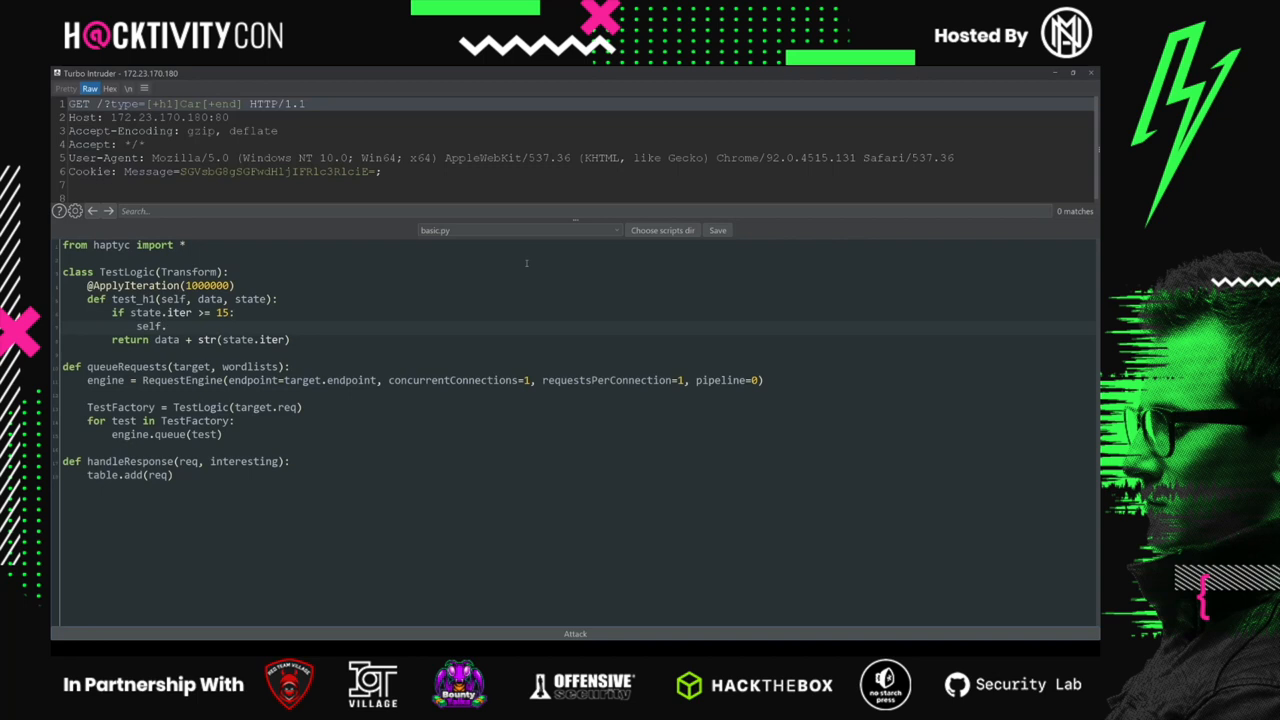
Complete self.stop() at iteration 15, run the attack and review its 15 results
{"action": "type", "text": "stop()"}
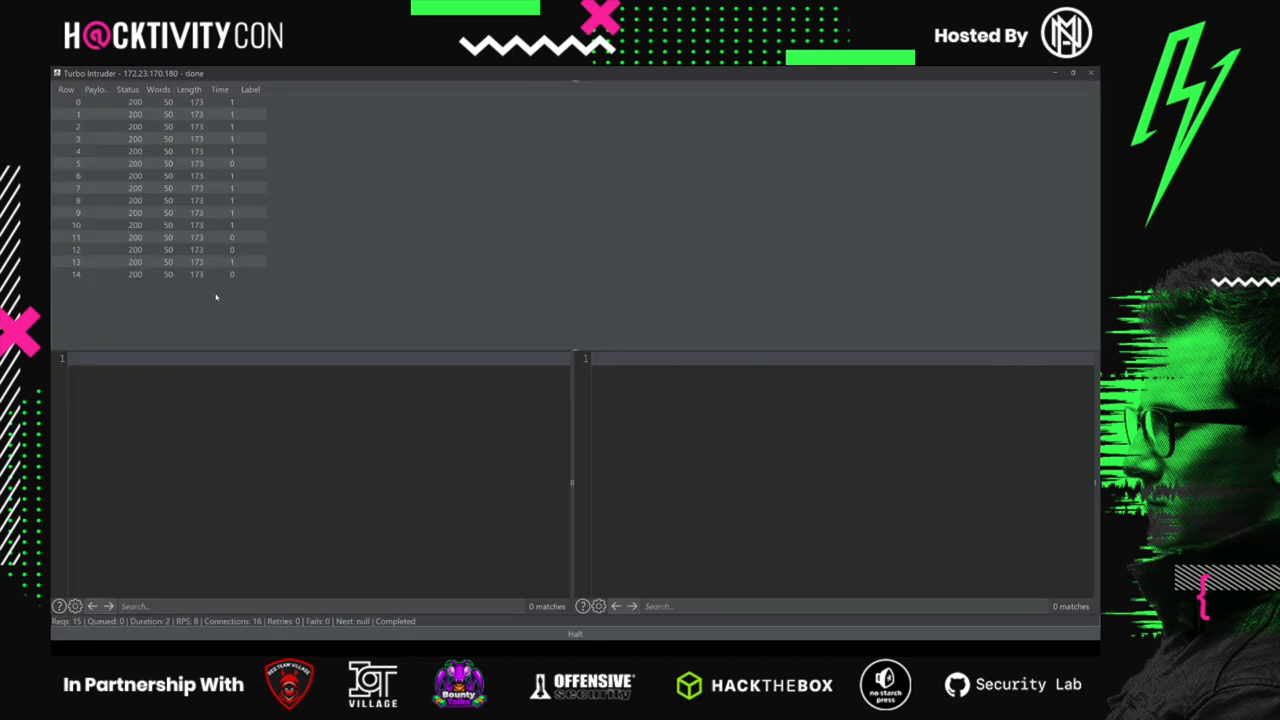
{"action": "left_click", "coordinate": [150, 260]}
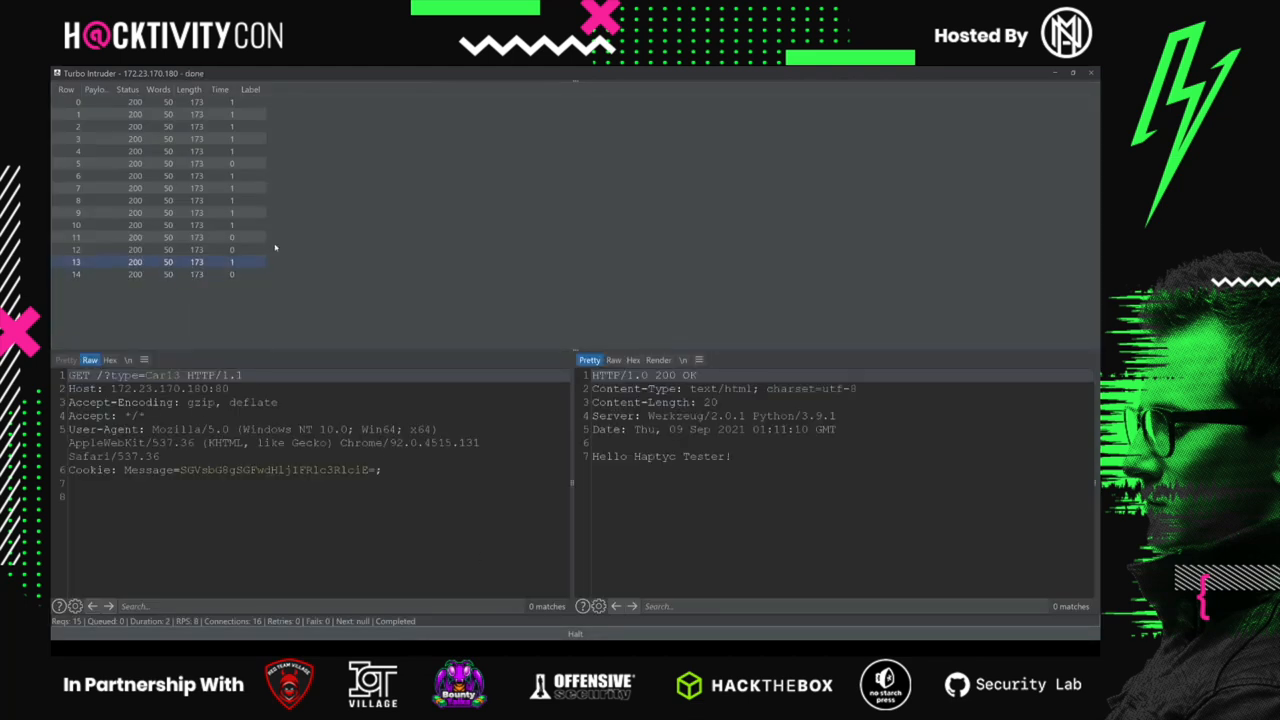
{"action": "left_click", "coordinate": [150, 150]}
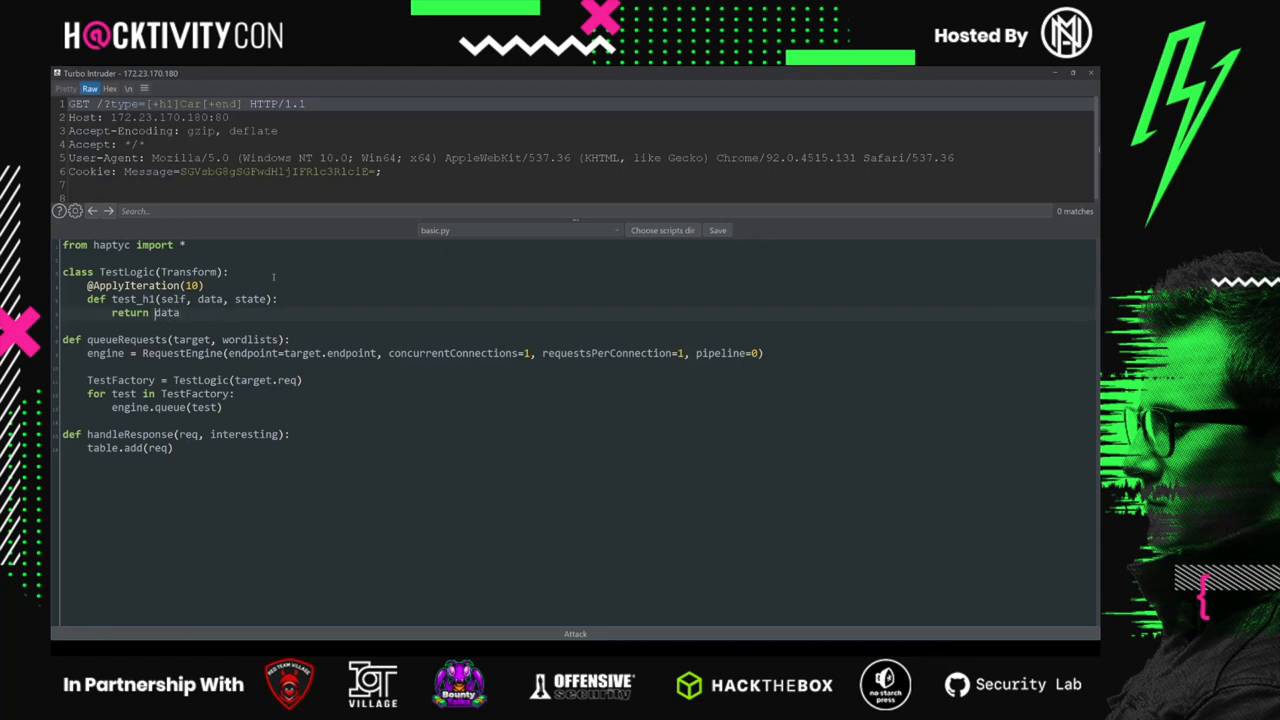
Change test_h1 to return radamsa(data)
{"action": "type", "text": "radamsa"}
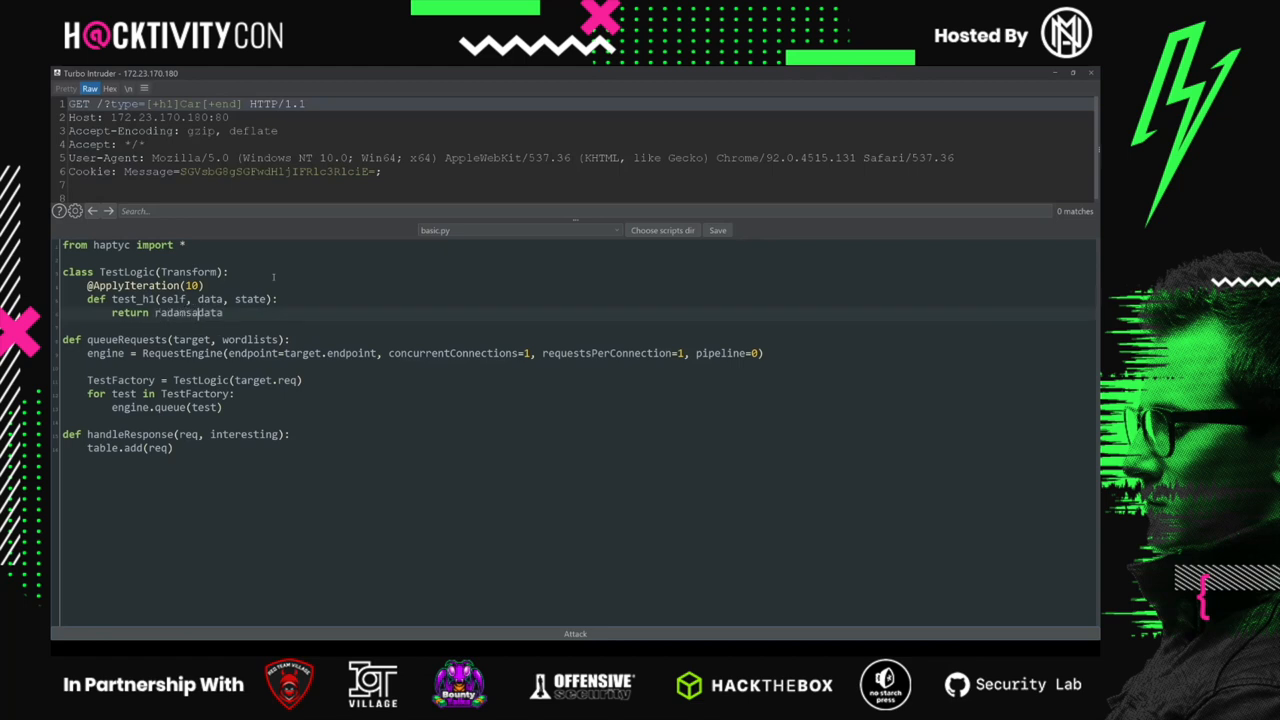
{"action": "type", "text": "(data"}
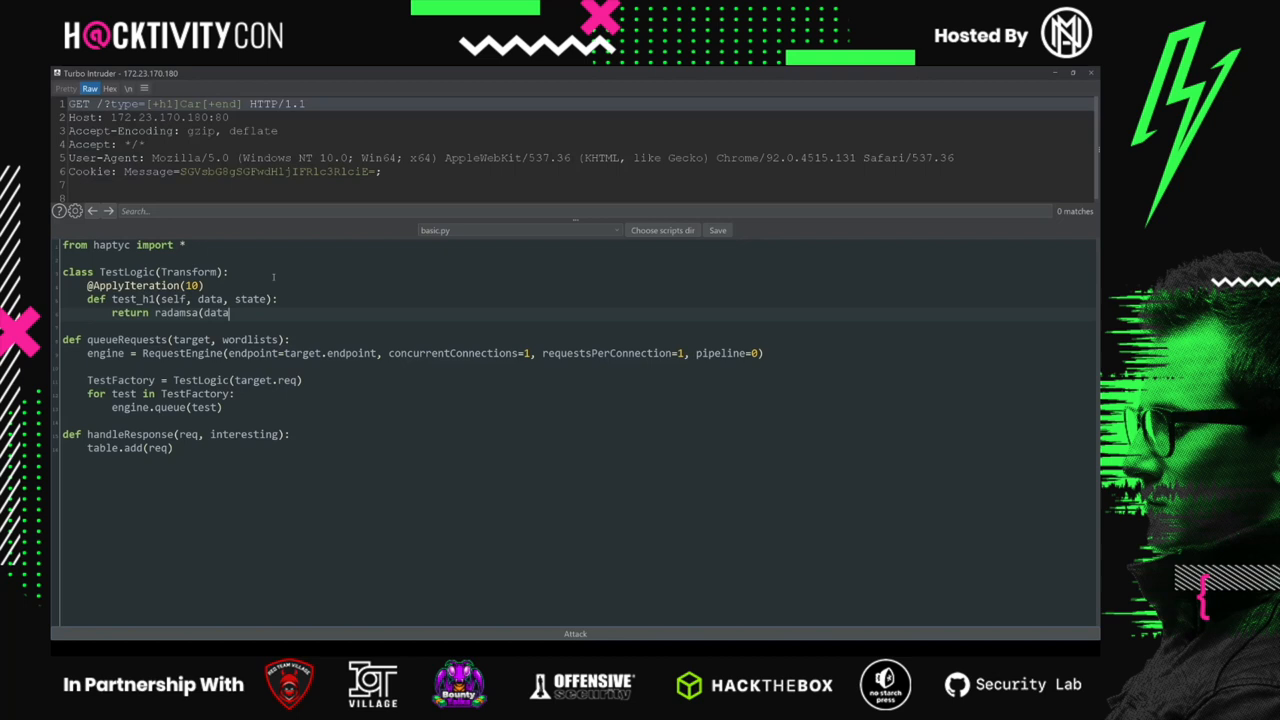
{"action": "type", "text": ")"}
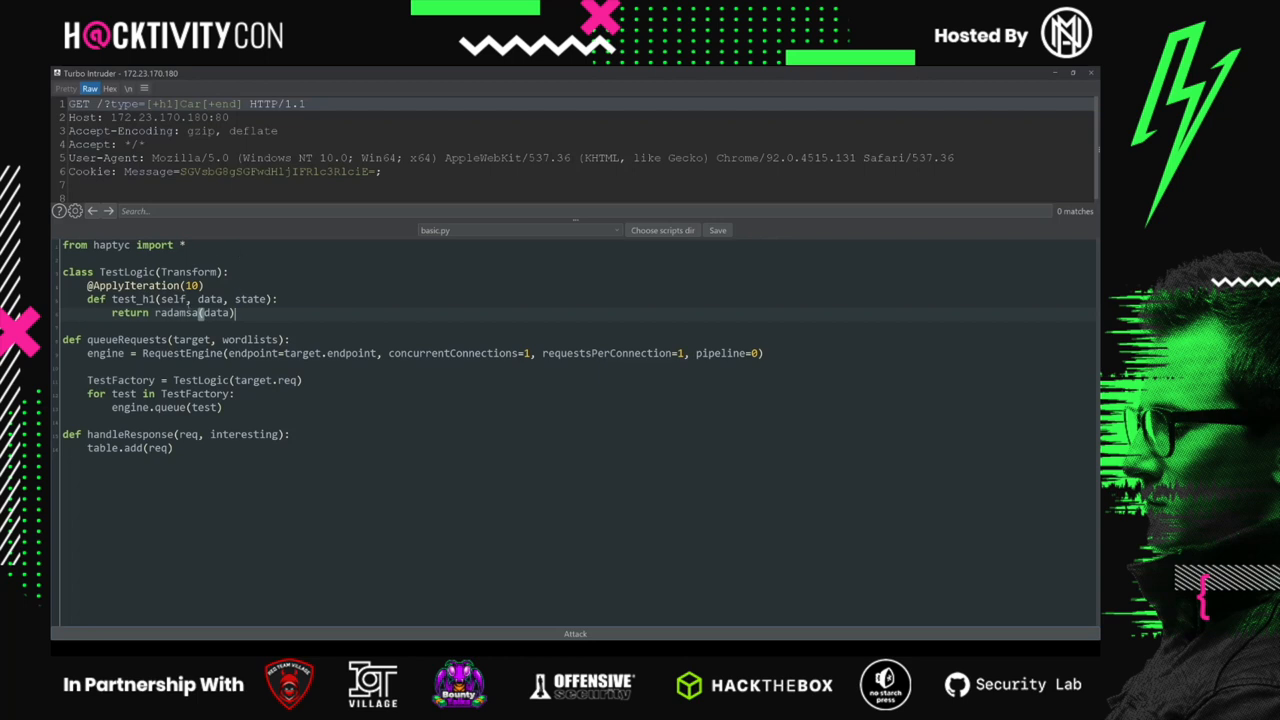
Mark the User-Agent value as the haptyc target and launch the radamsa attack
{"action": "double_click", "coordinate": [162, 104]}
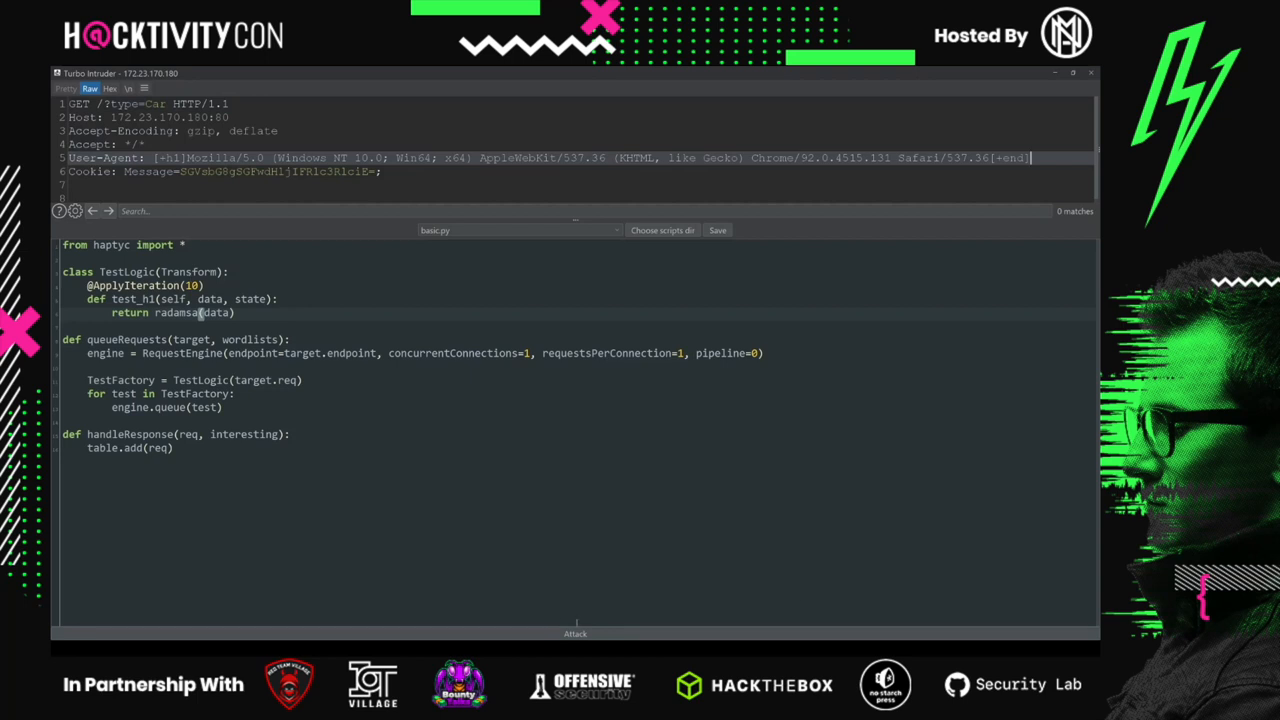
{"action": "left_click", "coordinate": [576, 632]}
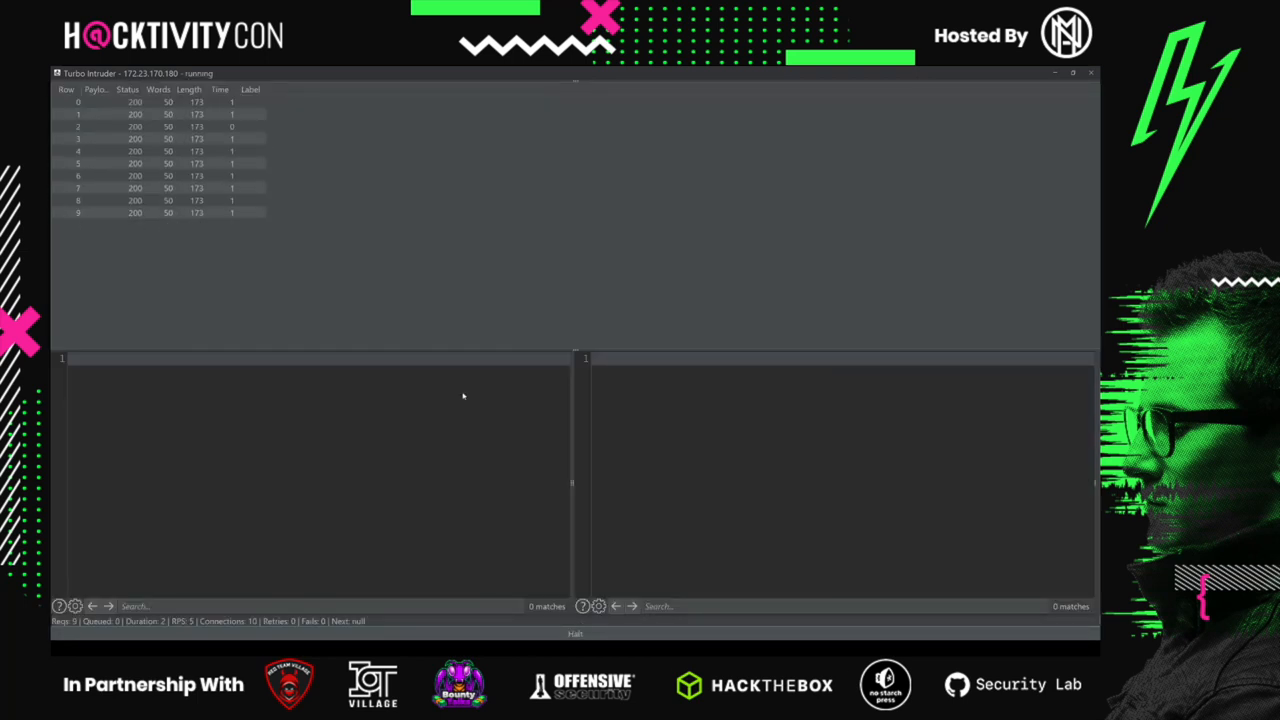
Review the ten radamsa results with mangled User-Agent strings and close the results
{"action": "left_click", "coordinate": [150, 102]}
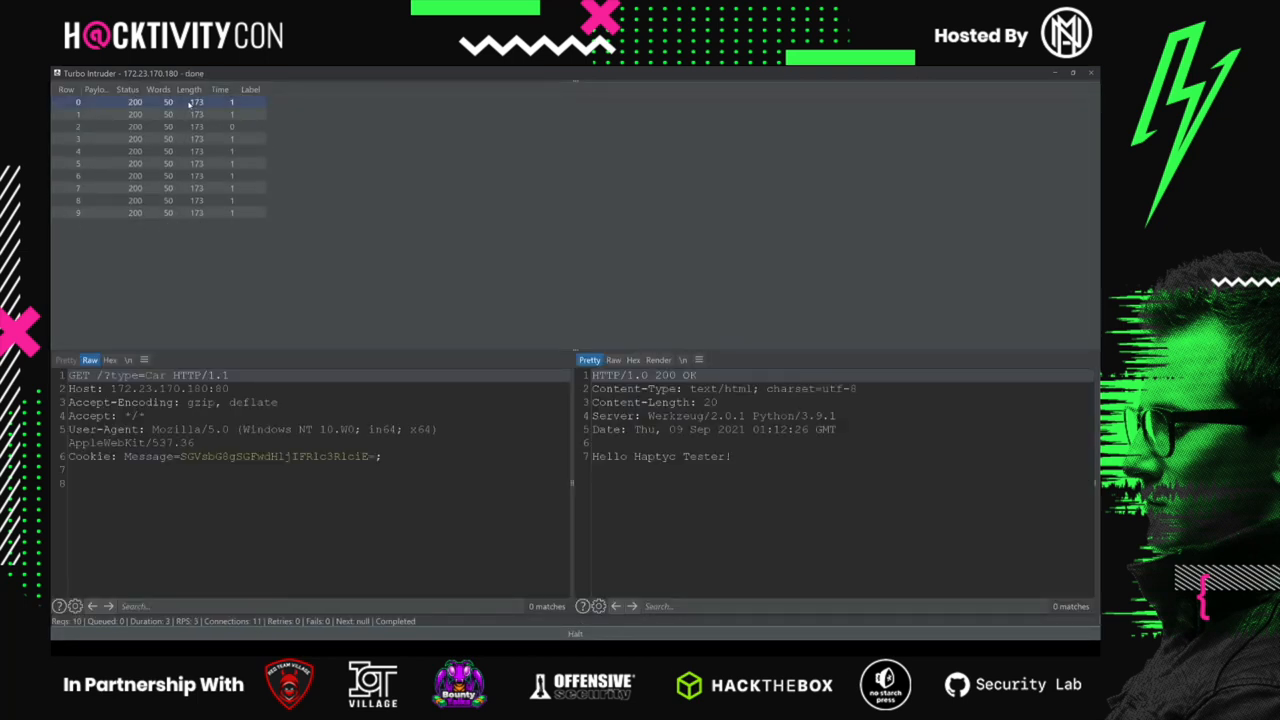
{"action": "left_click", "coordinate": [160, 150]}
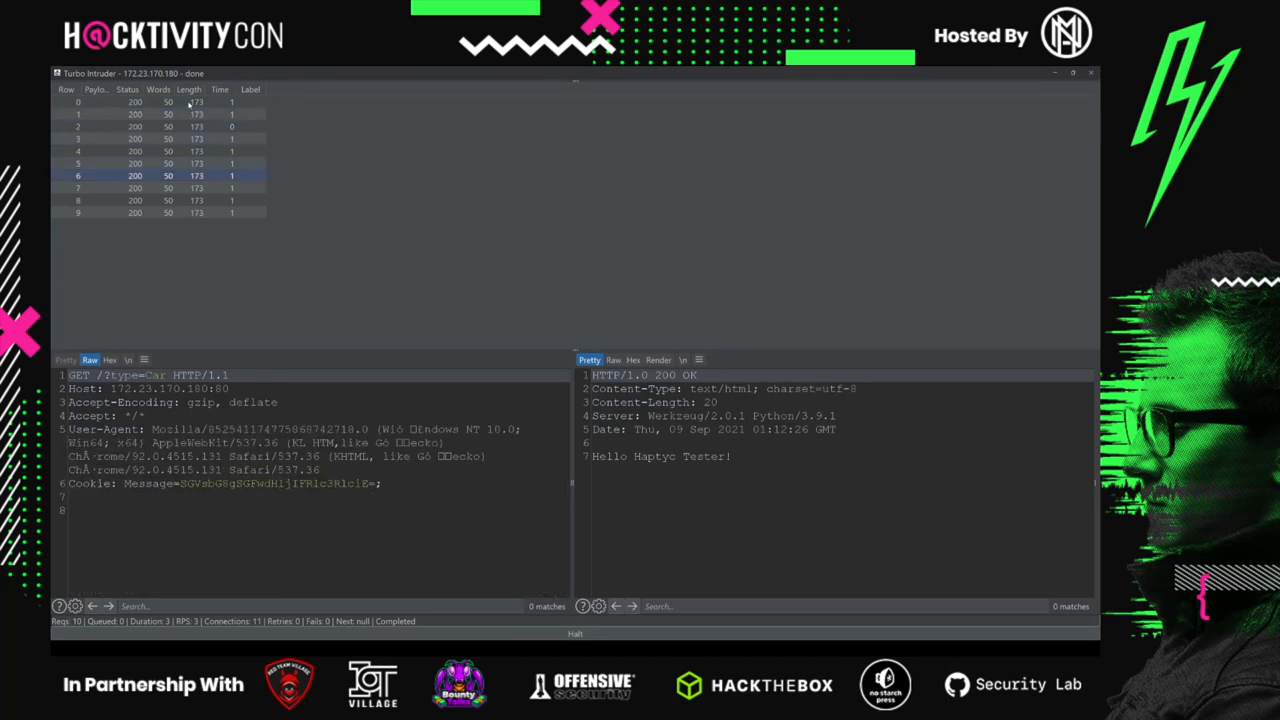
{"action": "left_click", "coordinate": [130, 164]}
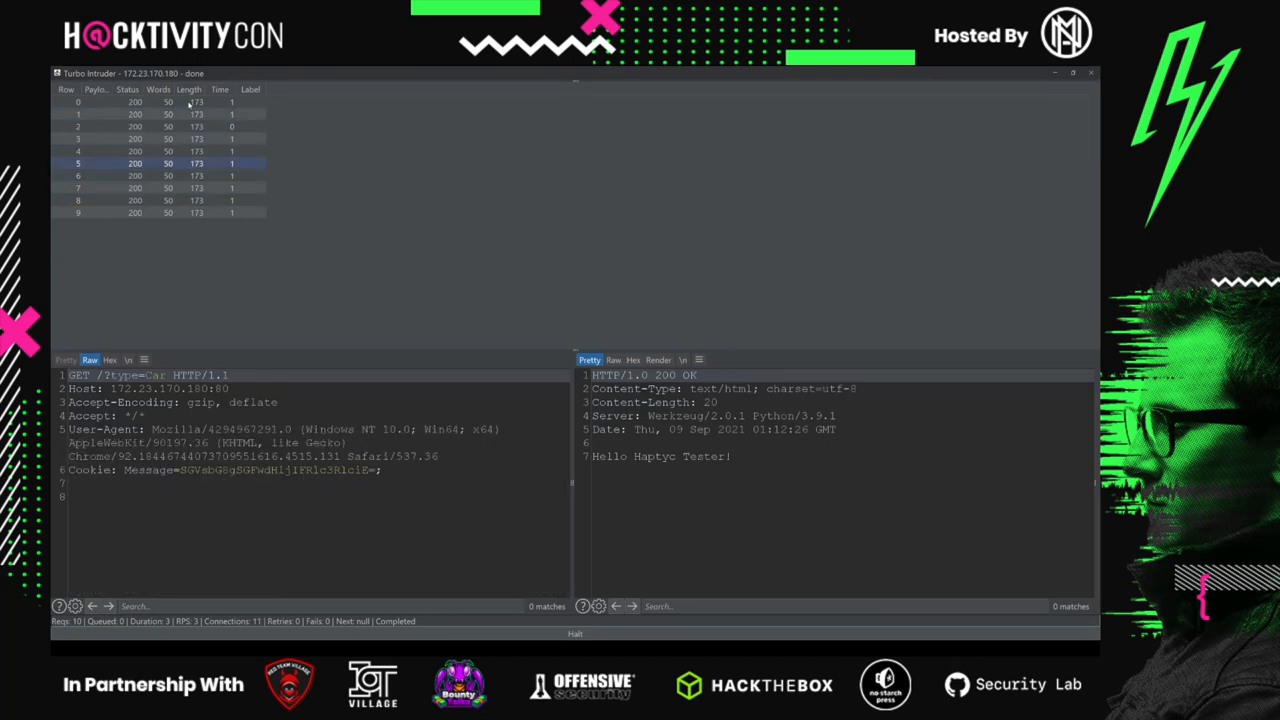
{"action": "left_click", "coordinate": [140, 138]}
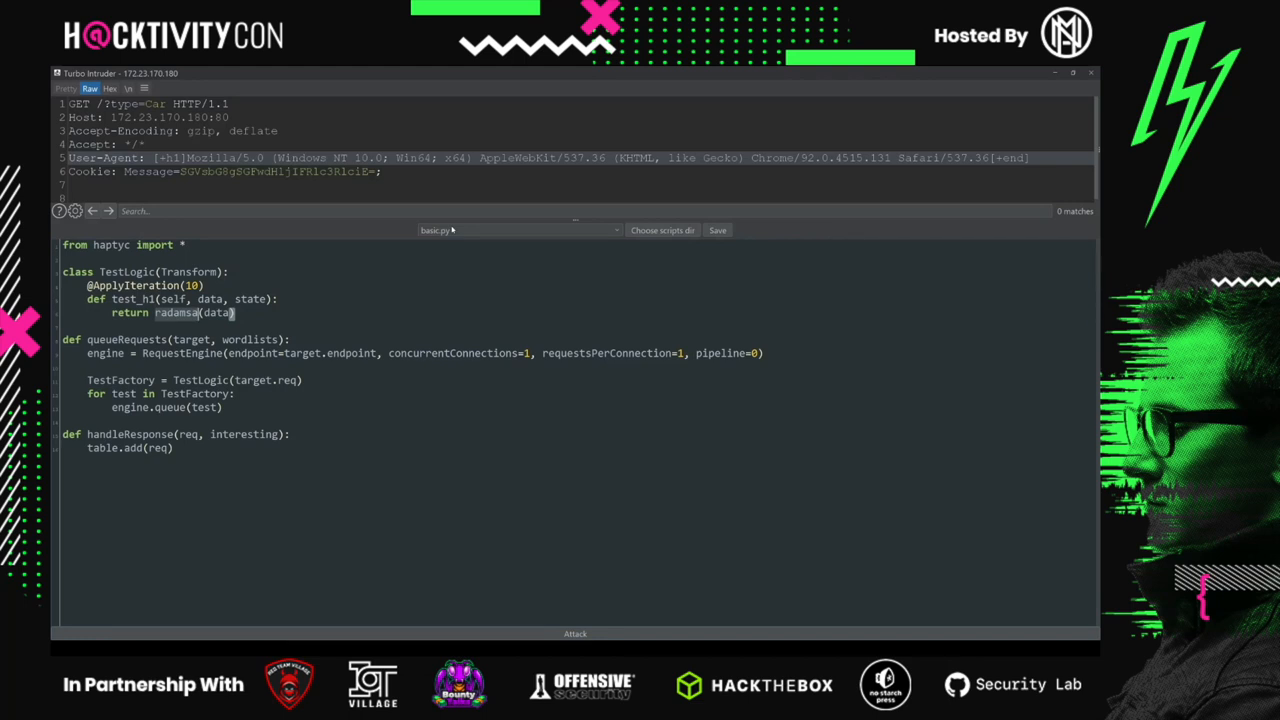
Change test_h1 to return random_insert(data, ["\""]) inserting a quote character
{"action": "type", "text": "random"}
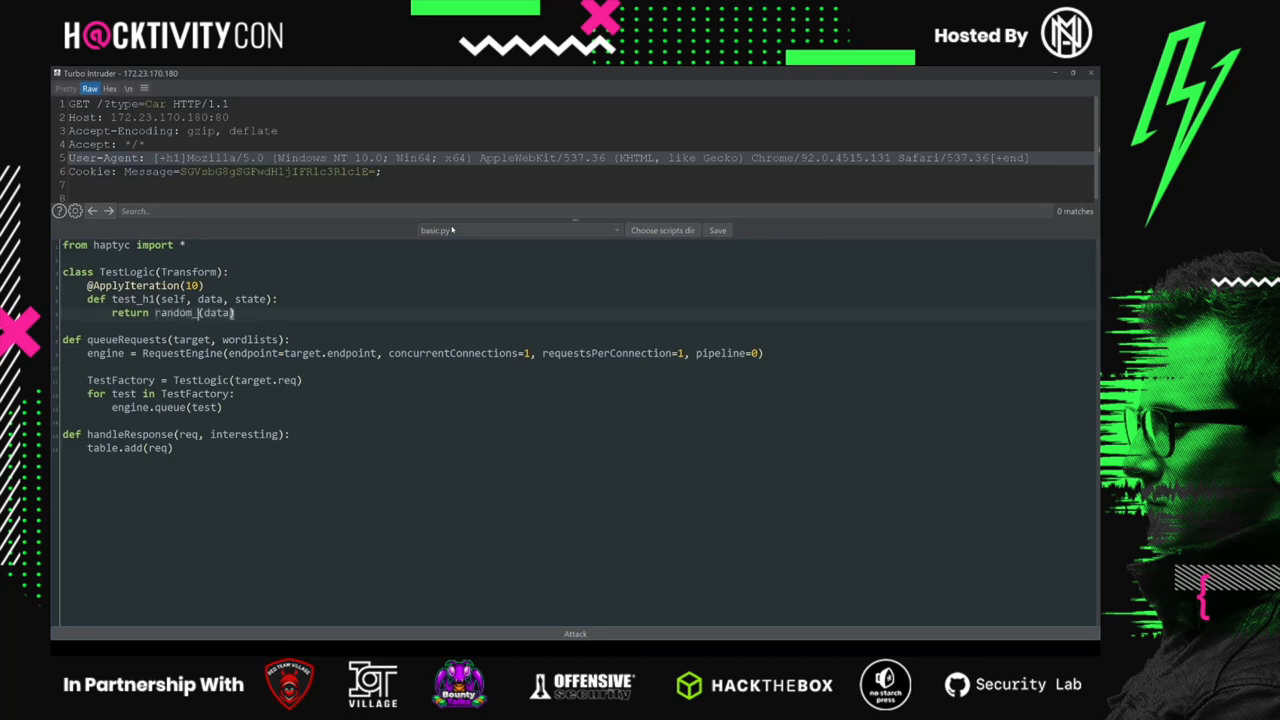
{"action": "type", "text": "_inst"}
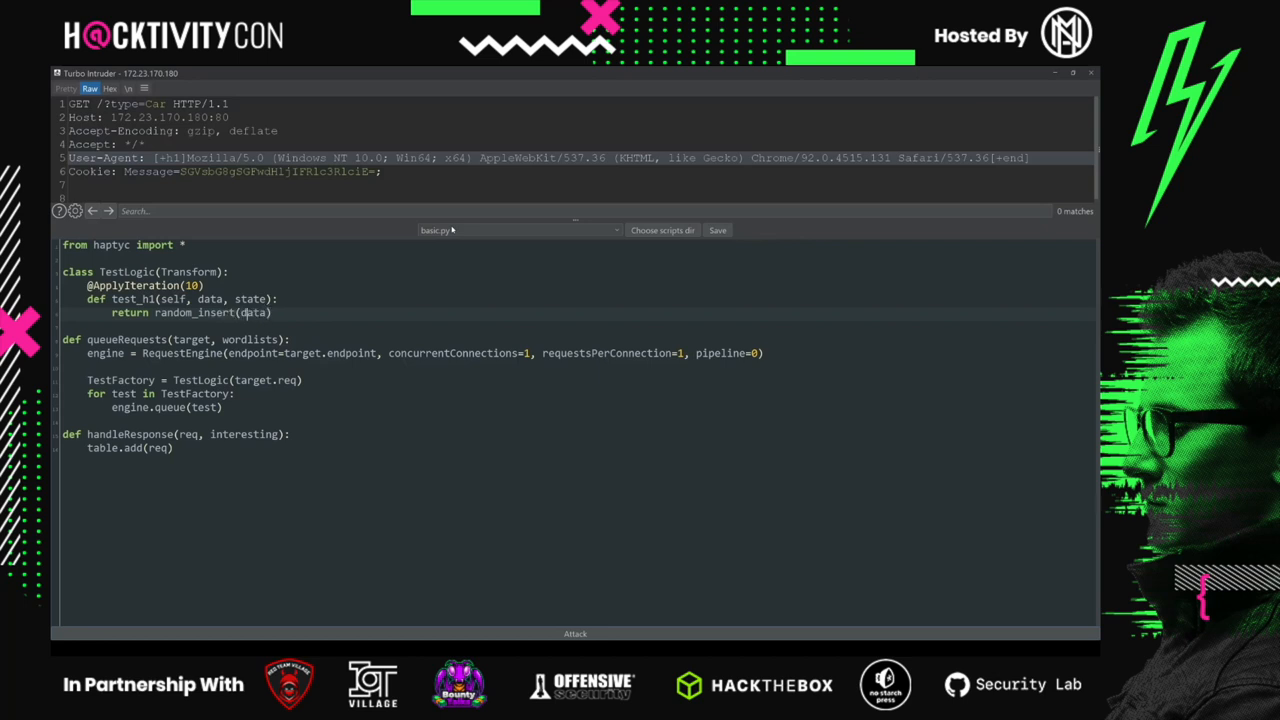
{"action": "type", "text": ","}
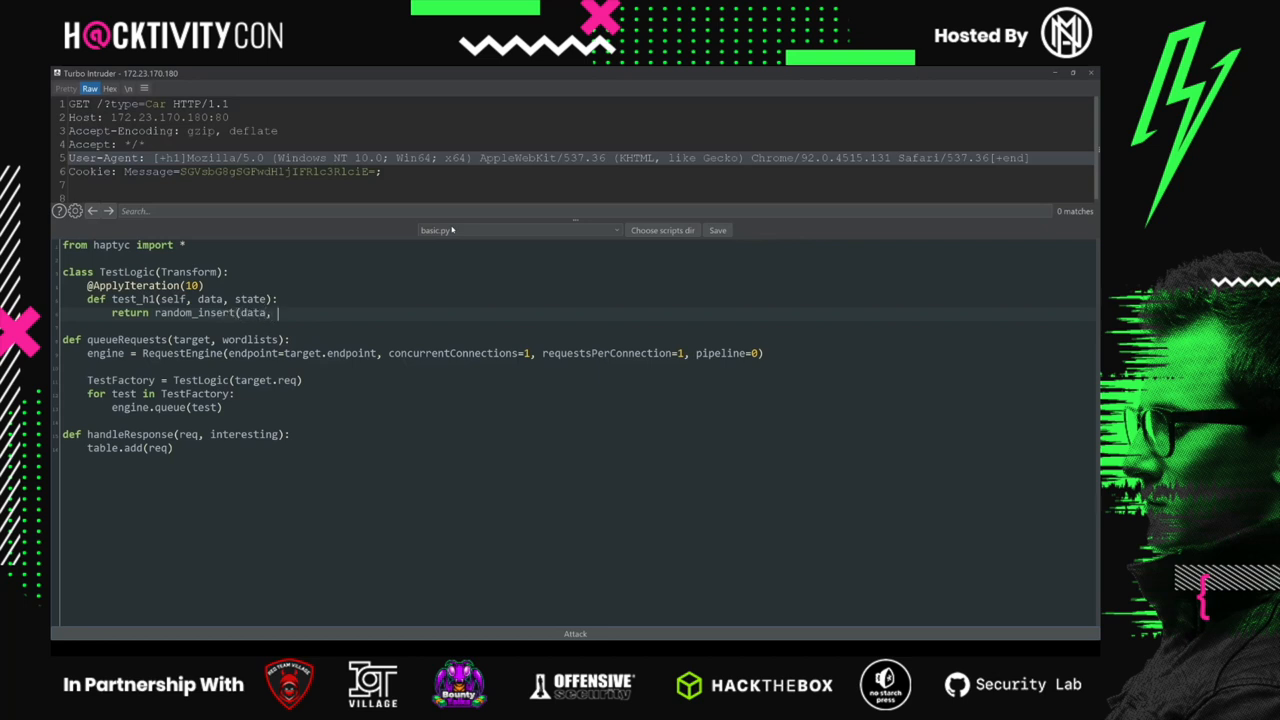
{"action": "type", "text": "[]"}
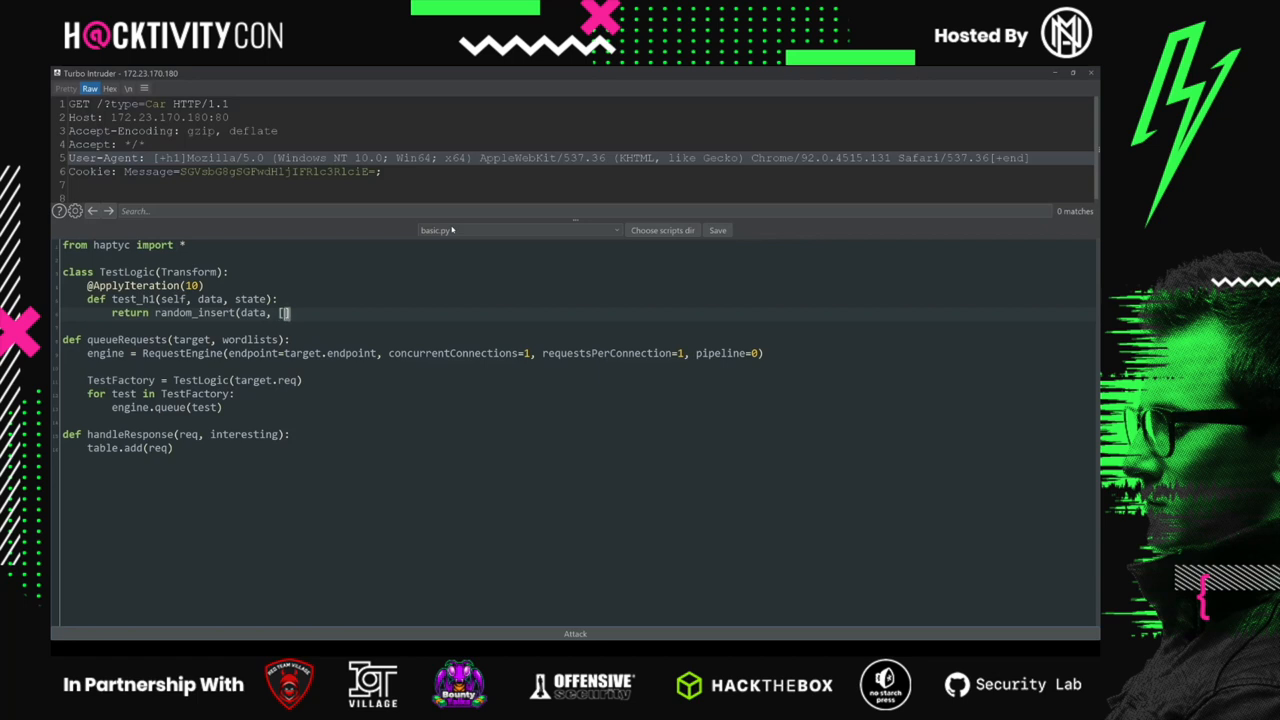
{"action": "type", "text": "\"\""}
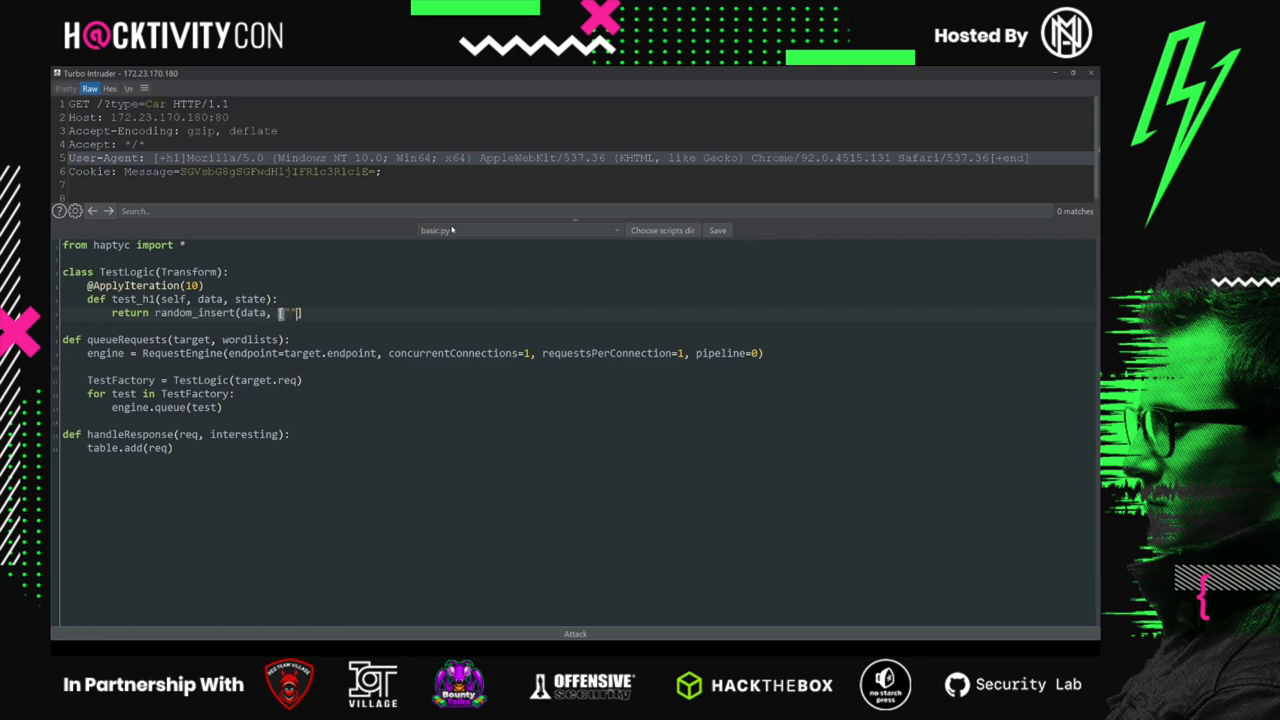
{"action": "type", "text": "["}
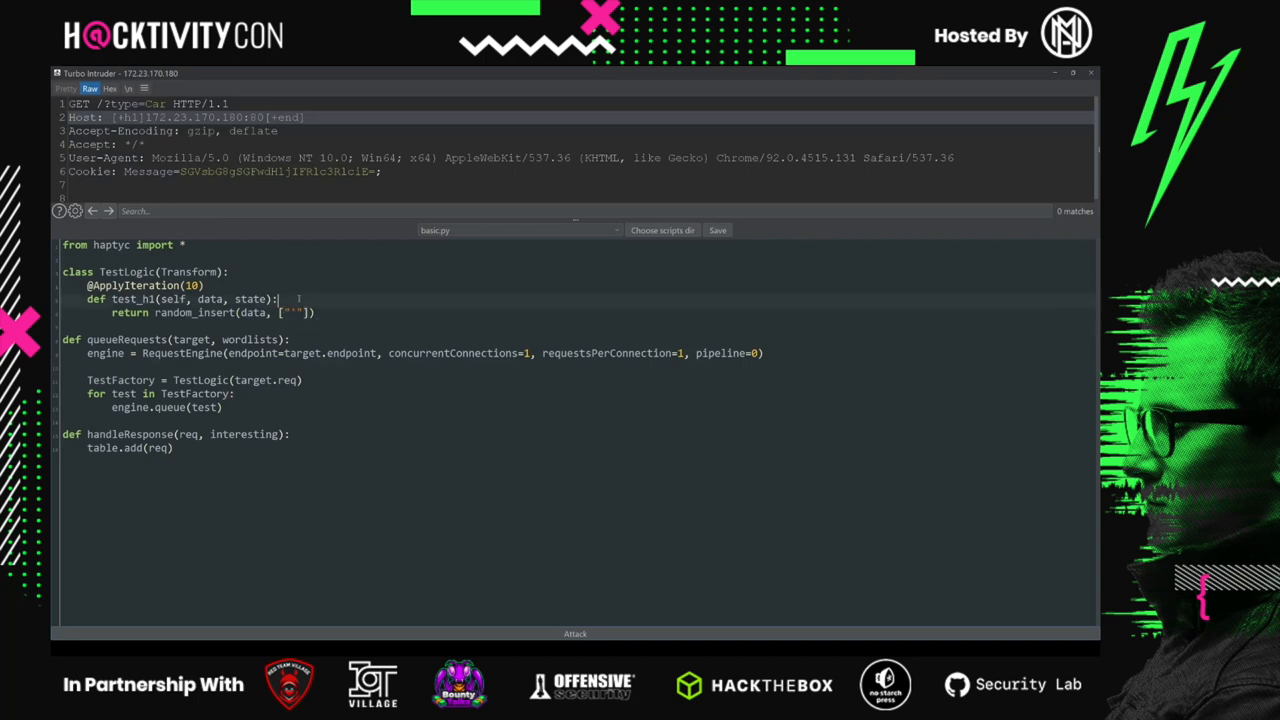
{"action": "mouse_move", "coordinate": [504, 538]}
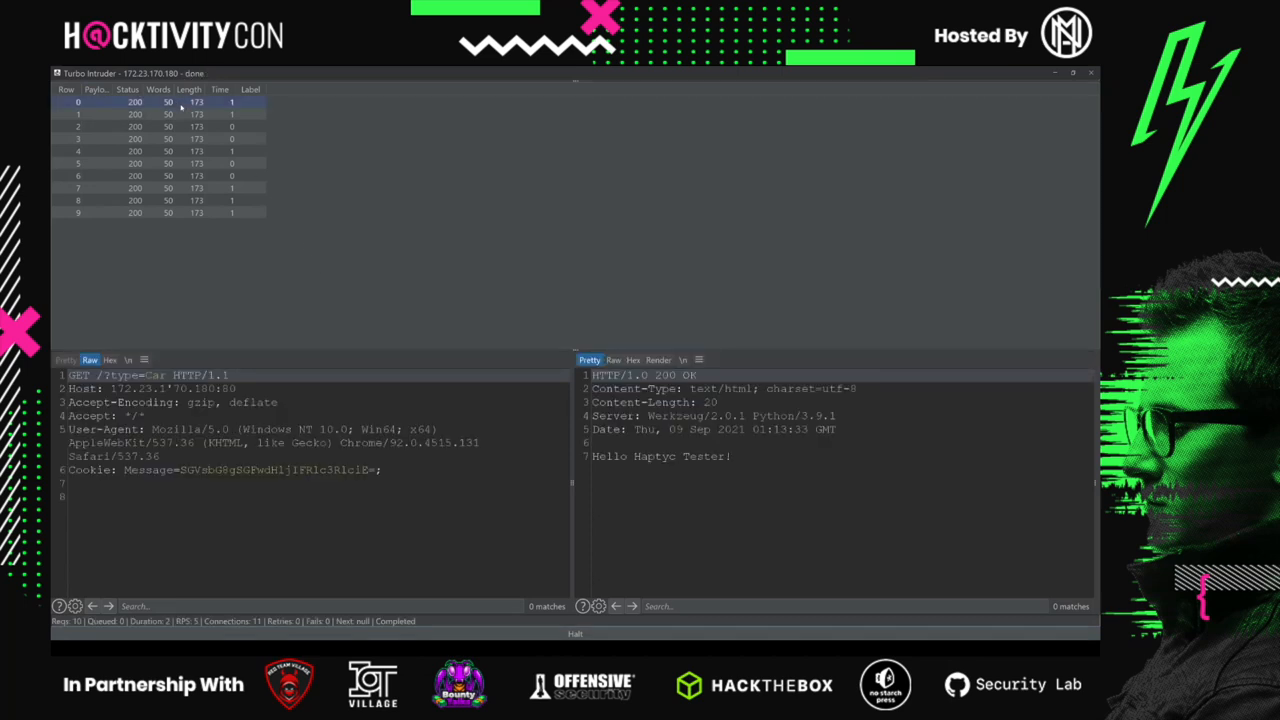
Review the random-insert results on the Host value and close the results window
{"action": "left_click", "coordinate": [150, 164]}
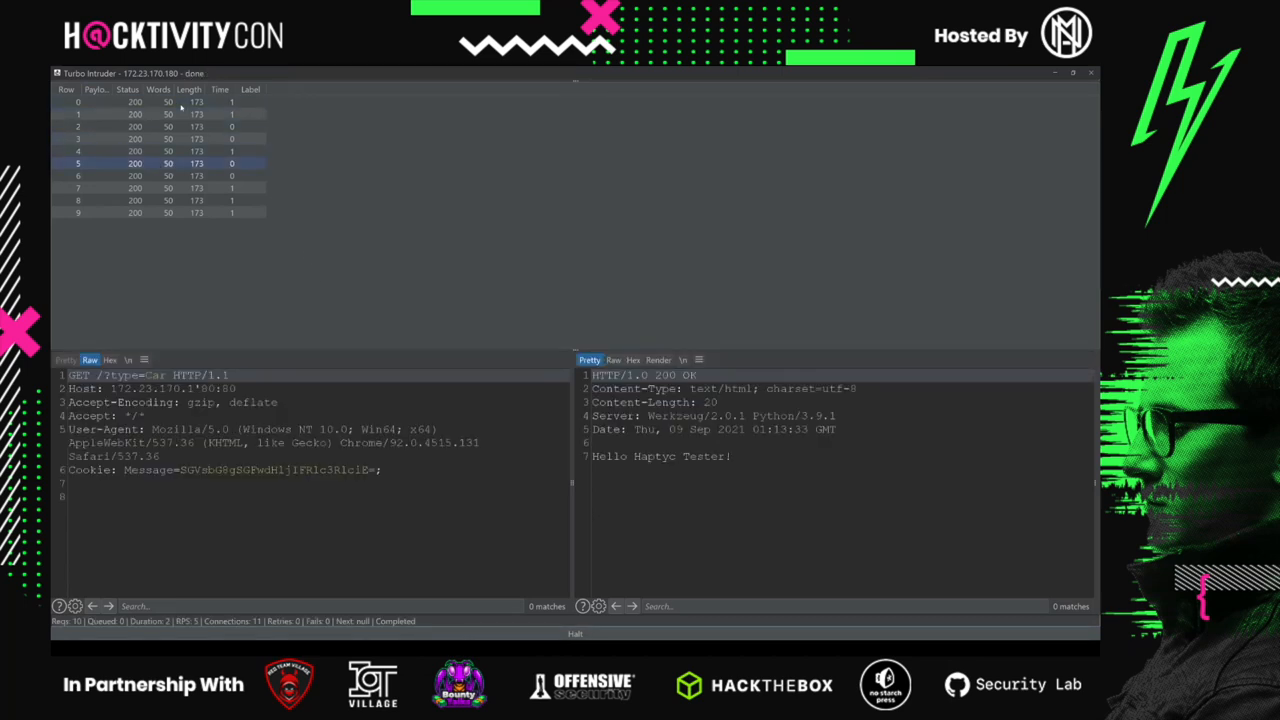
{"action": "left_click", "coordinate": [160, 212]}
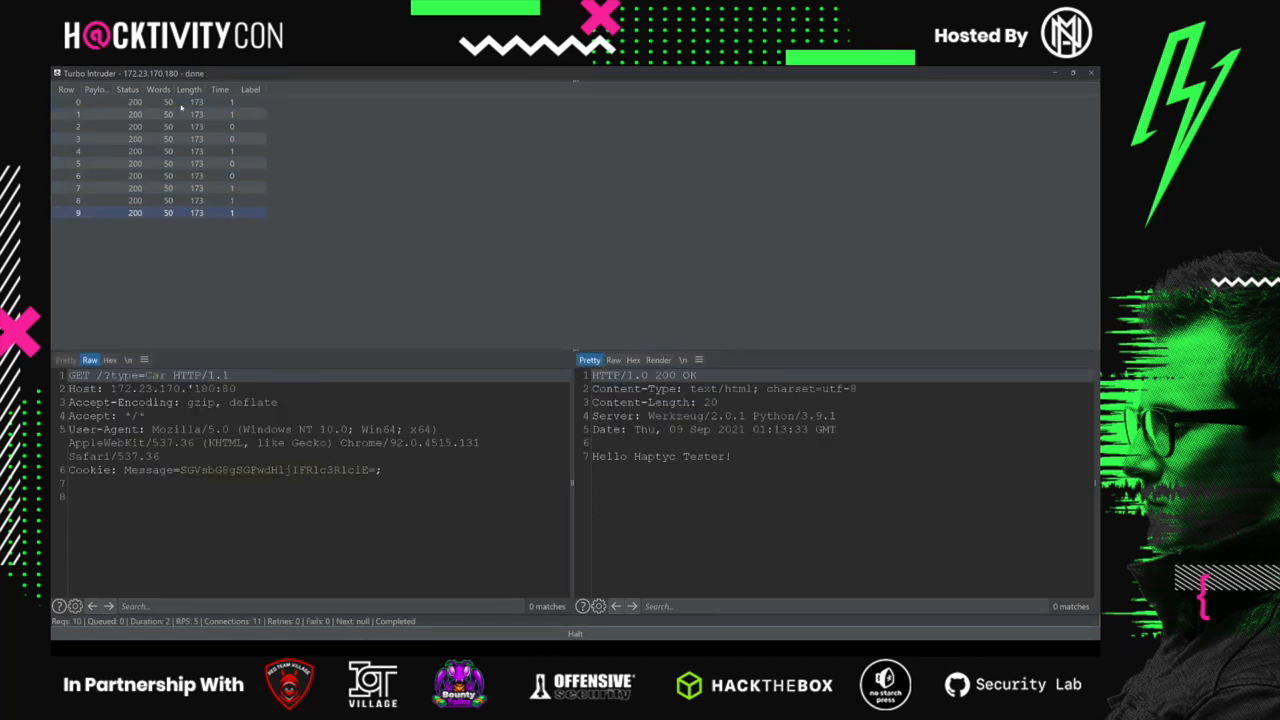
{"action": "left_click", "coordinate": [150, 102]}
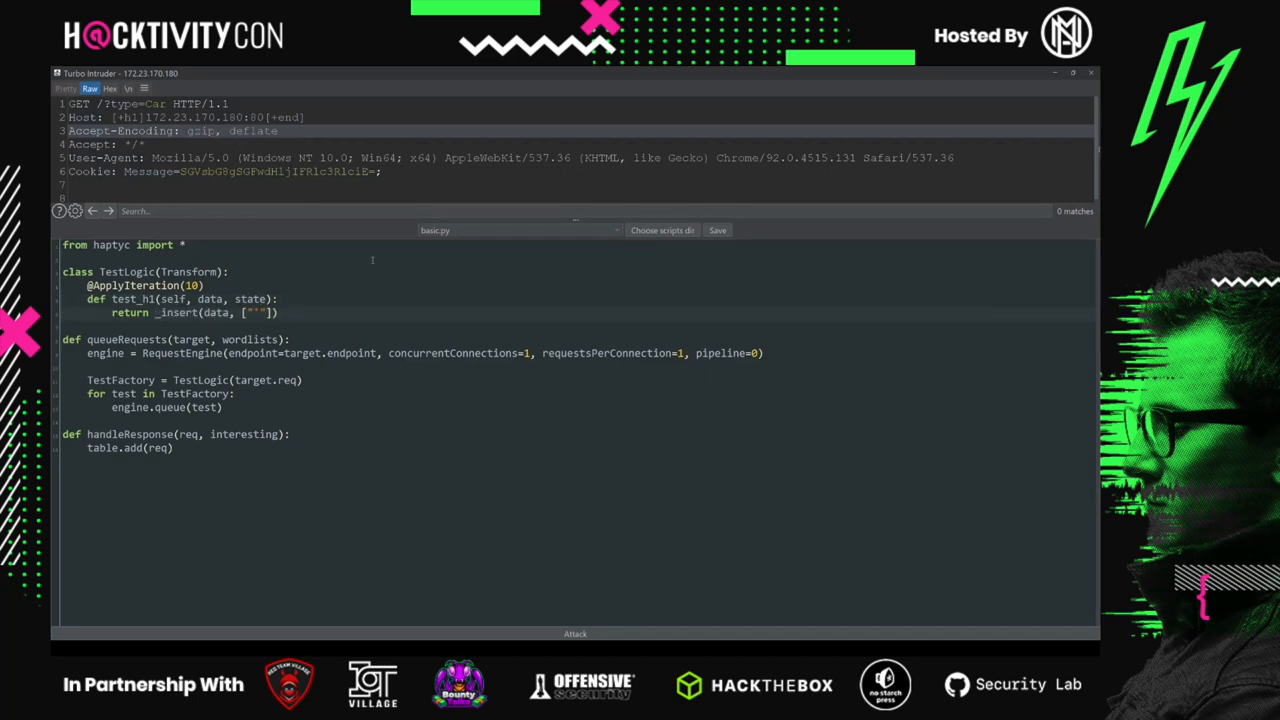
Change the call to index_insert(data, ["\""], state.iter) with 1000 iterations and run the attack
{"action": "type", "text": "index"}
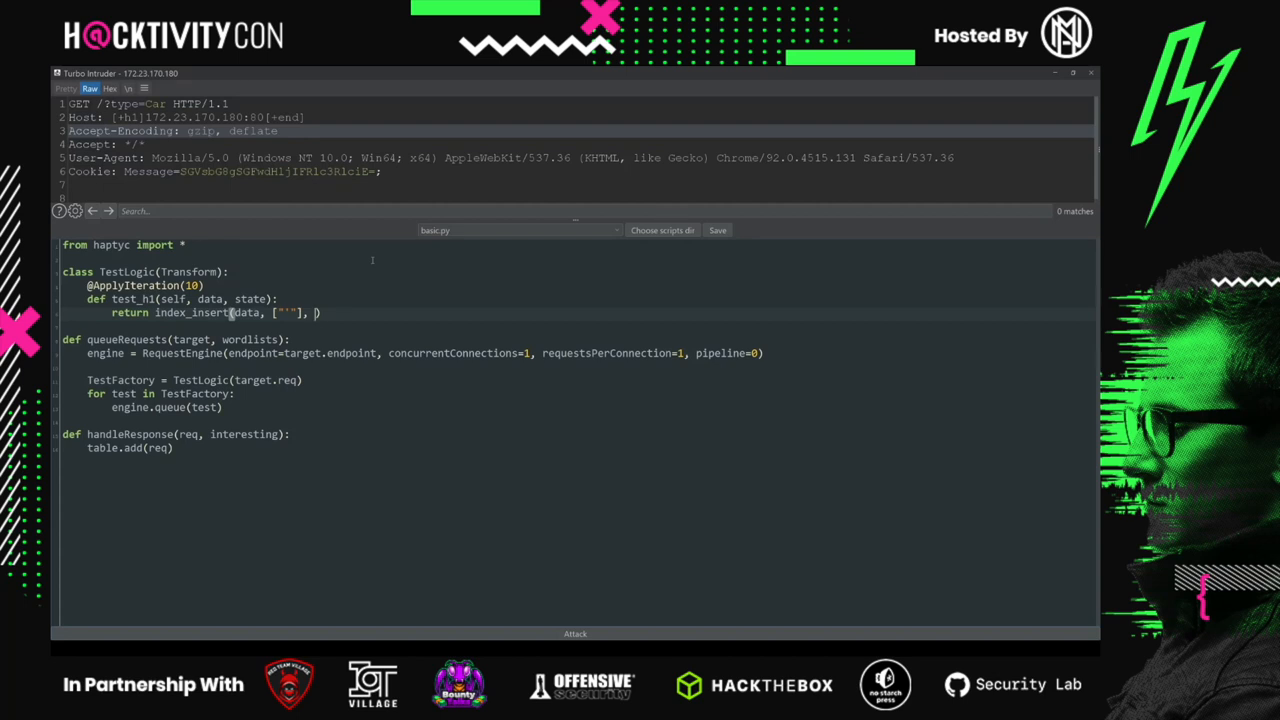
{"action": "type", "text": "s"}
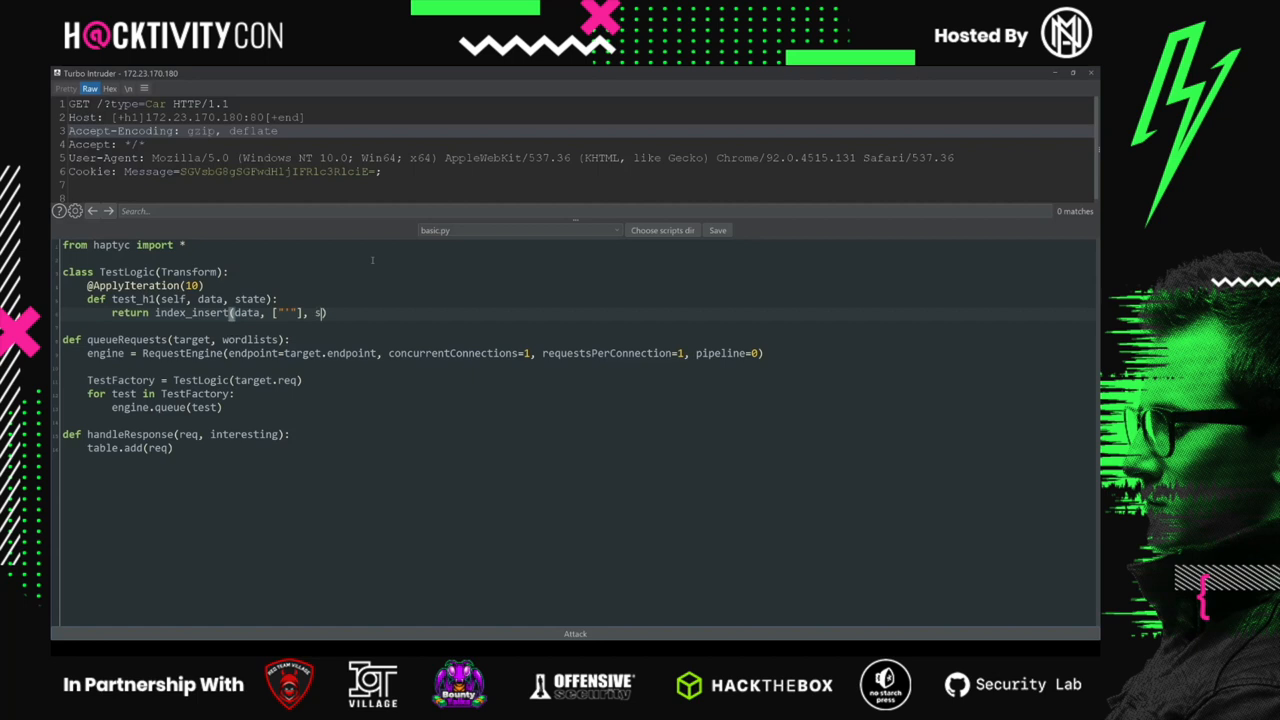
{"action": "type", "text": "tate)"}
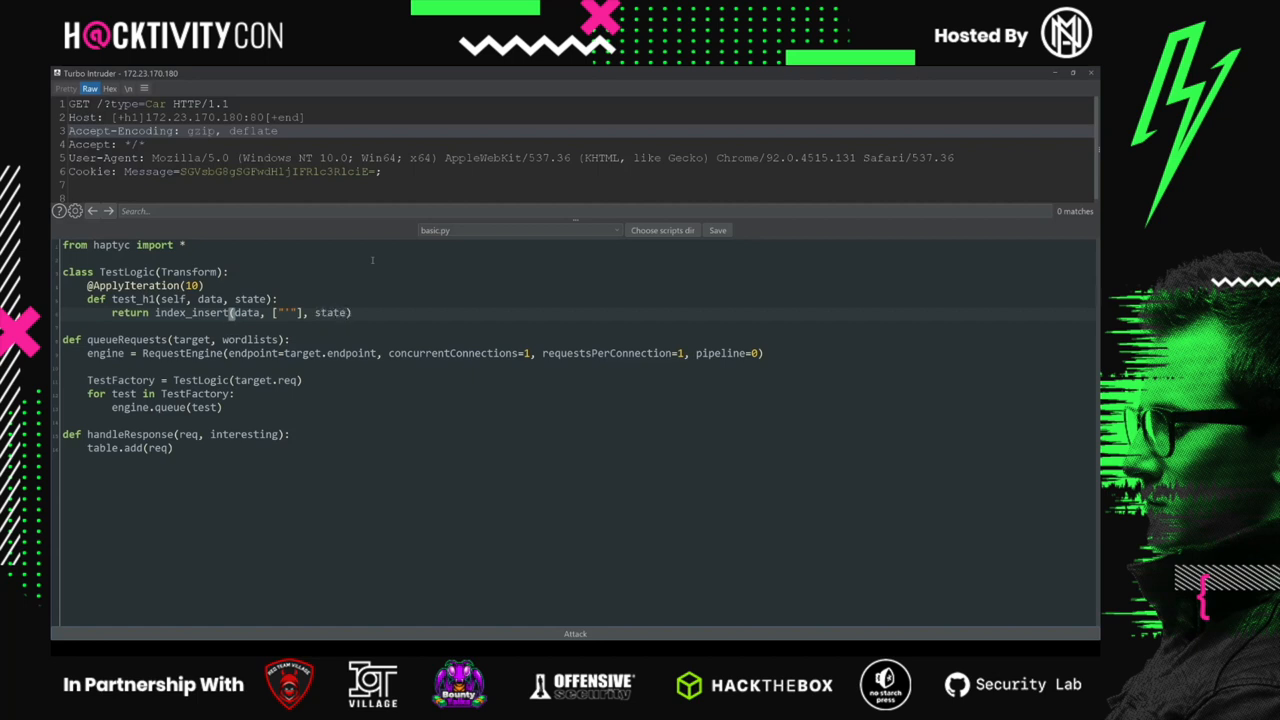
{"action": "type", "text": "it"}
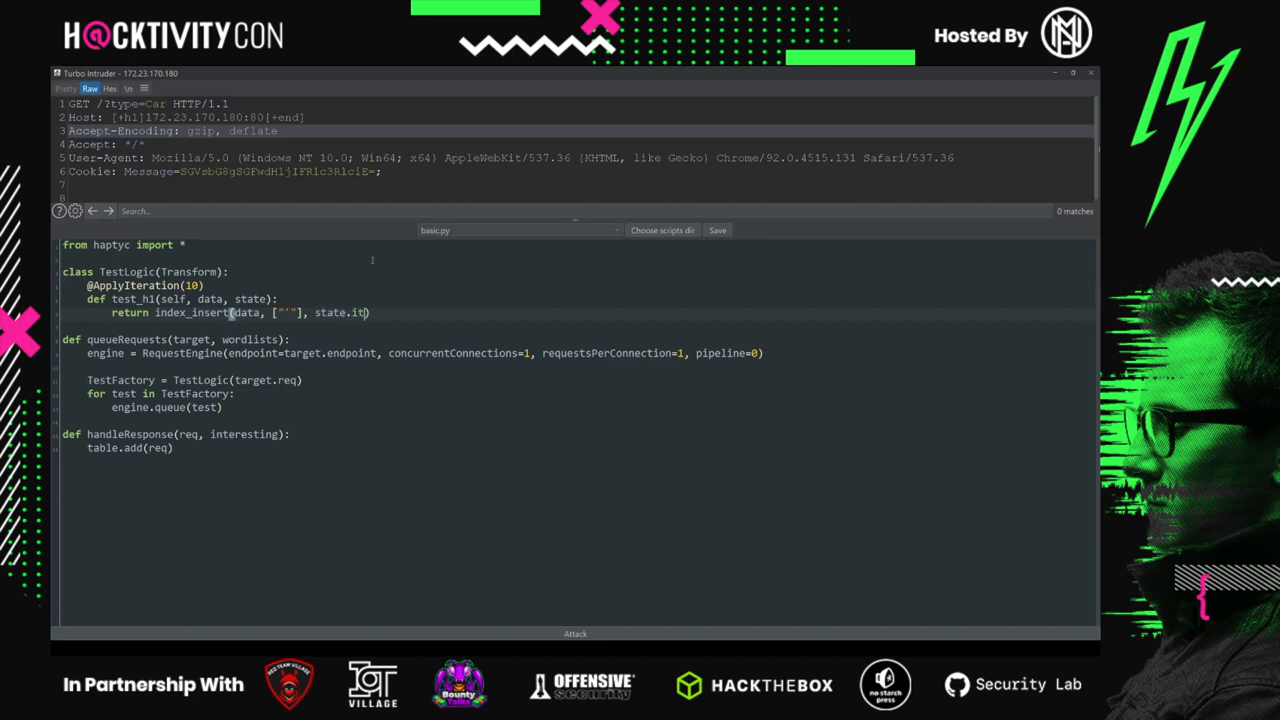
{"action": "type", "text": "er"}
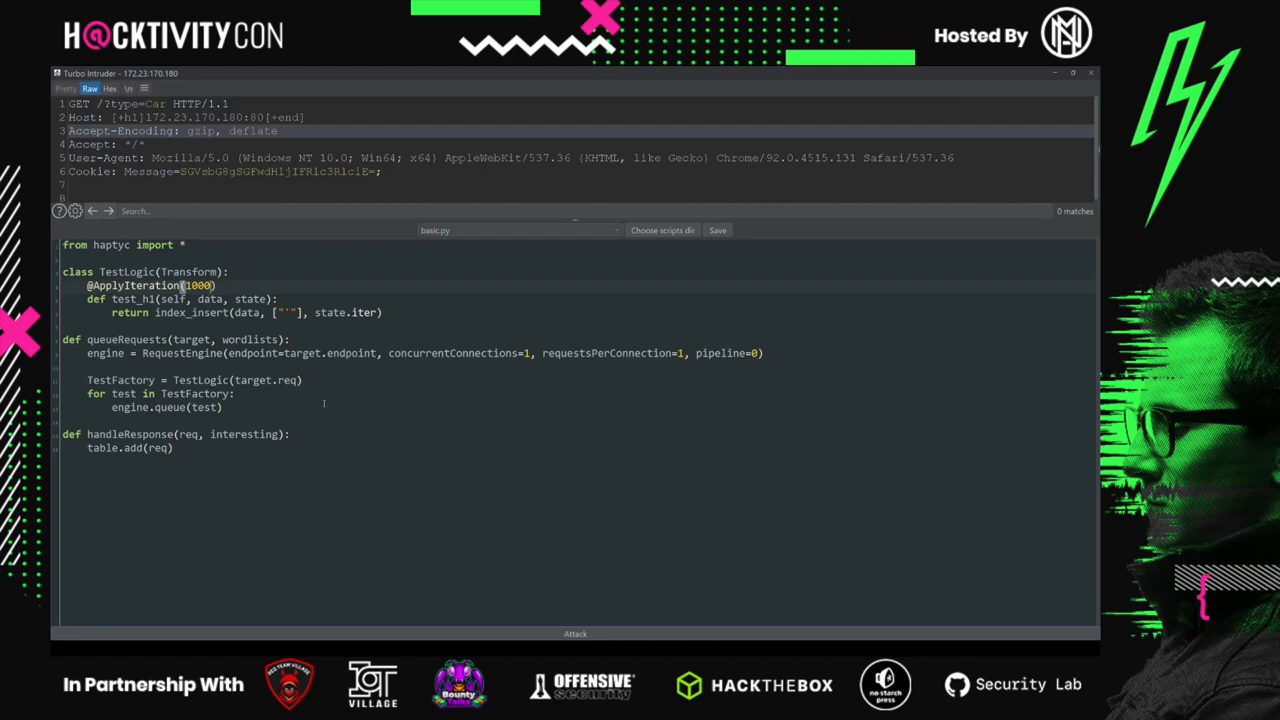
{"action": "left_click", "coordinate": [576, 632]}
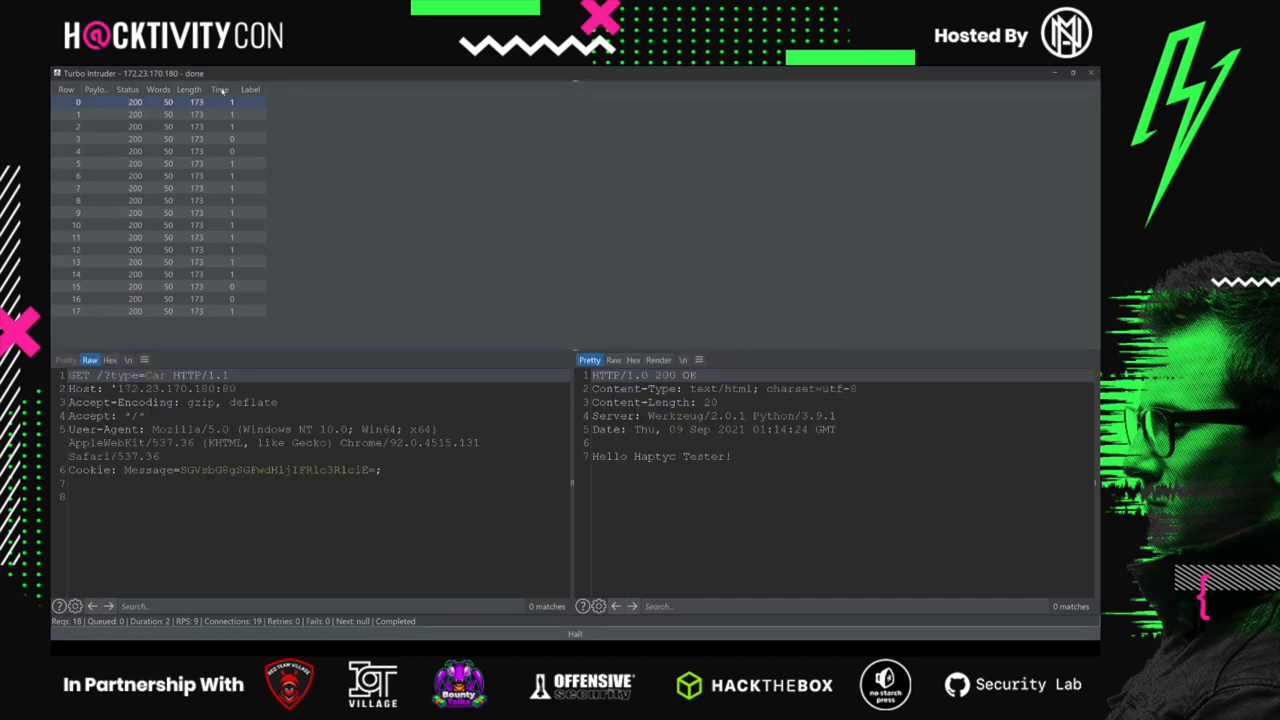
Review several index-insert result rows, including row 5, comparing their requests and responses
{"action": "left_click", "coordinate": [160, 164]}
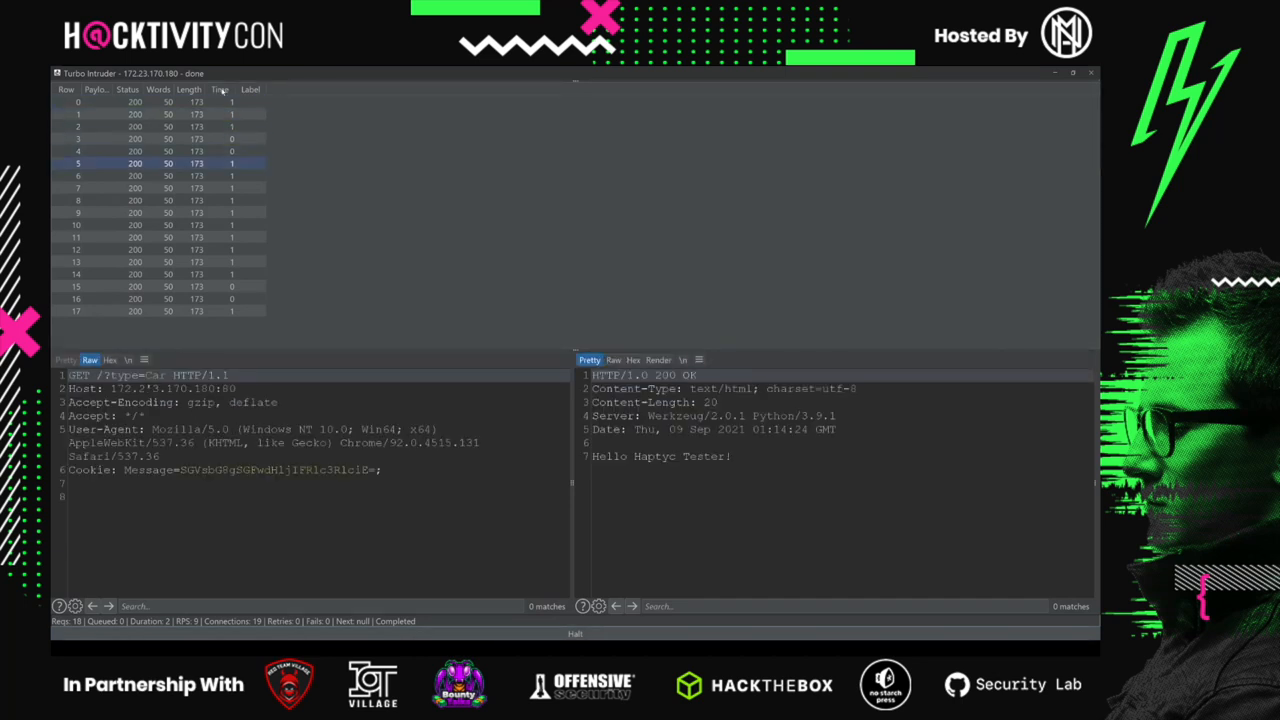
{"action": "left_click", "coordinate": [160, 274]}
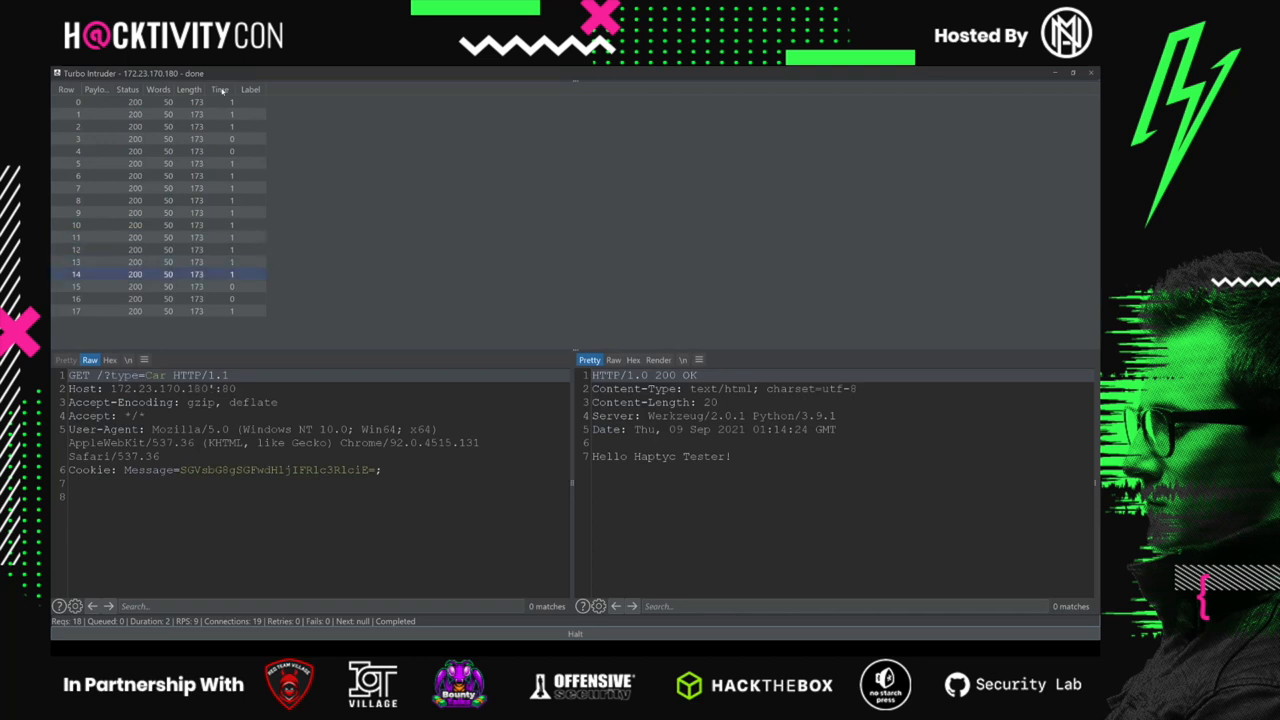
{"action": "left_click", "coordinate": [136, 312]}
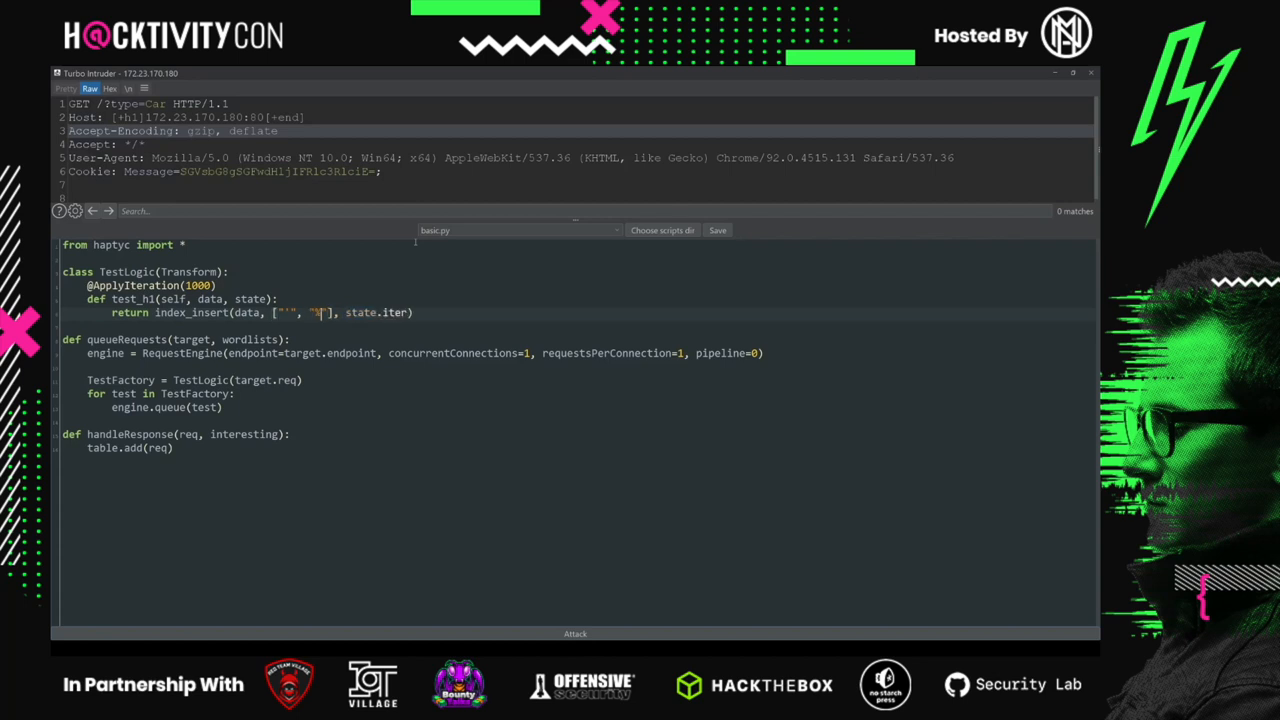
Extend the index_insert list with encoded entries such as %0D and rerun the 18-request attack
{"action": "type", "text": "A"}
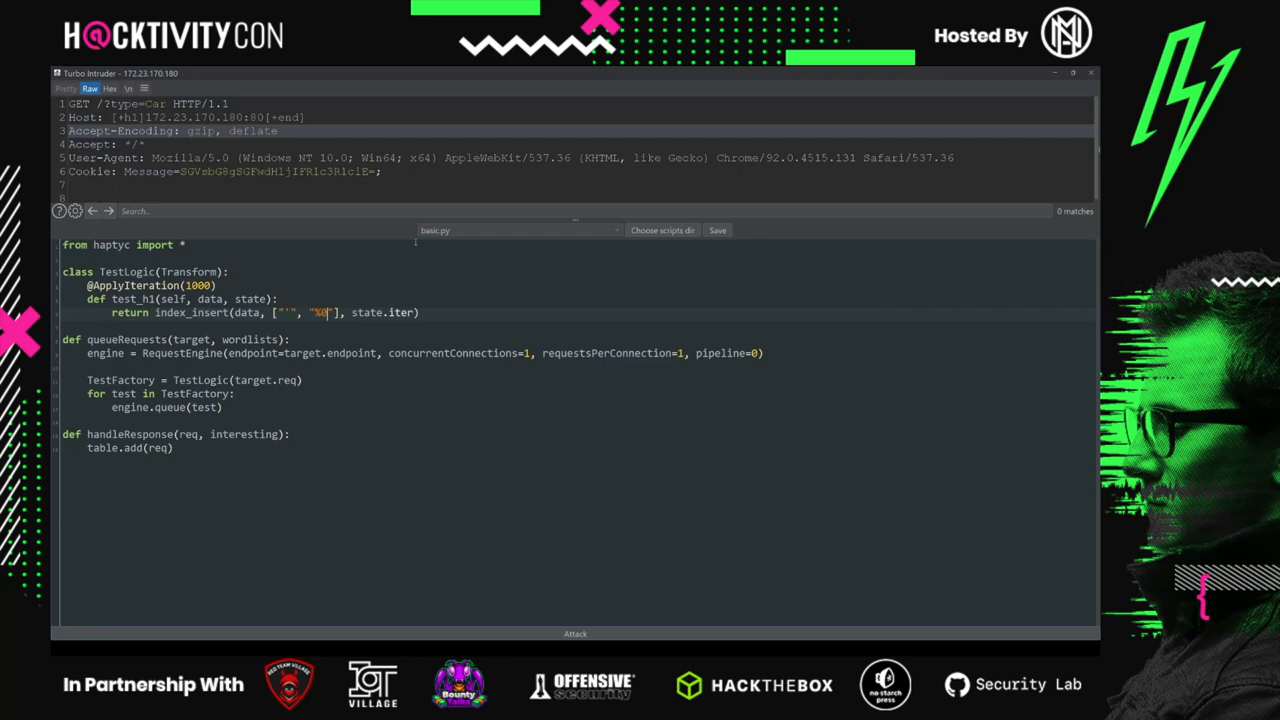
{"action": "type", "text": "A"}
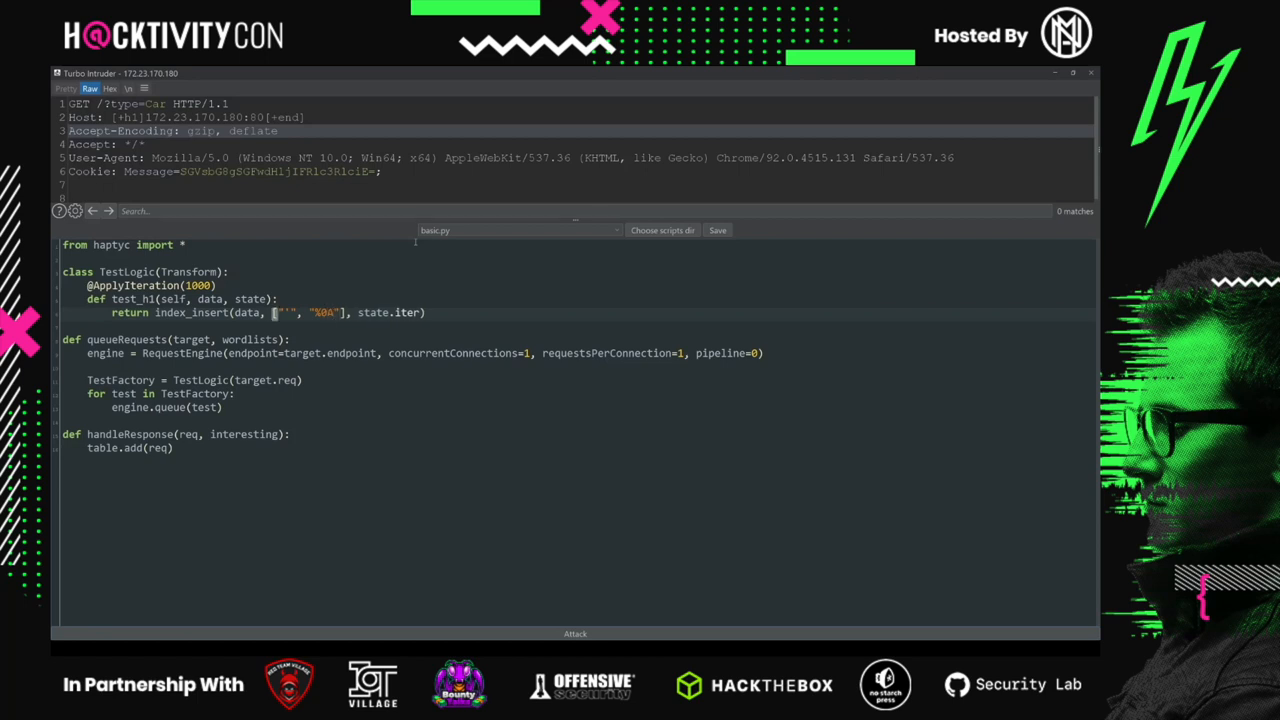
{"action": "type", "text": ",\"\""}
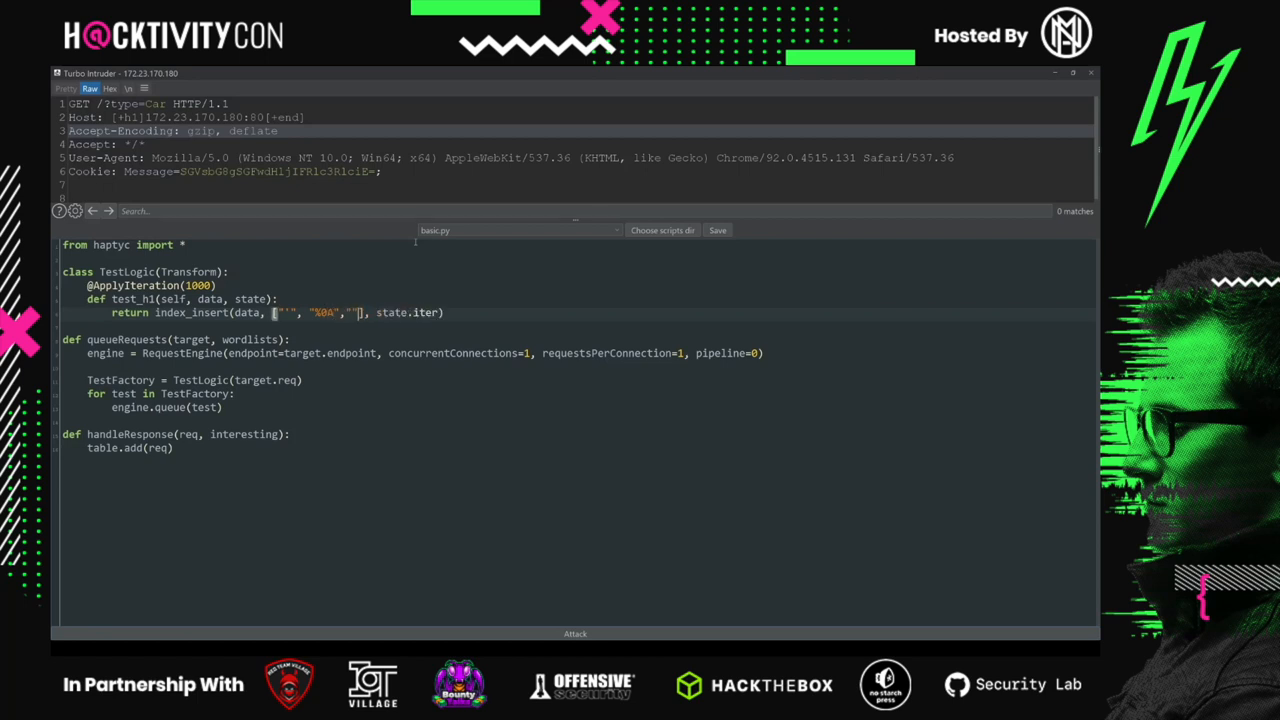
{"action": "type", "text": "%0D"}
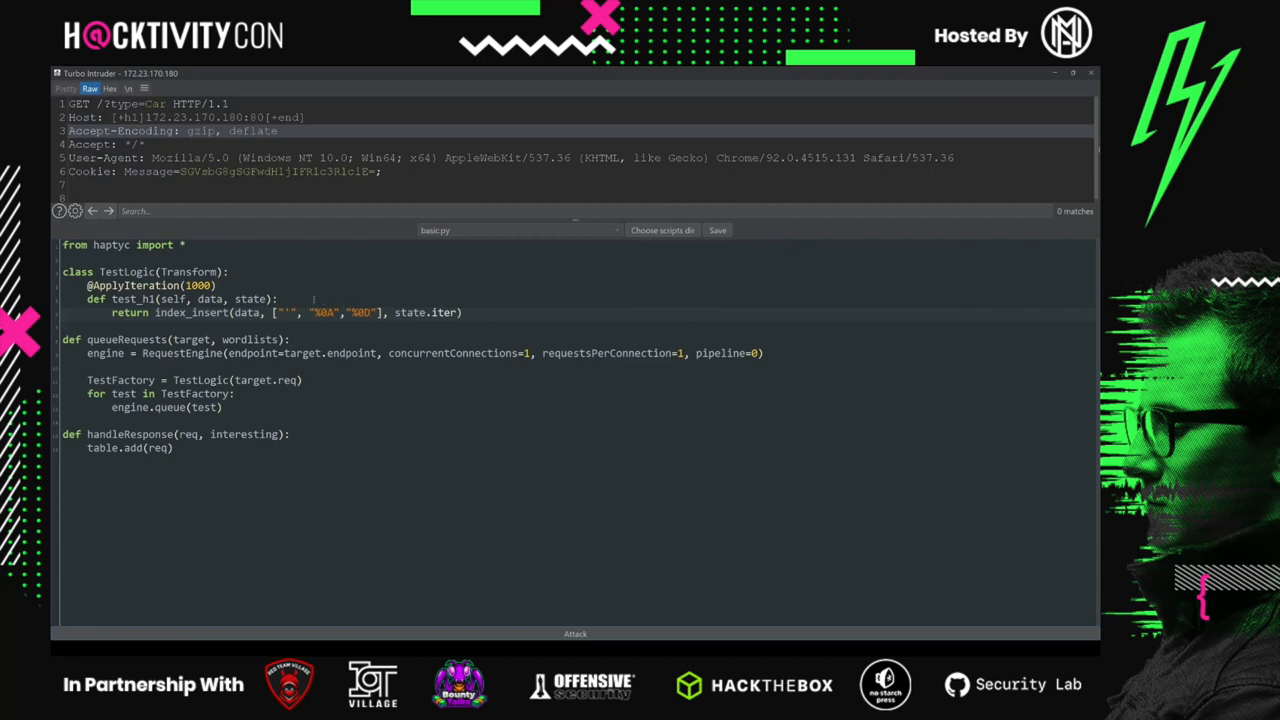
{"action": "left_click", "coordinate": [576, 632]}
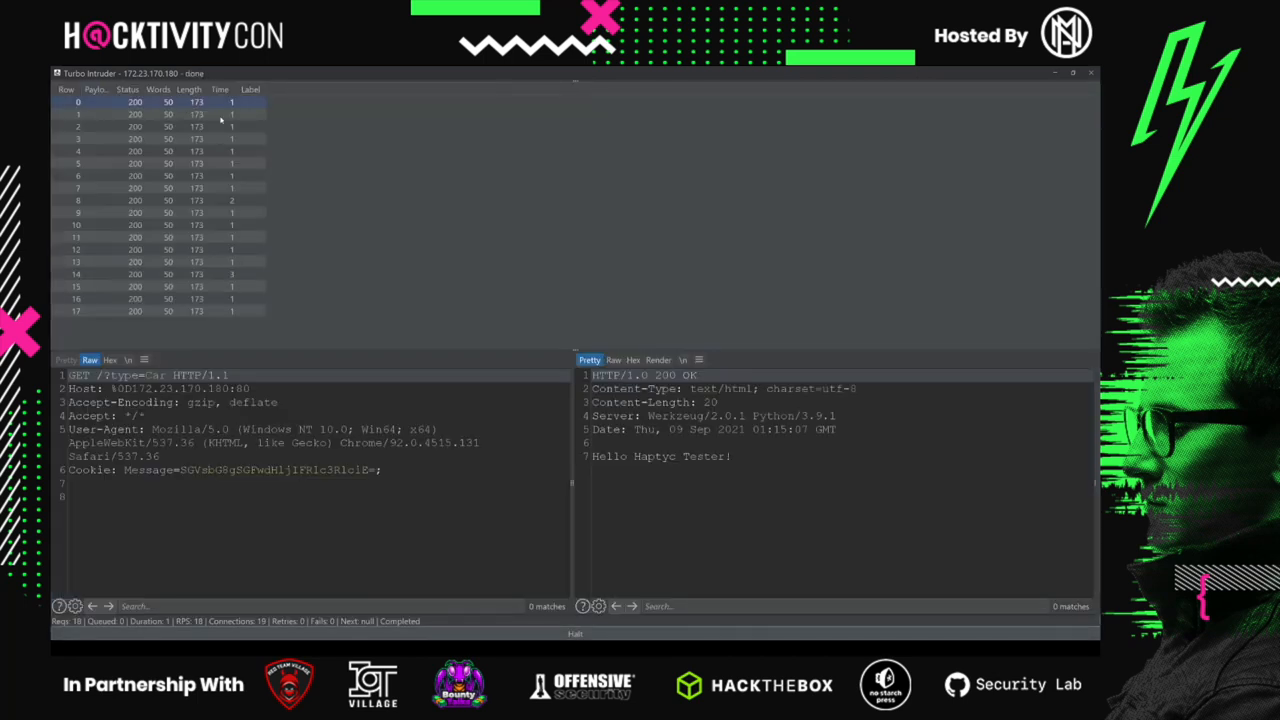
Compare the requests sent in result rows 5, 8, 12 and one further row
{"action": "left_click", "coordinate": [150, 164]}
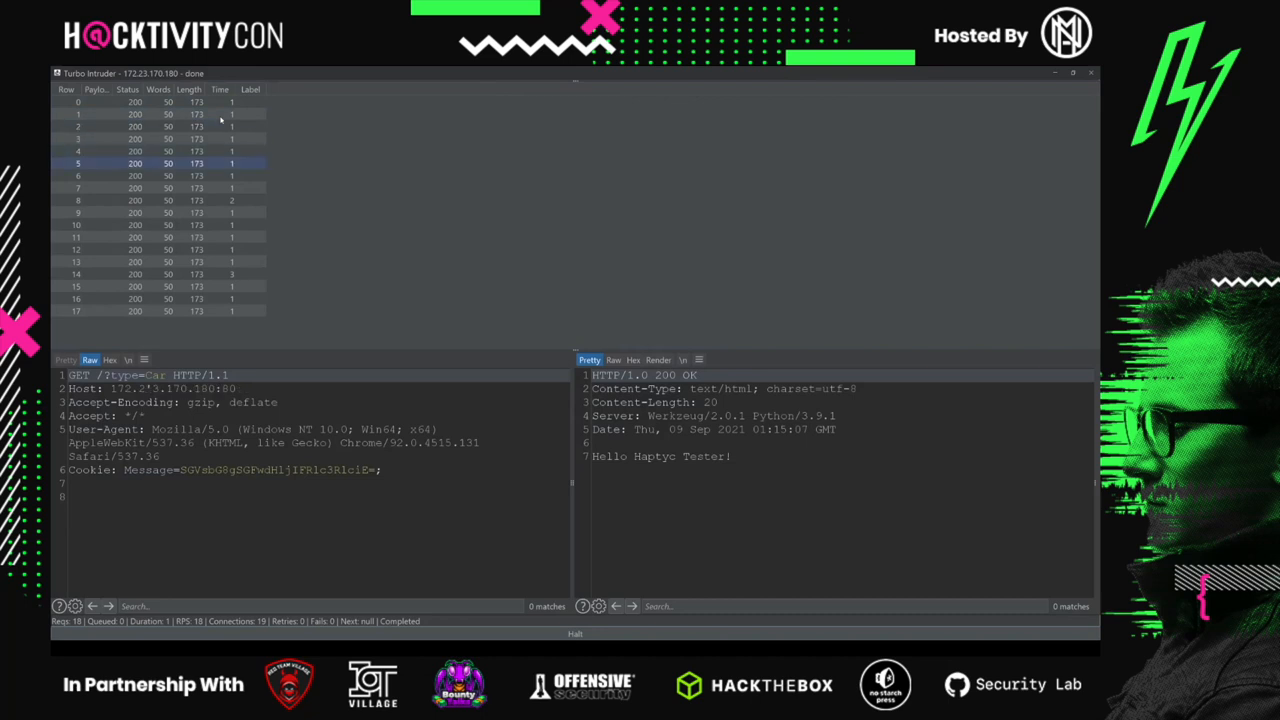
{"action": "left_click", "coordinate": [150, 212]}
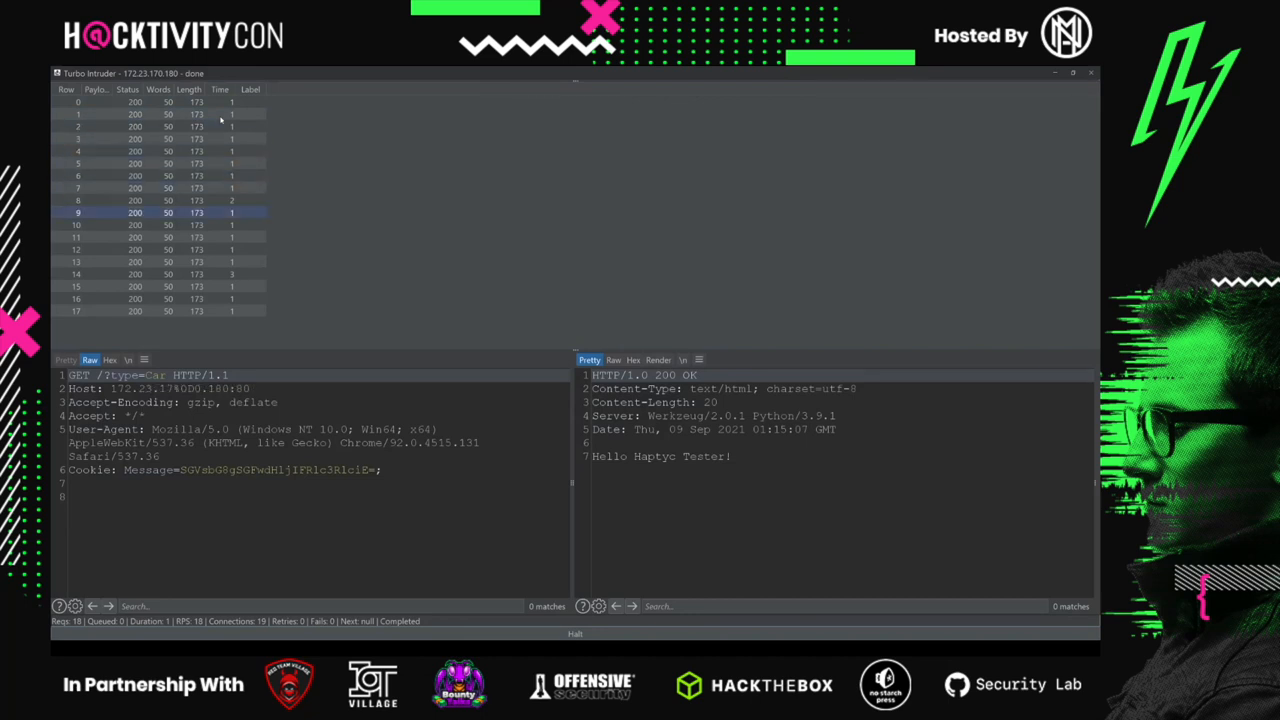
{"action": "left_click", "coordinate": [160, 248]}
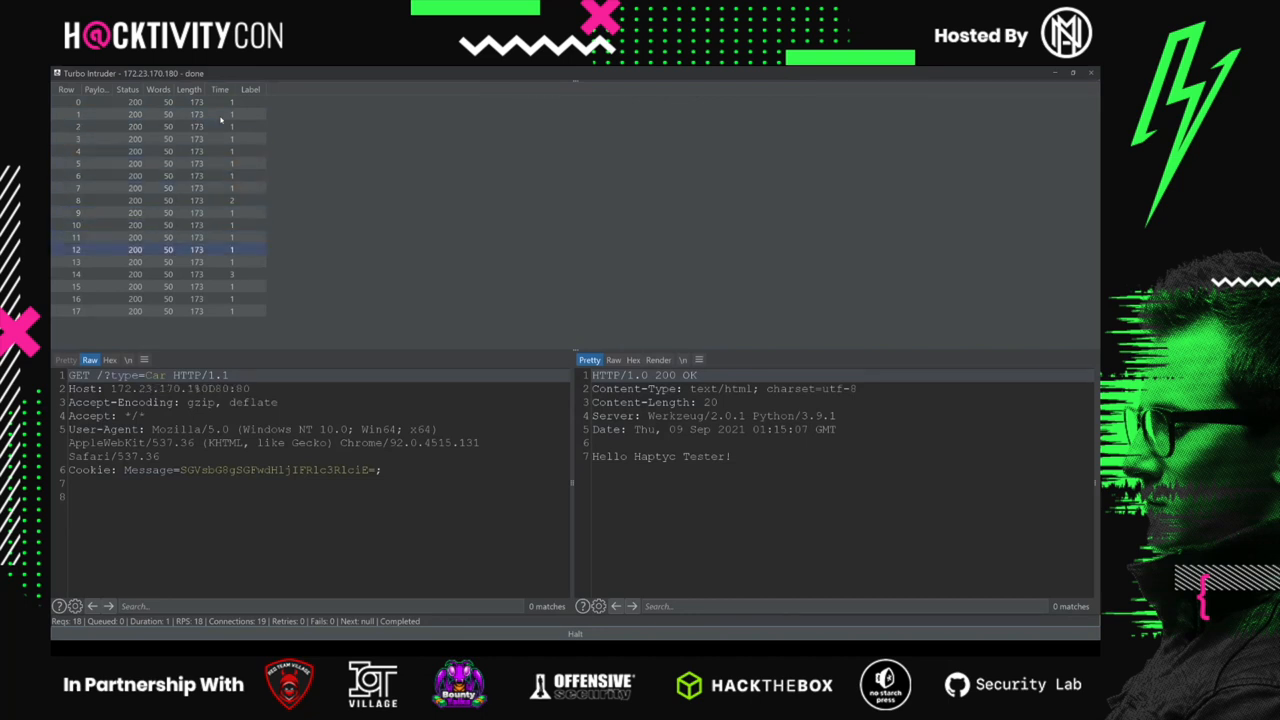
{"action": "left_click", "coordinate": [160, 312]}
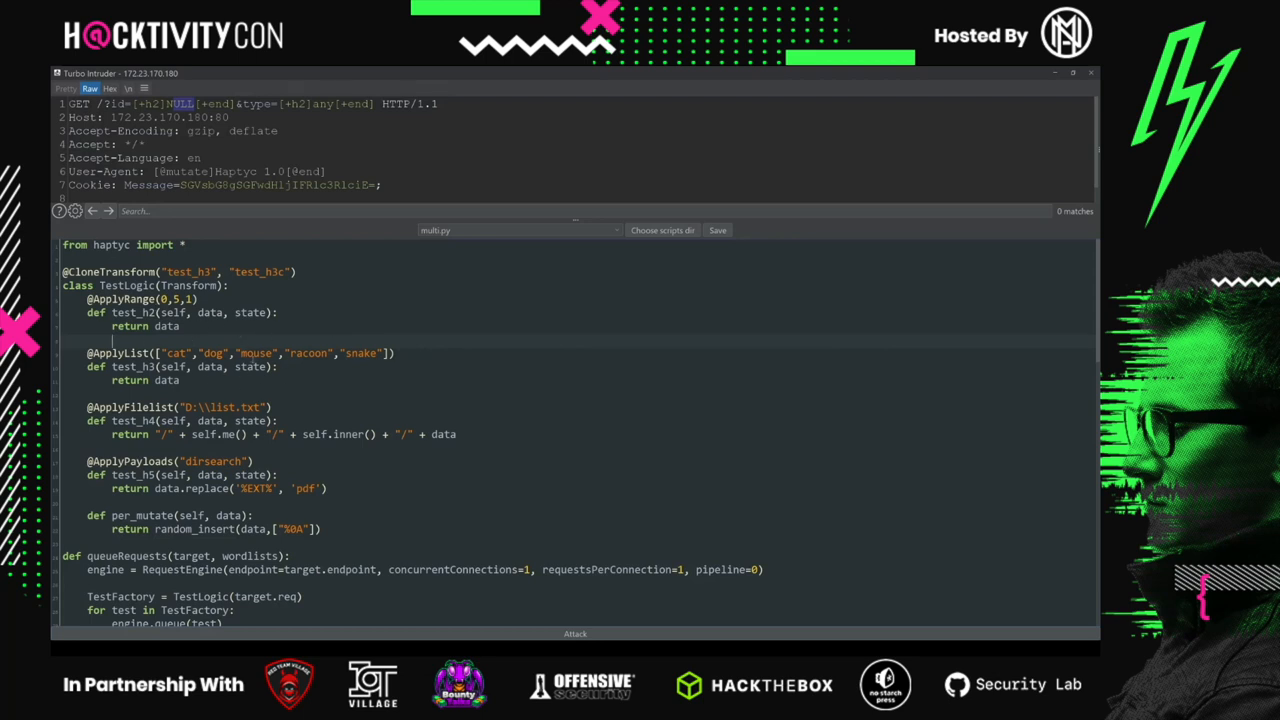
{"action": "scroll", "scroll_direction": "down", "scroll_amount": 3}
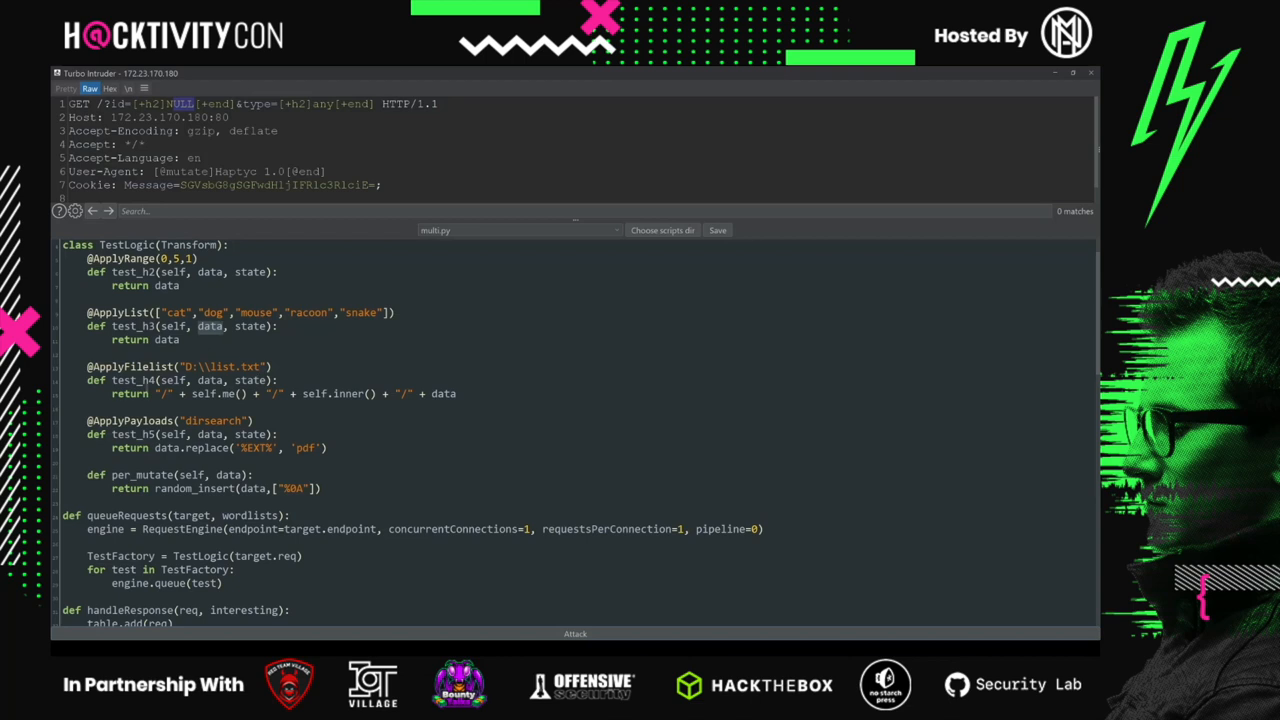
{"action": "scroll", "scroll_direction": "down", "scroll_amount": 3}
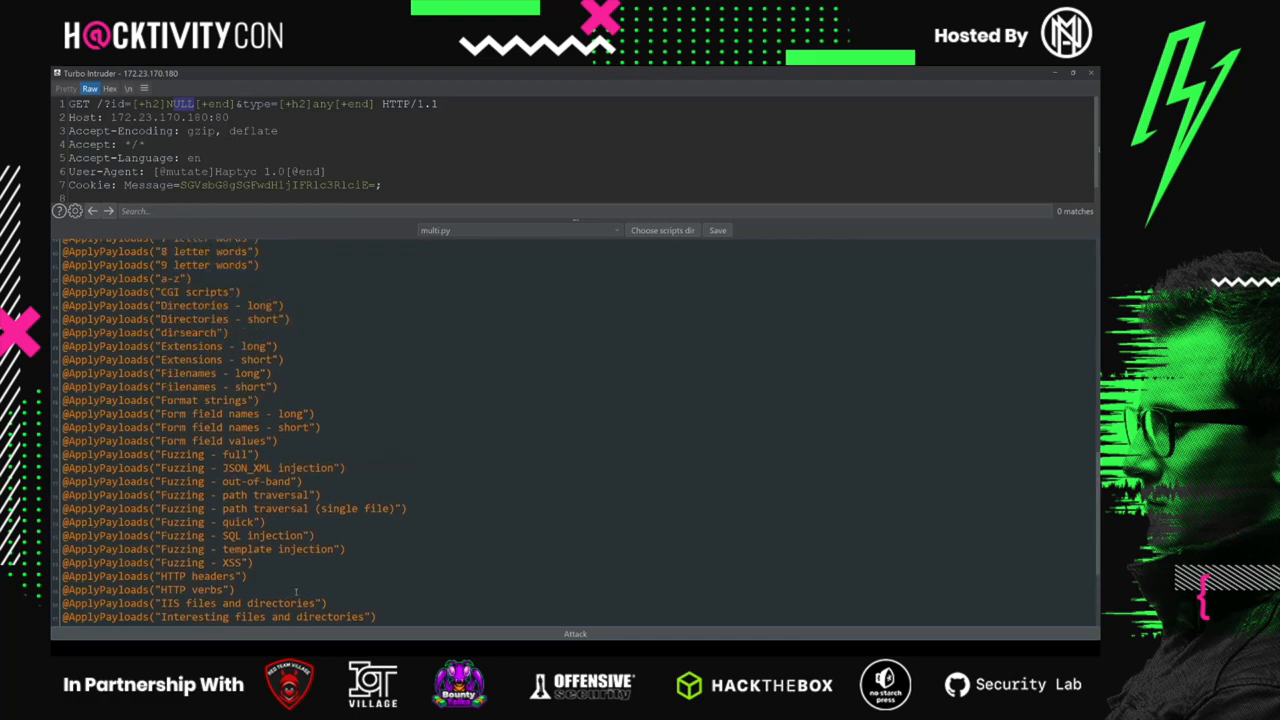
{"action": "scroll", "scroll_direction": "up", "scroll_amount": 3}
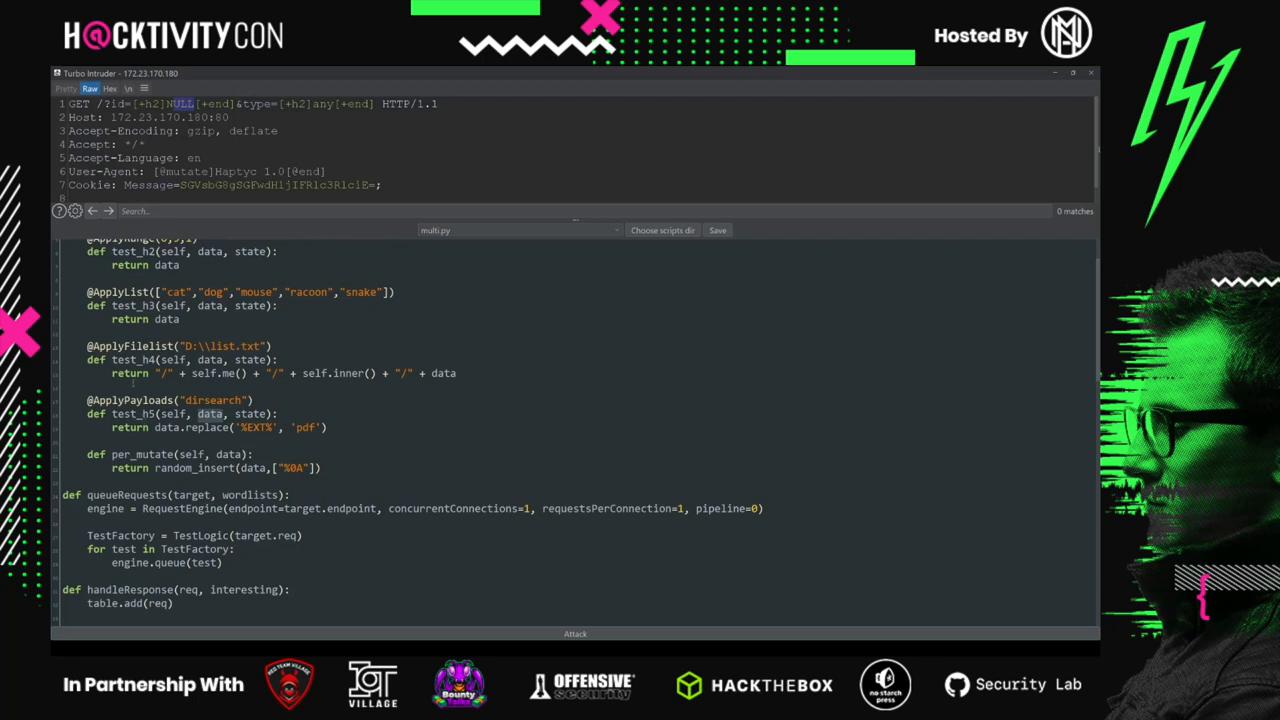
{"action": "scroll", "scroll_direction": "up", "scroll_amount": 3}
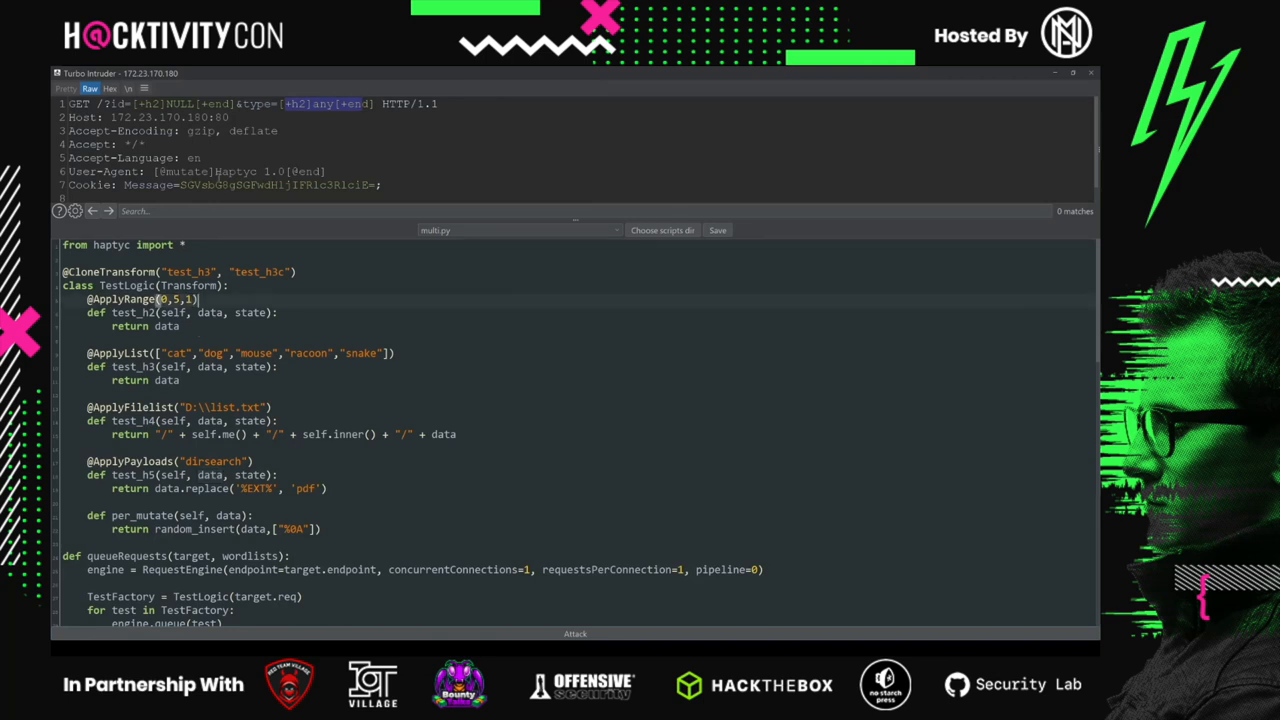
Run the multi.py attack and inspect the first result, row 5 and another row's requests
{"action": "left_click", "coordinate": [576, 632]}
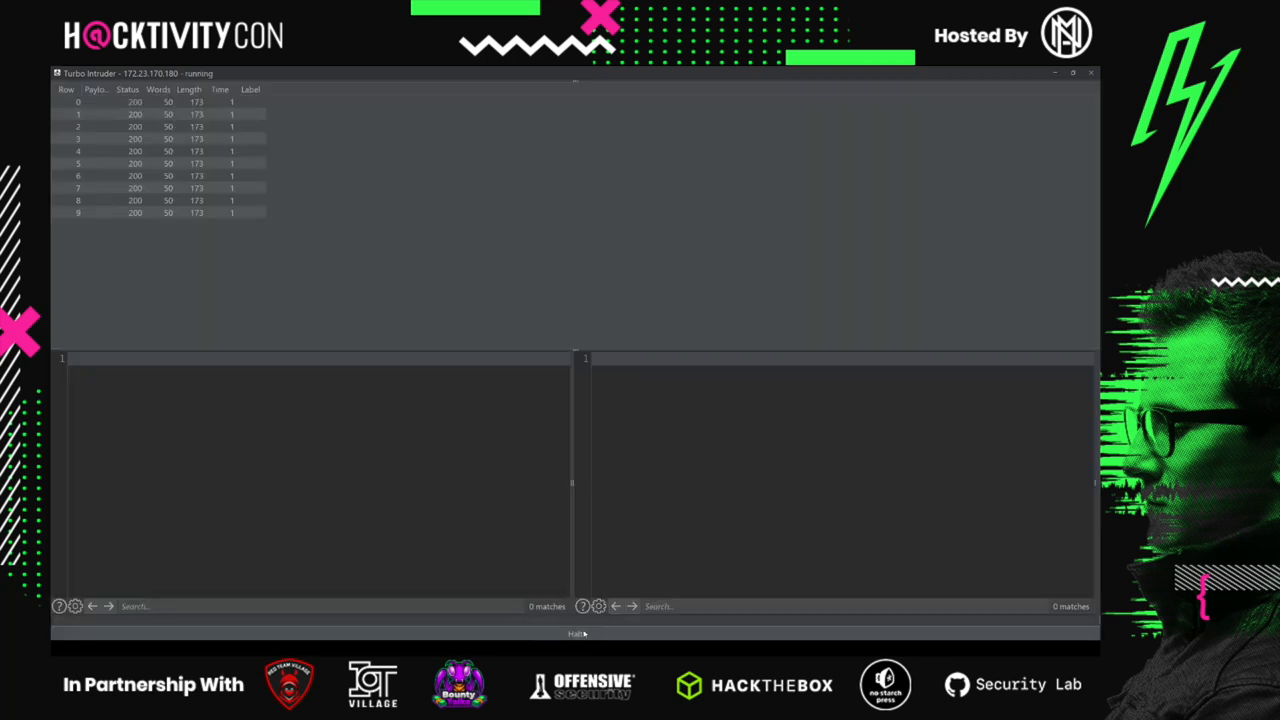
{"action": "left_click", "coordinate": [150, 100]}
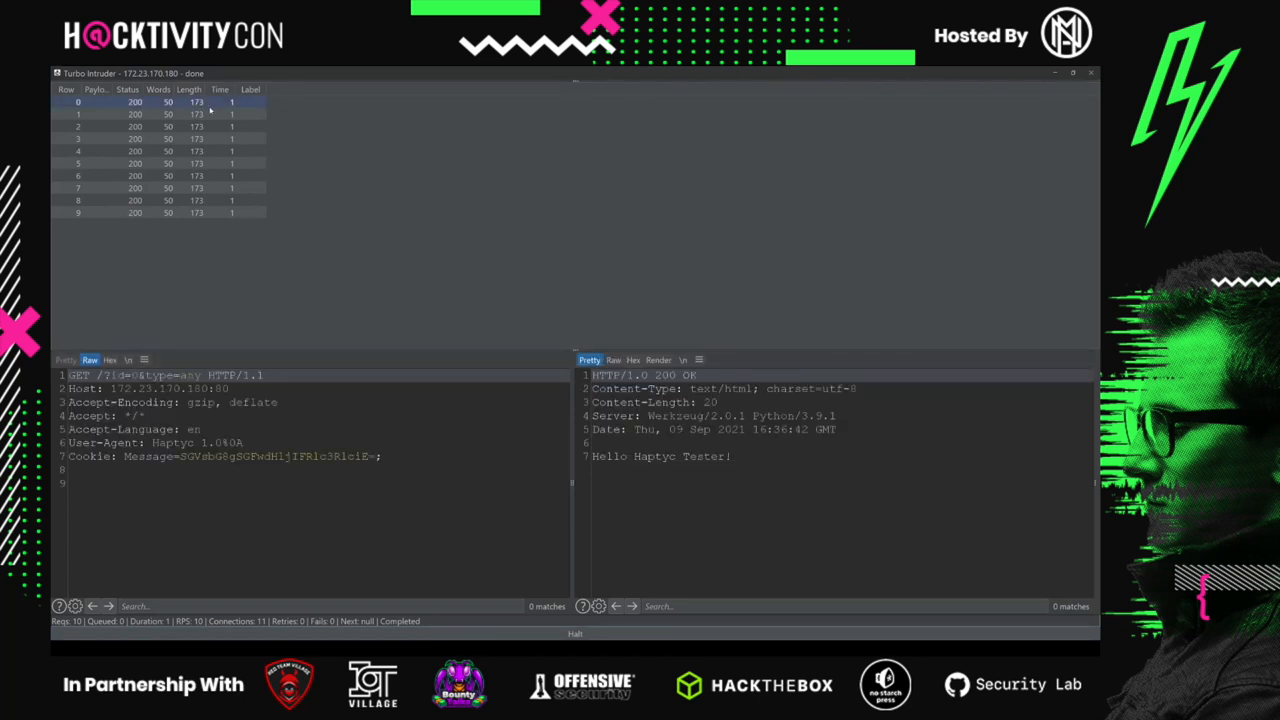
{"action": "left_click", "coordinate": [130, 164]}
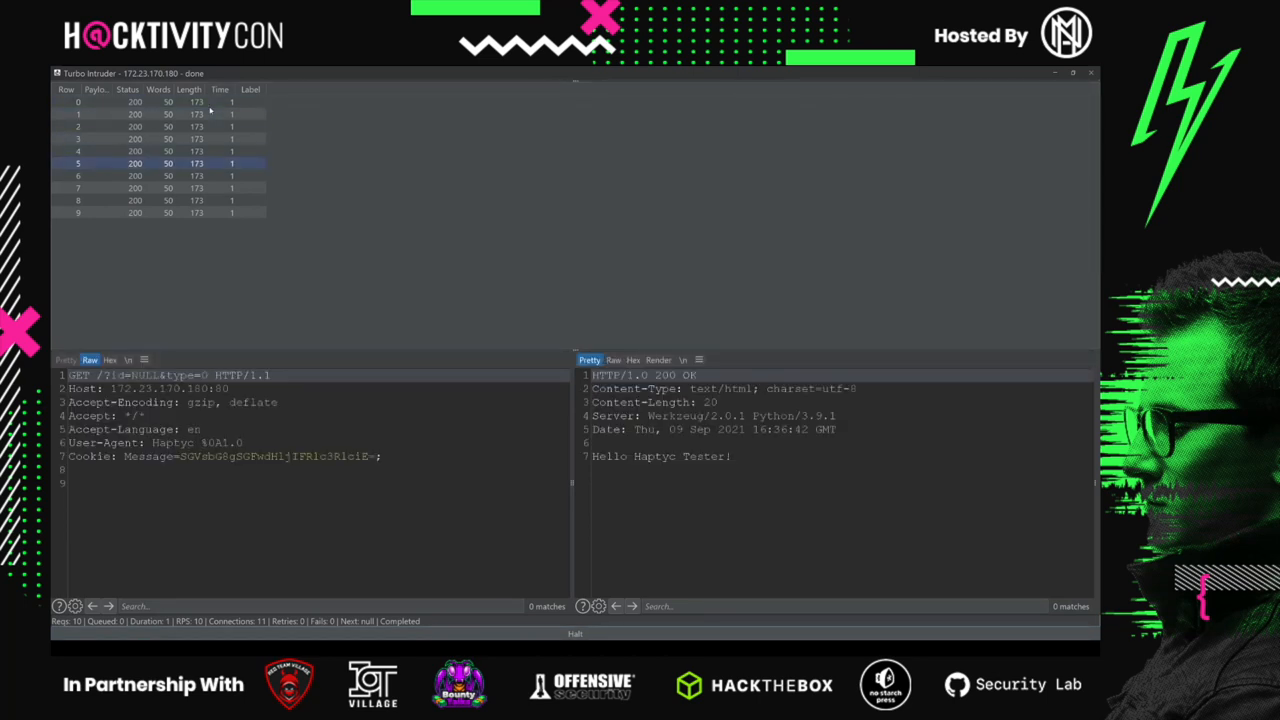
{"action": "left_click", "coordinate": [150, 176]}
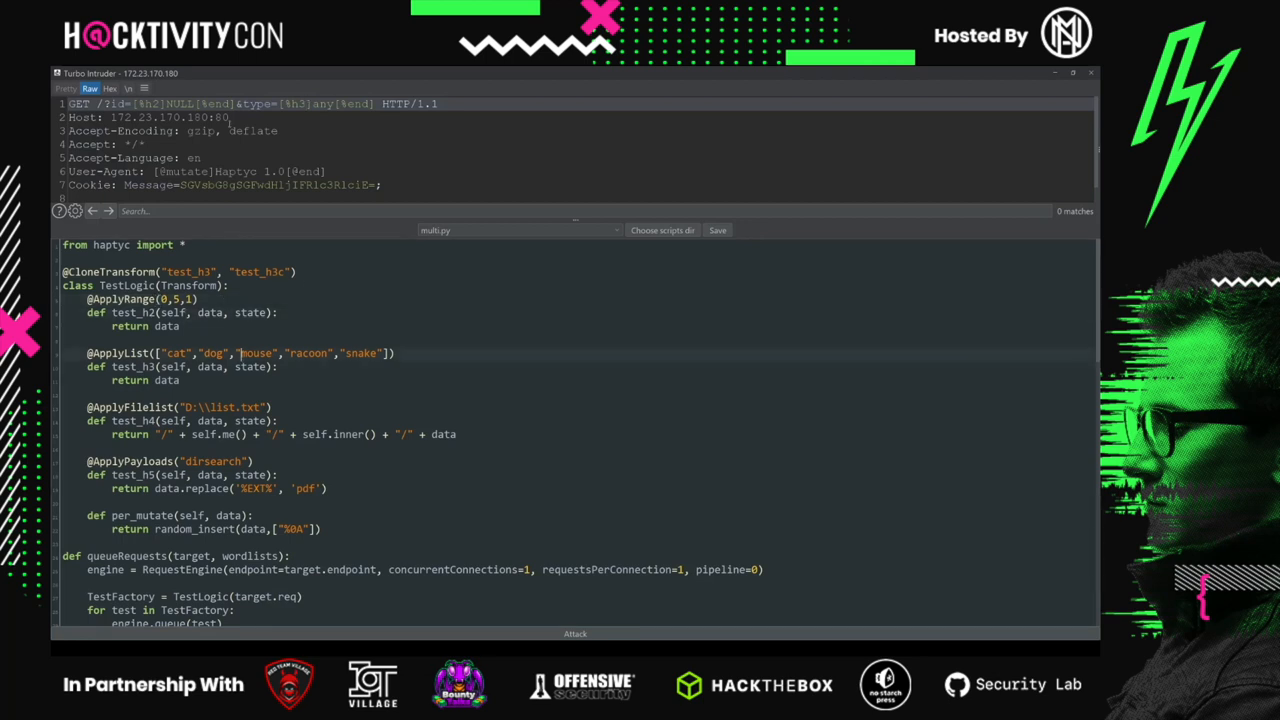
Rerun the multi.py attack and inspect row 4 and another row's generated requests
{"action": "left_click", "coordinate": [576, 632]}
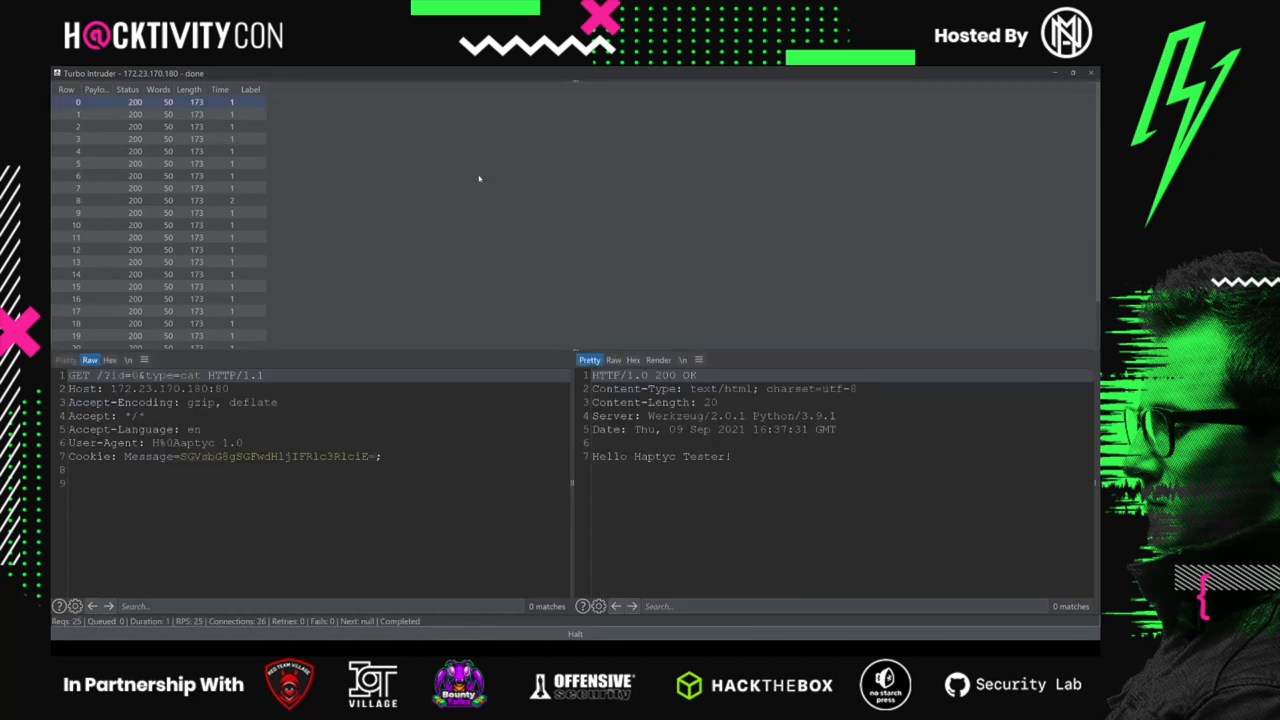
{"action": "left_click", "coordinate": [150, 152]}
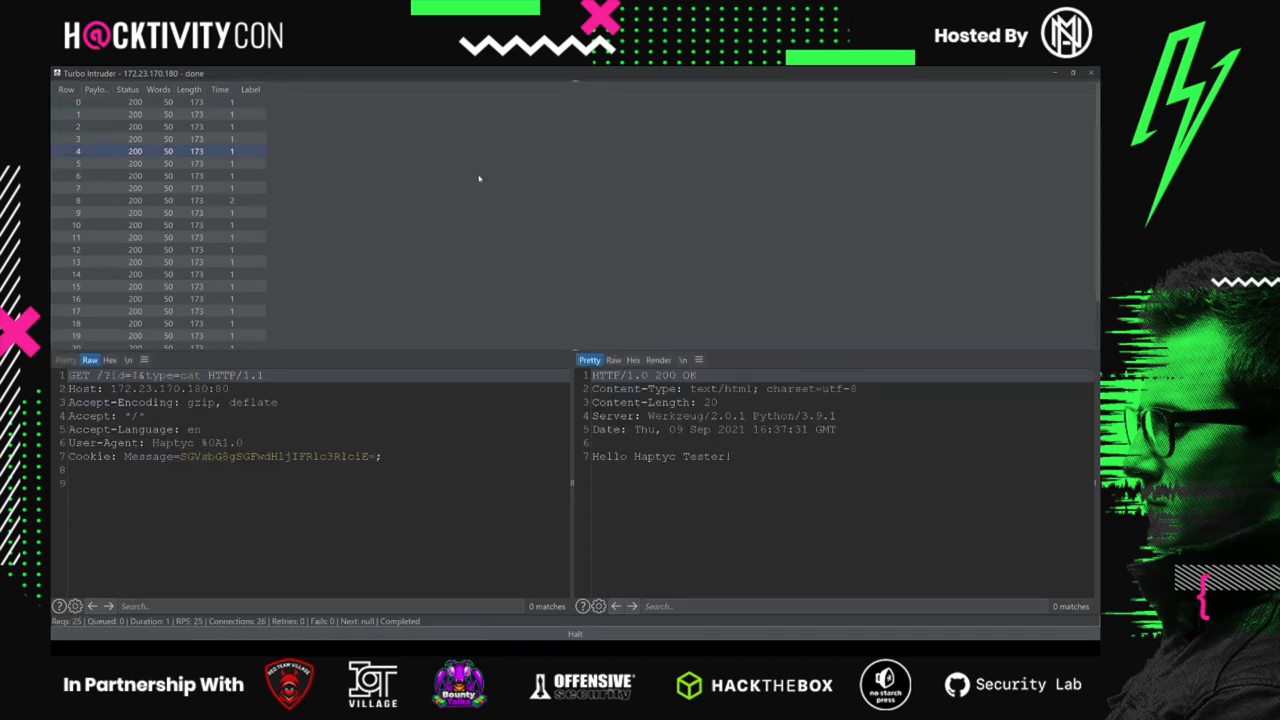
{"action": "left_click", "coordinate": [150, 176]}
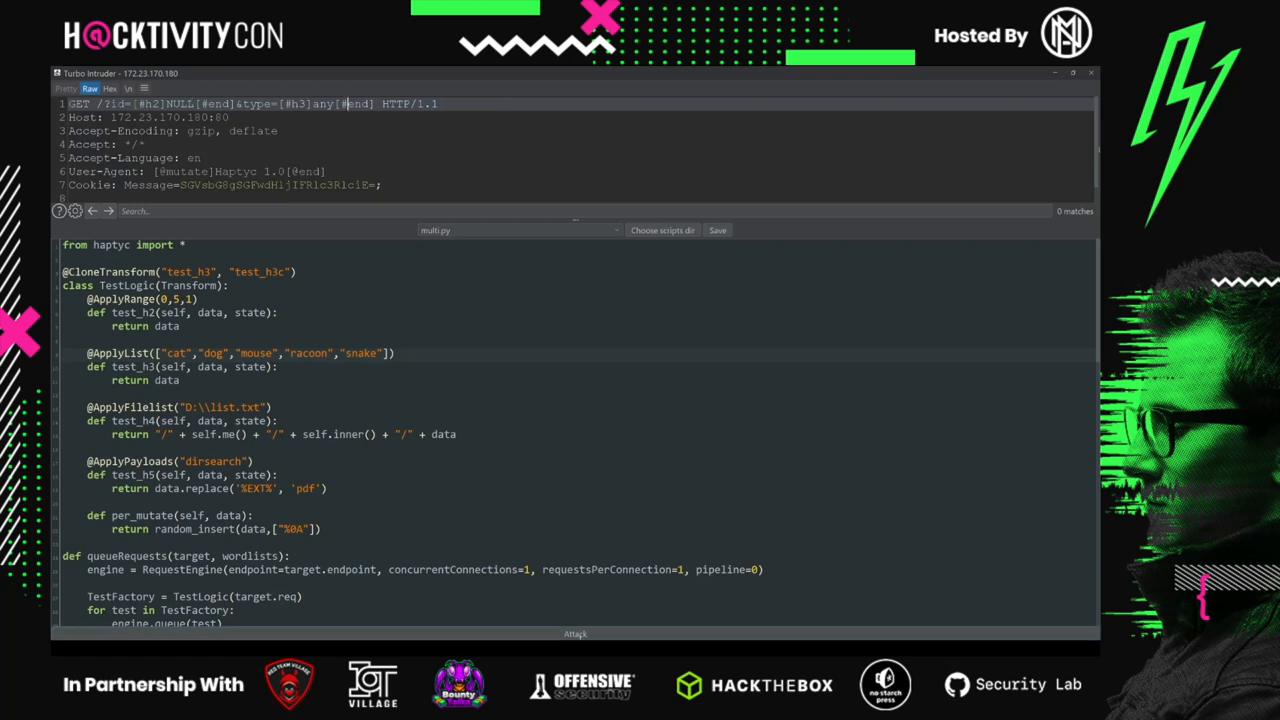
Run a five-request attack and view rows 0, 1 and 4 cycling type through cat, dog and snake
{"action": "left_click", "coordinate": [576, 632]}
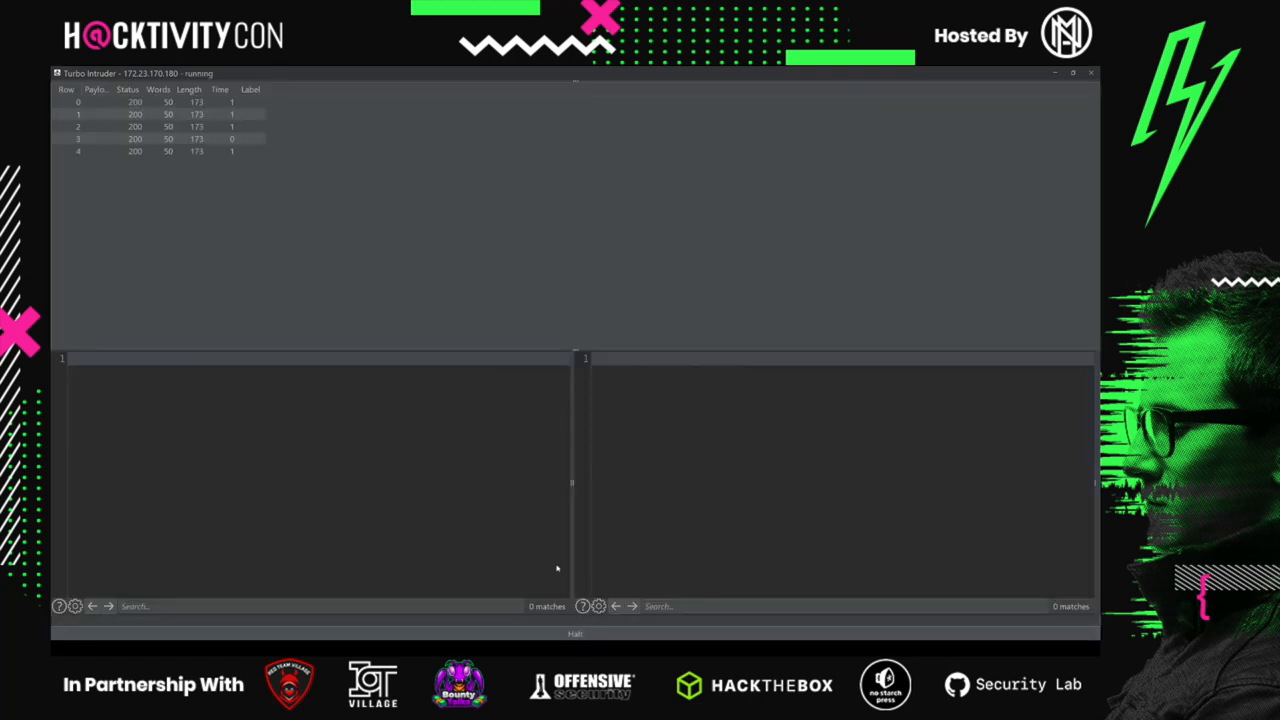
{"action": "left_click", "coordinate": [130, 102]}
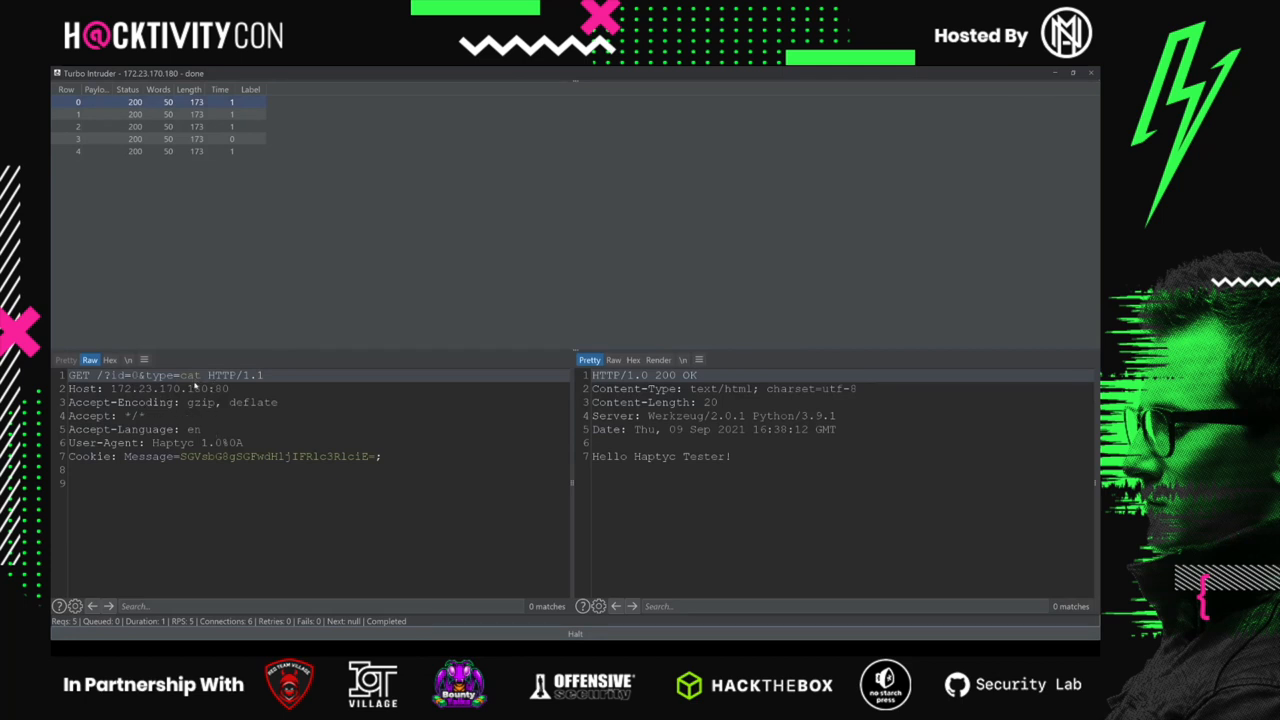
{"action": "left_click", "coordinate": [136, 114]}
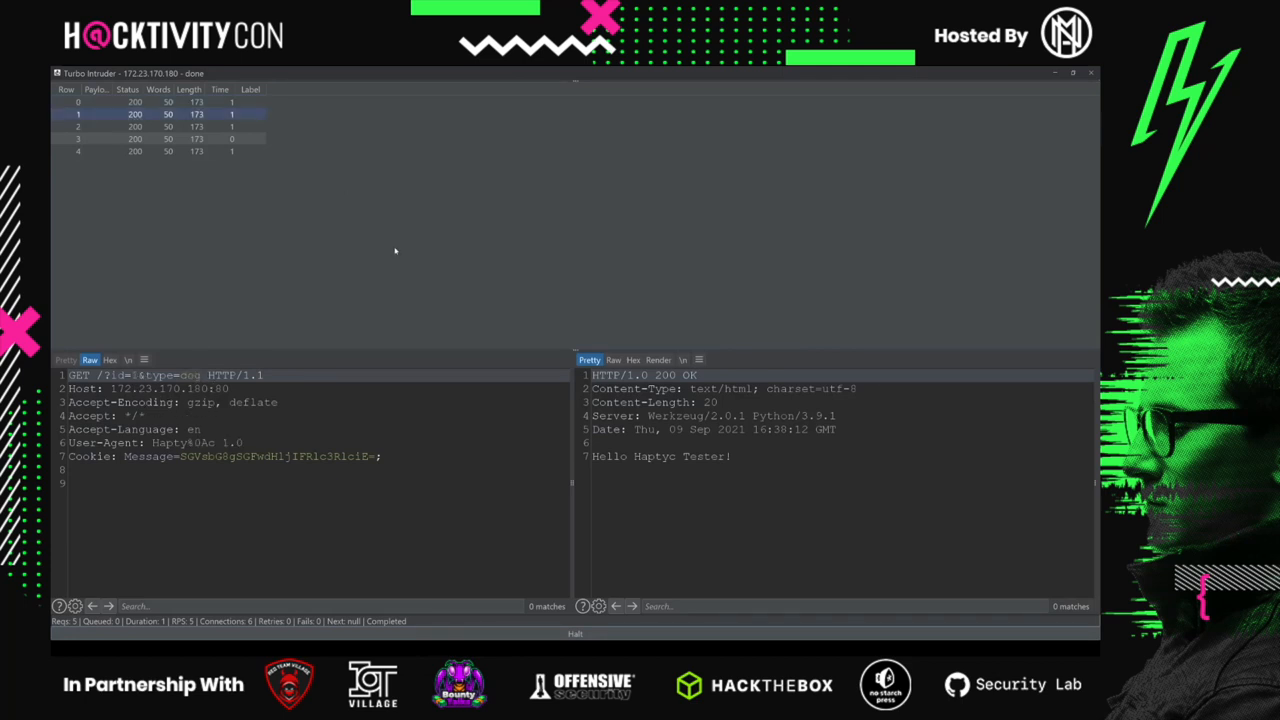
{"action": "left_click", "coordinate": [160, 152]}
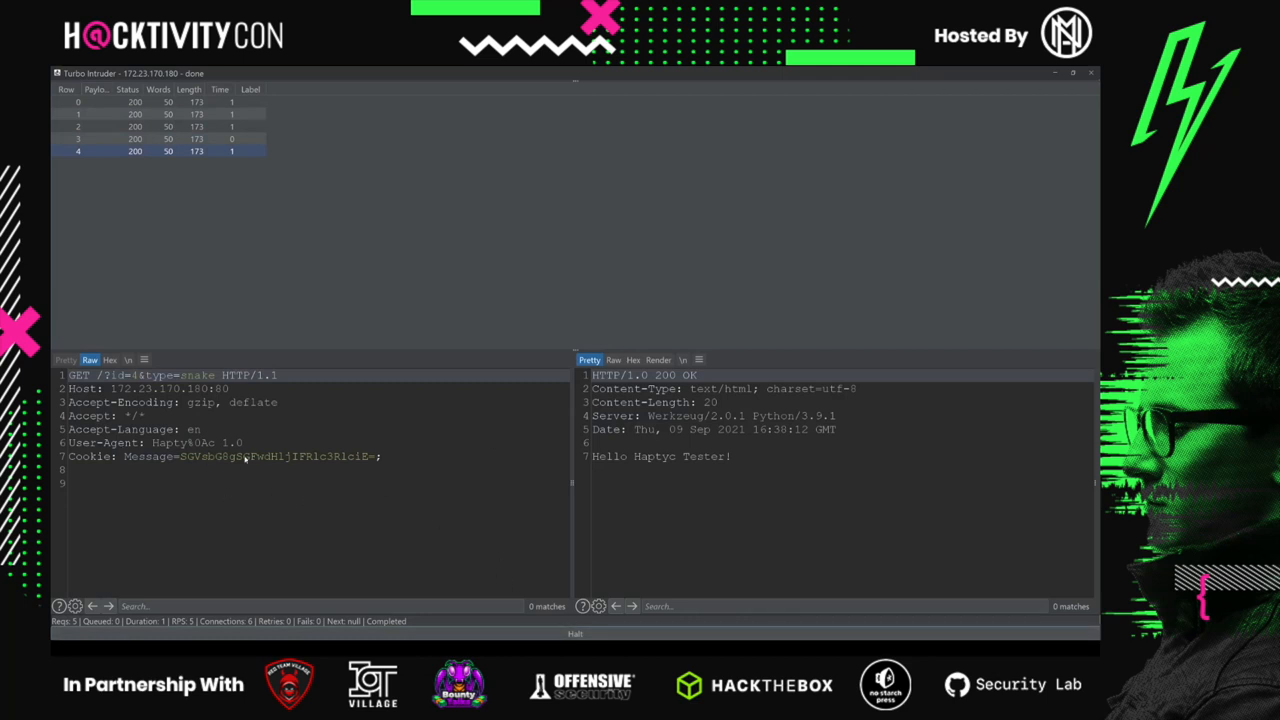
{"action": "double_click", "coordinate": [196, 442]}
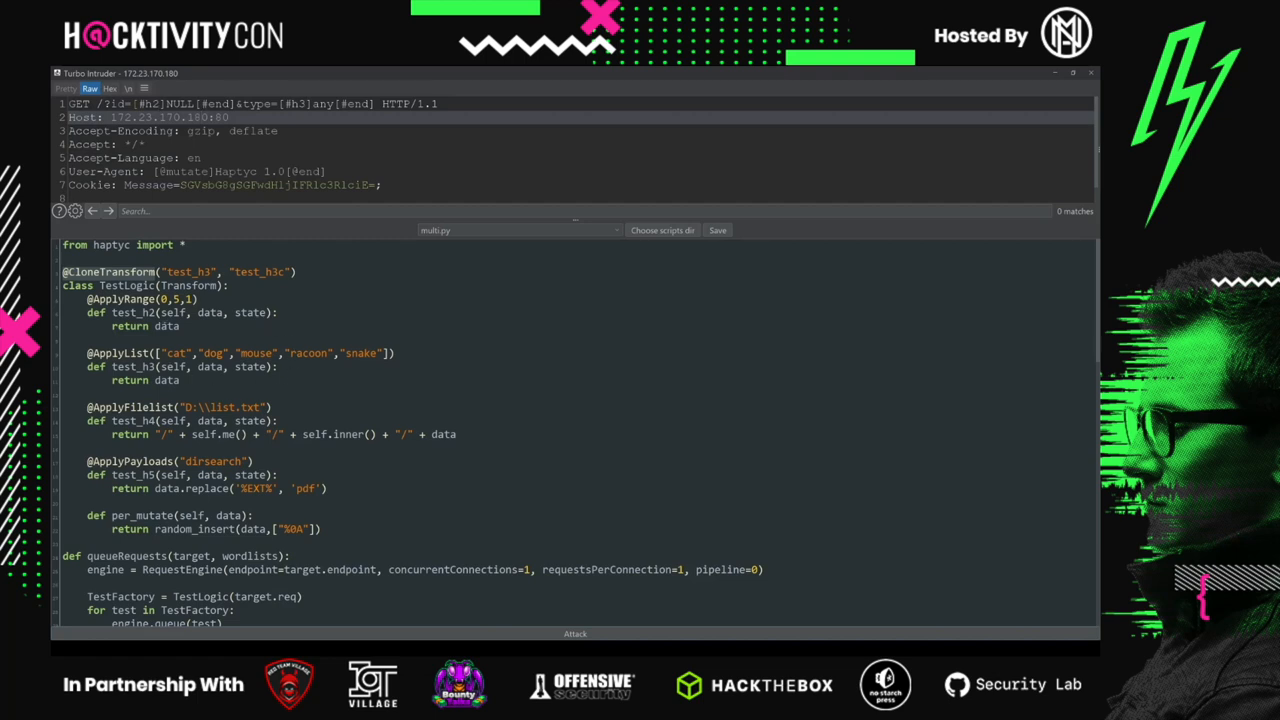
Select the test_h5 tag in the script and run the CloneTransform five-request attack
{"action": "double_click", "coordinate": [188, 272]}
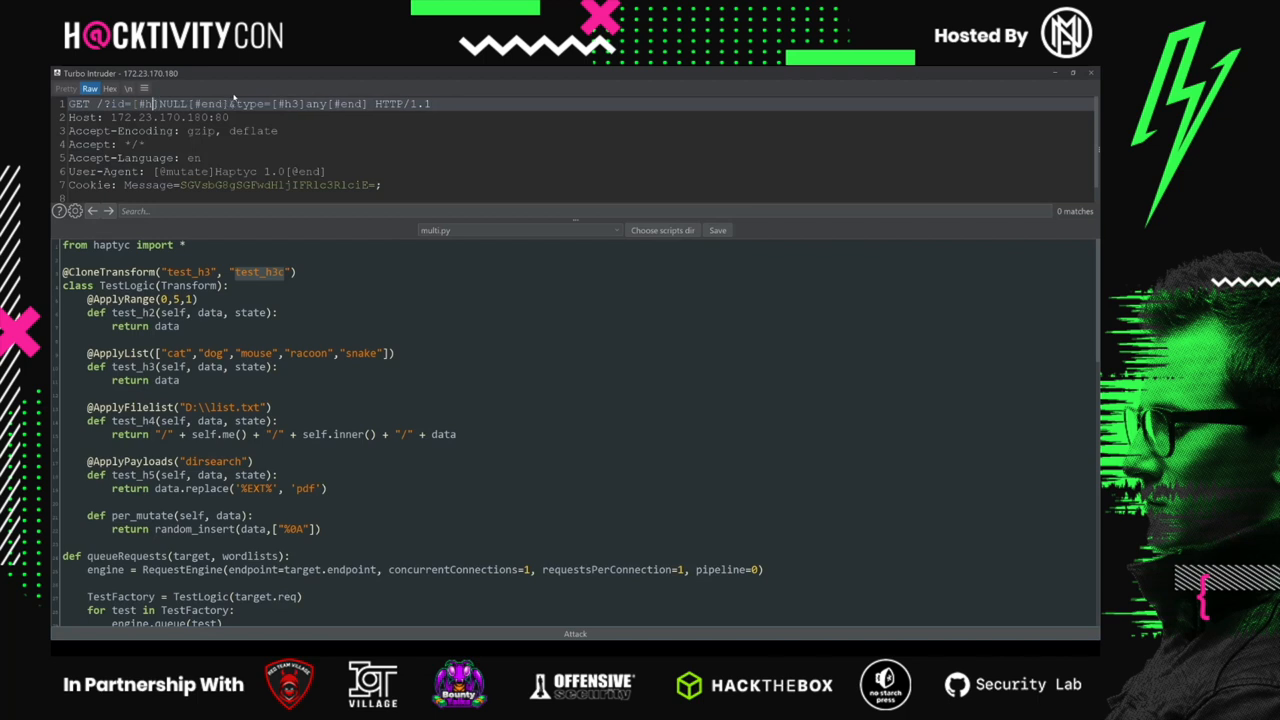
{"action": "left_click", "coordinate": [576, 632]}
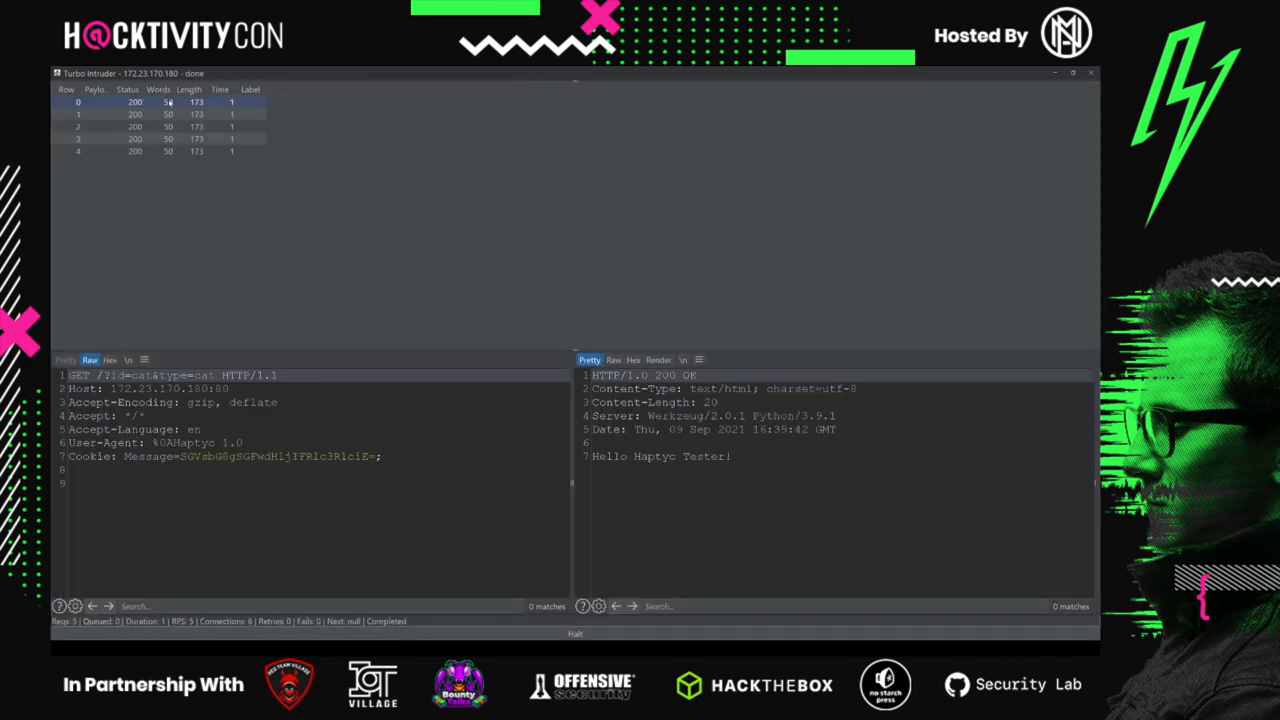
Inspect two results' mutated requests, each with its own id and type values
{"action": "left_click", "coordinate": [150, 138]}
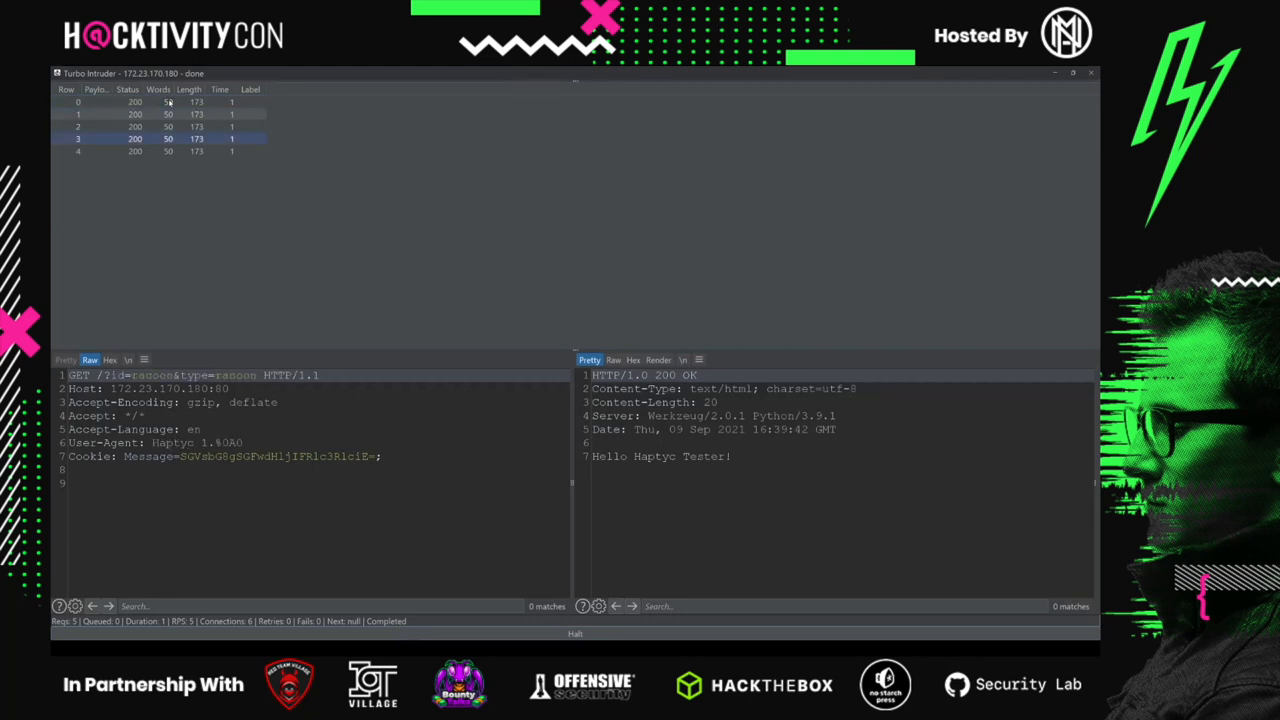
{"action": "left_click", "coordinate": [150, 152]}
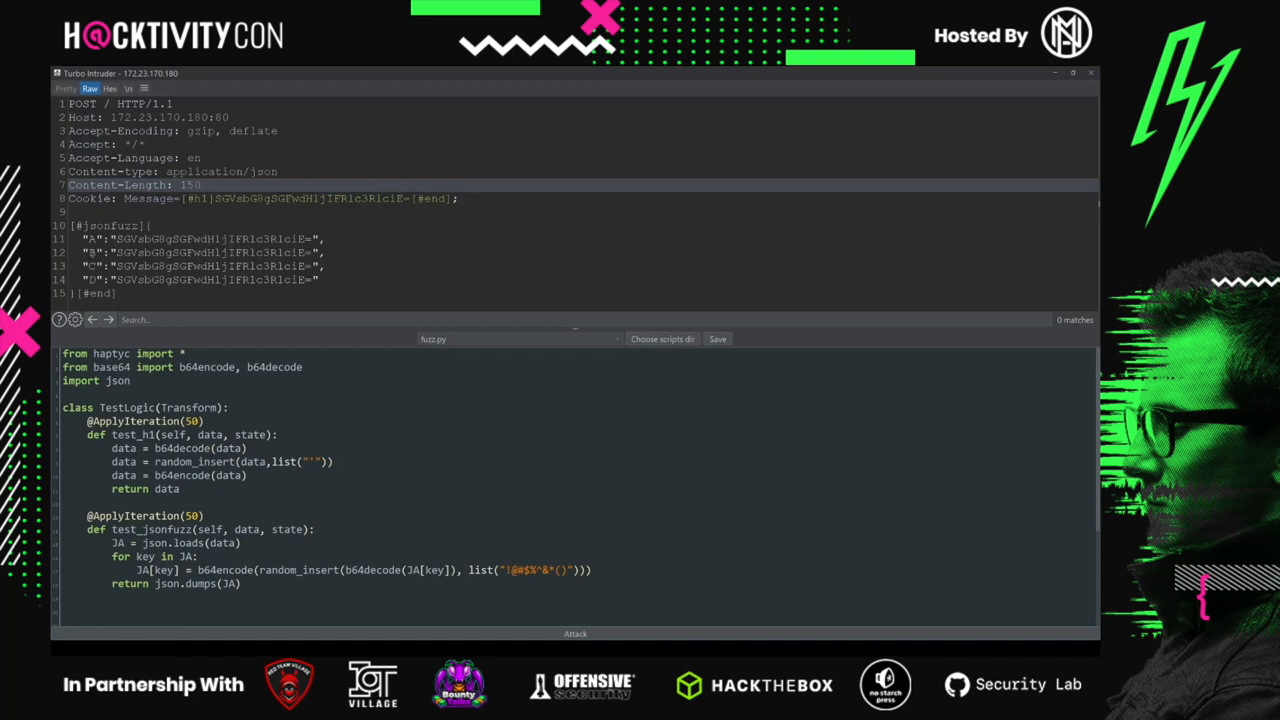
{"action": "left_click", "coordinate": [200, 184]}
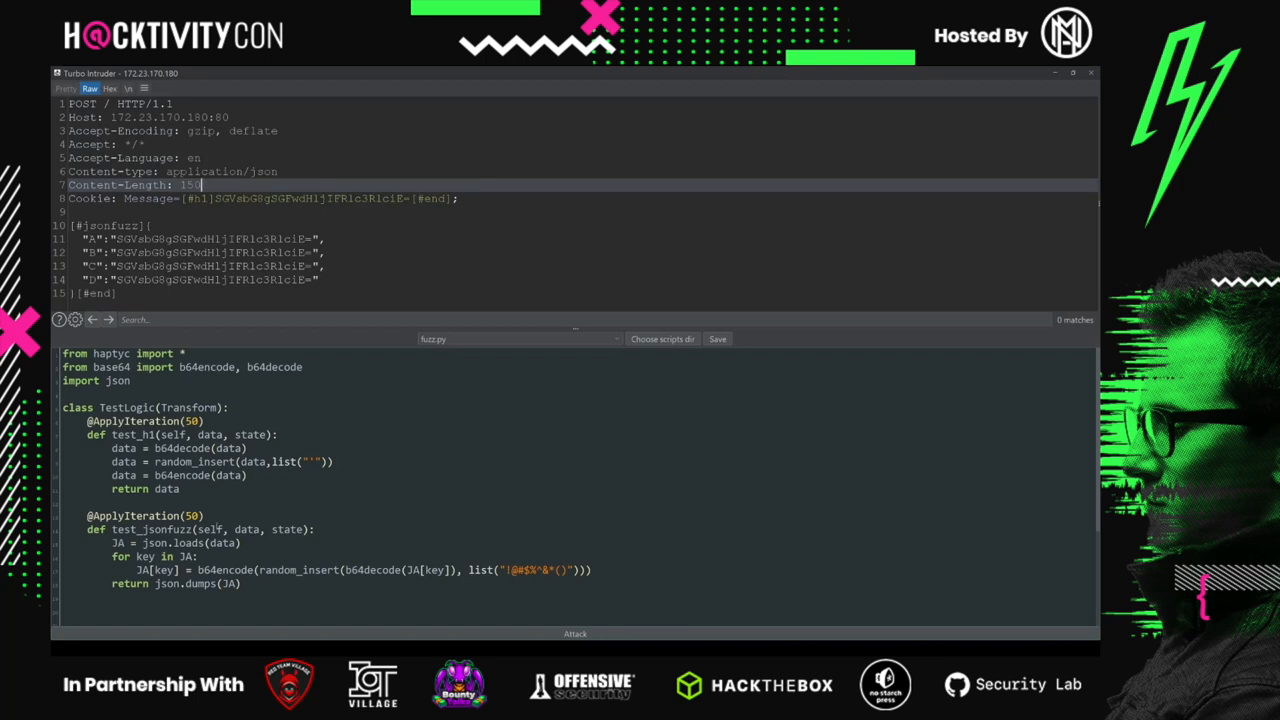
{"action": "mouse_move", "coordinate": [252, 344]}
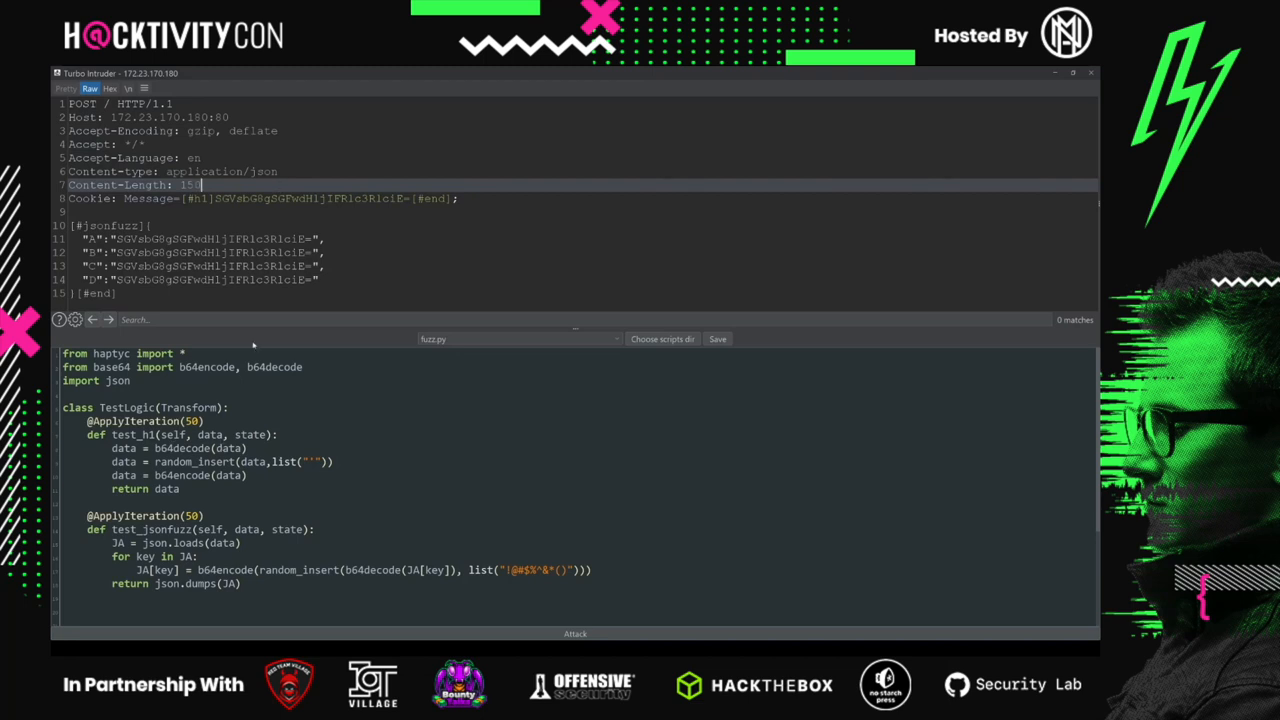
{"action": "mouse_move", "coordinate": [252, 346]}
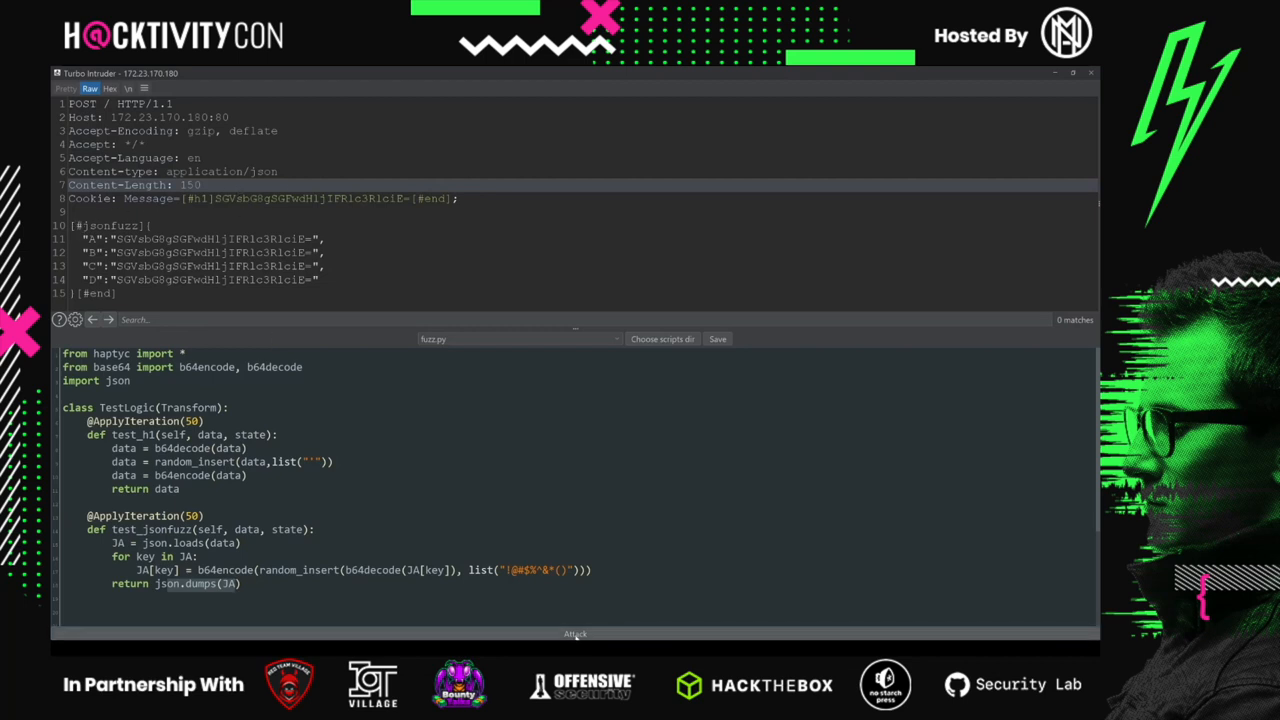
Run the base64 JSON fuzzing attack and review several of its 50 results
{"action": "left_click", "coordinate": [576, 632]}
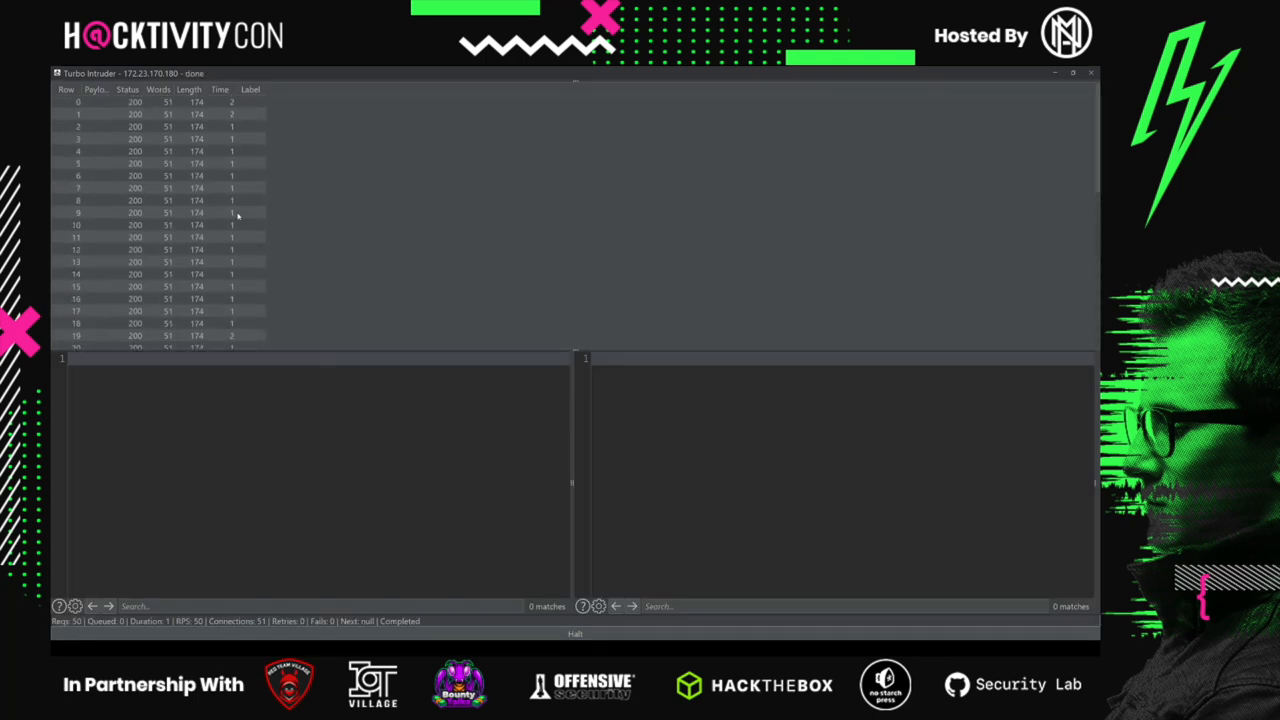
{"action": "scroll", "scroll_direction": "down", "scroll_amount": 3}
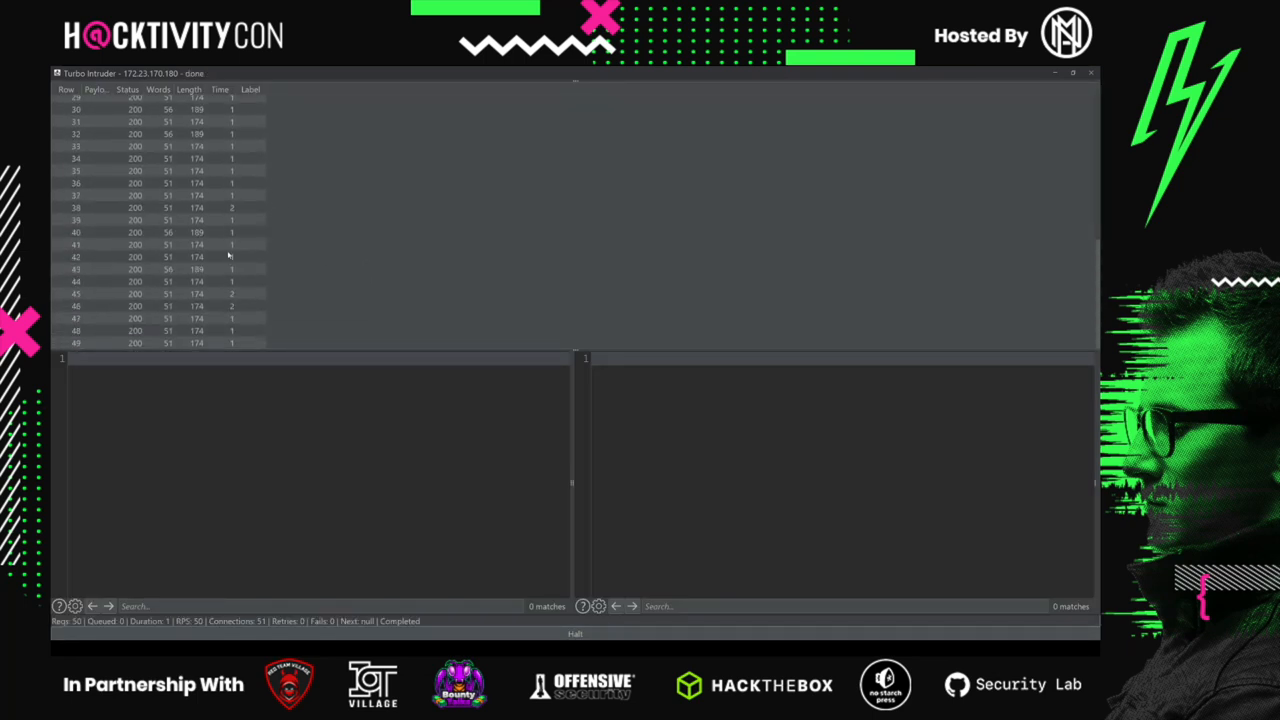
{"action": "scroll", "scroll_direction": "up", "scroll_amount": 3}
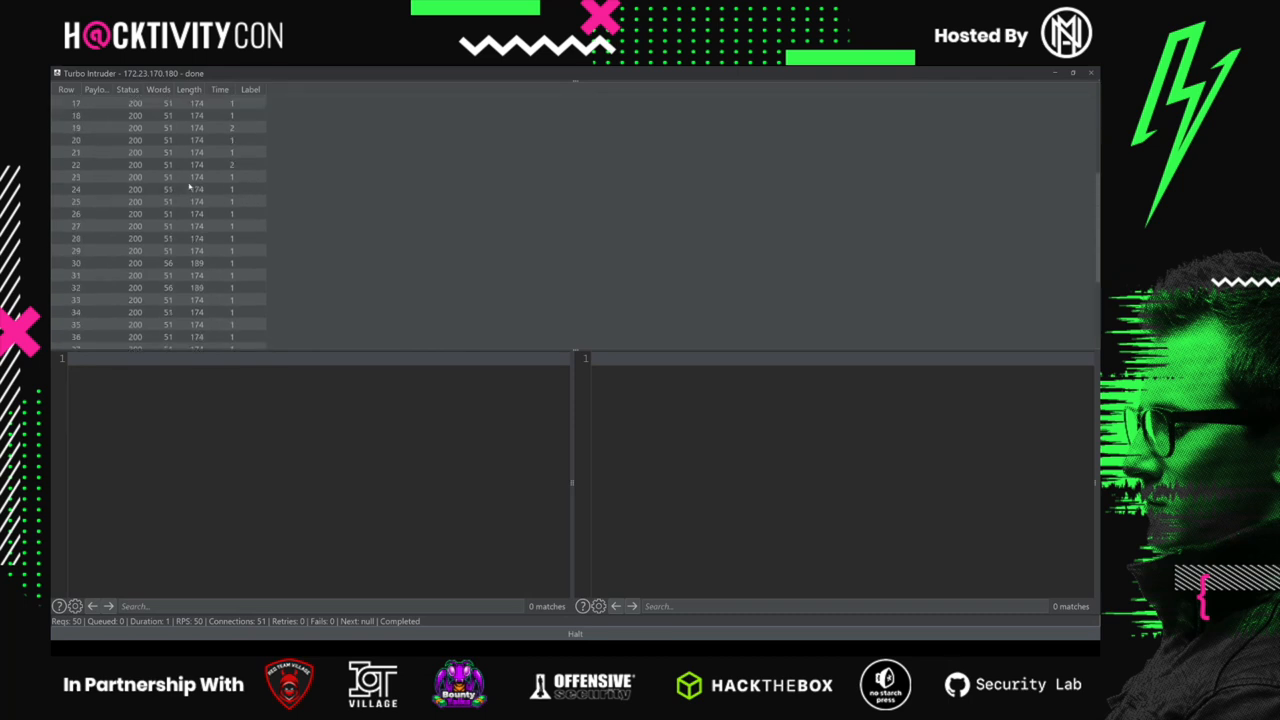
{"action": "mouse_move", "coordinate": [176, 248]}
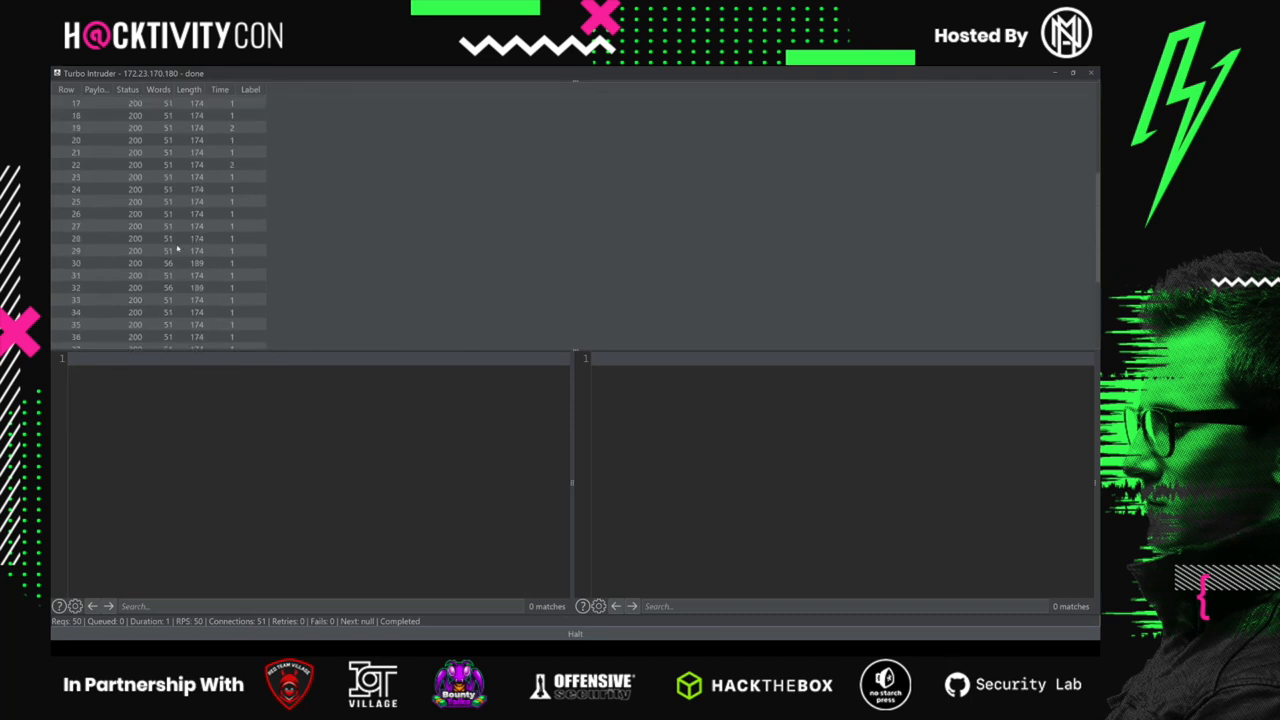
{"action": "left_click", "coordinate": [150, 214]}
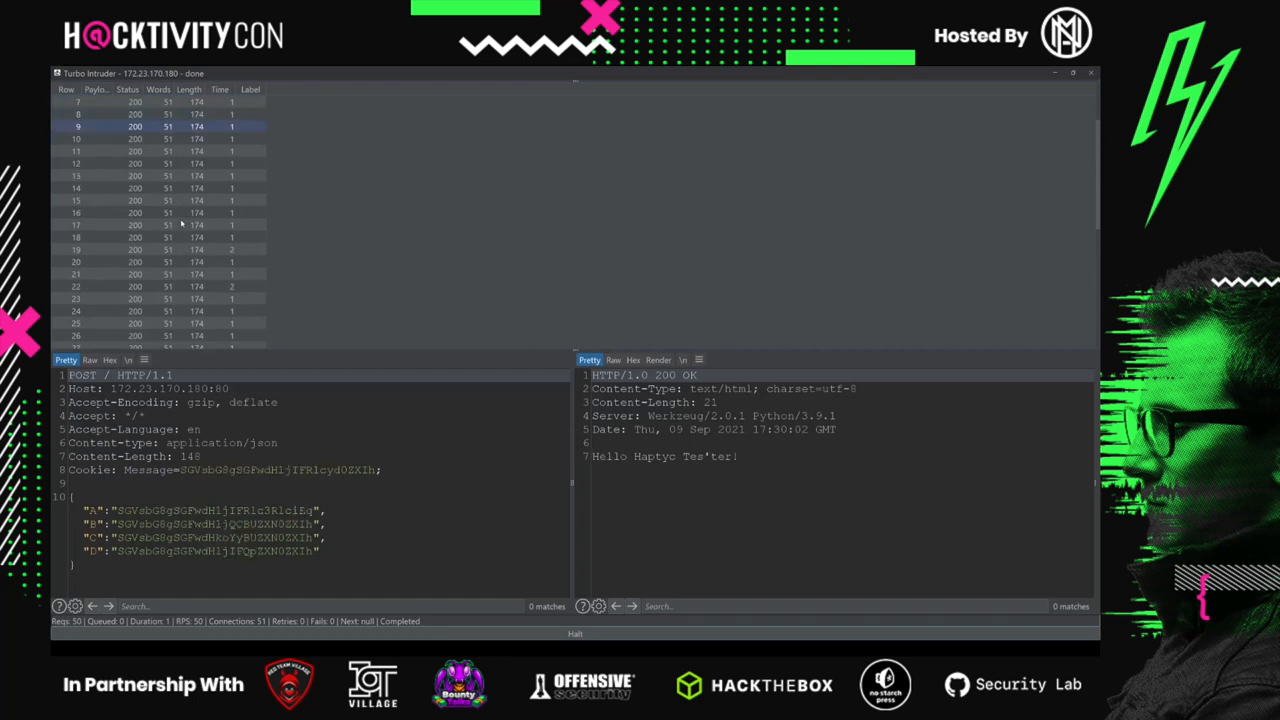
{"action": "left_click", "coordinate": [130, 138]}
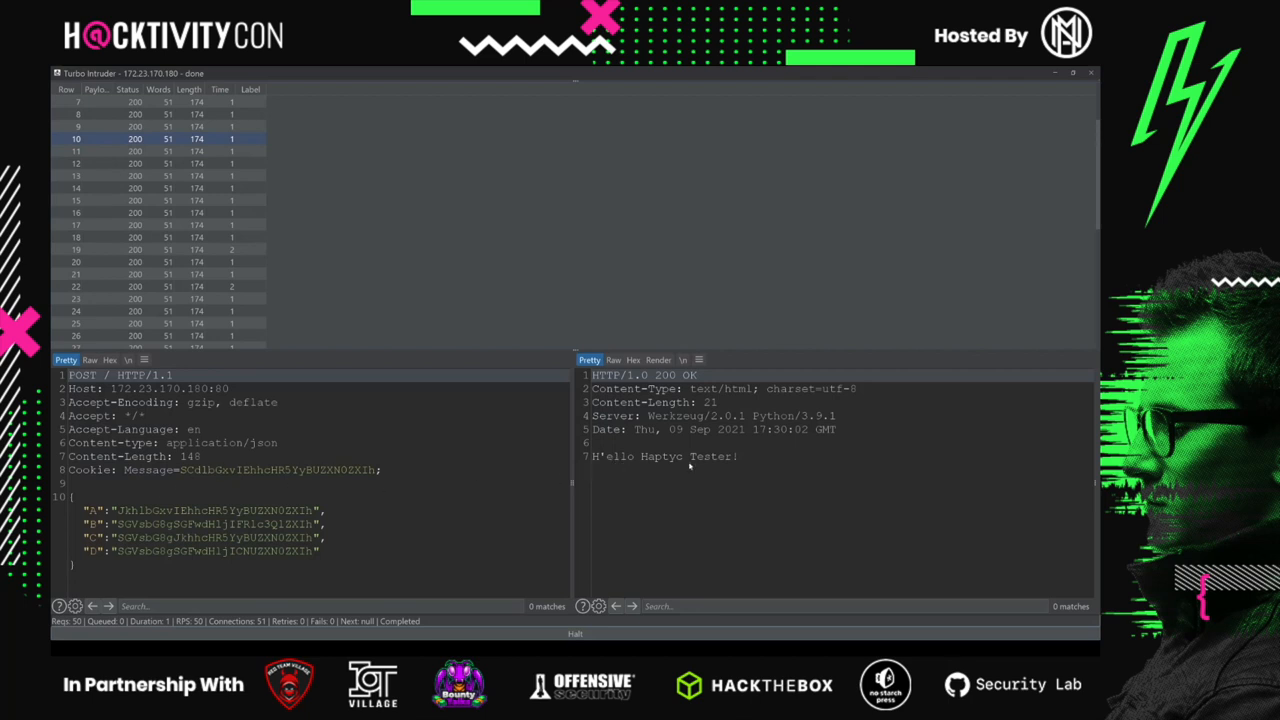
{"action": "left_click", "coordinate": [160, 200]}
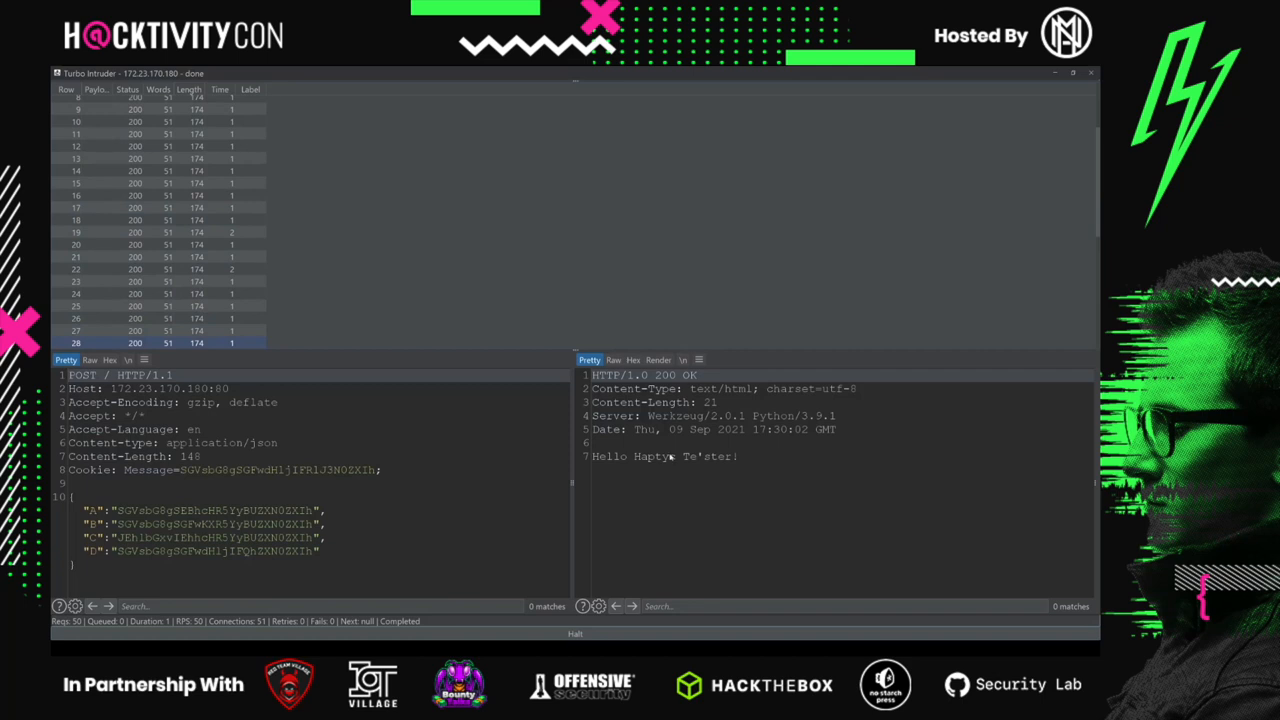
Locate the length-189 response reporting the ERROR about the D parameter
{"action": "scroll", "scroll_direction": "down", "scroll_amount": 3}
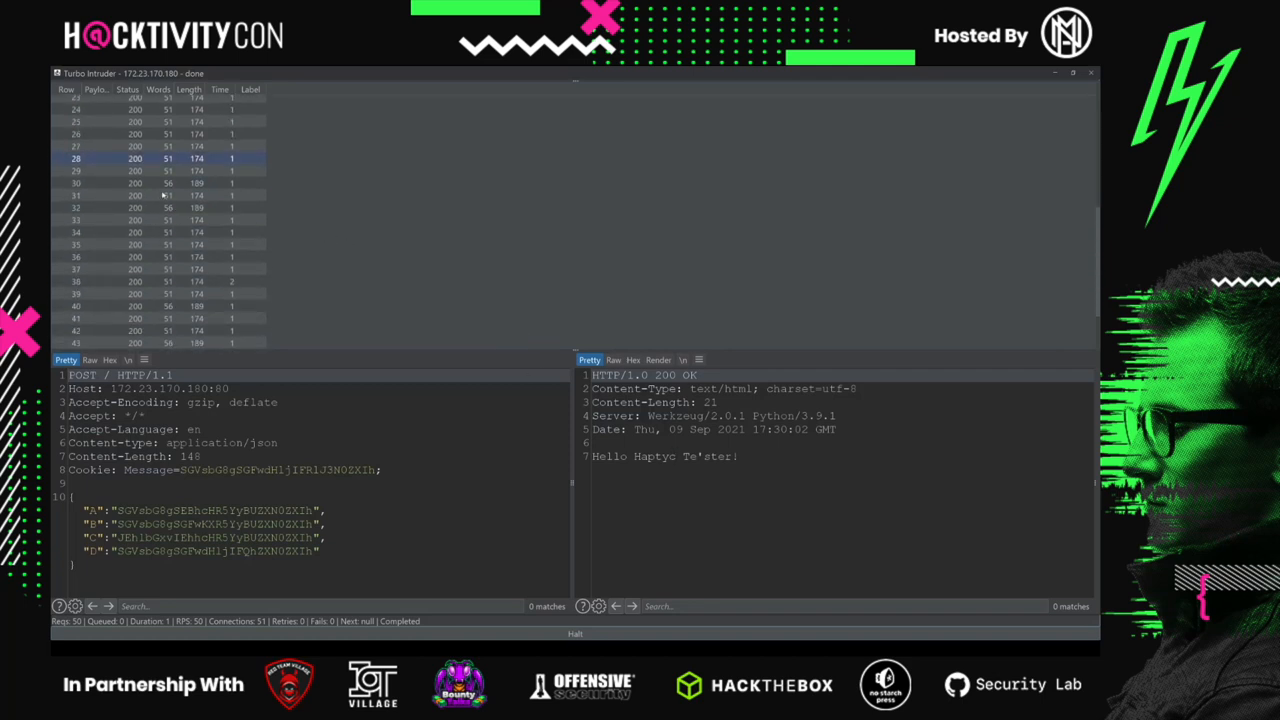
{"action": "left_click", "coordinate": [150, 184]}
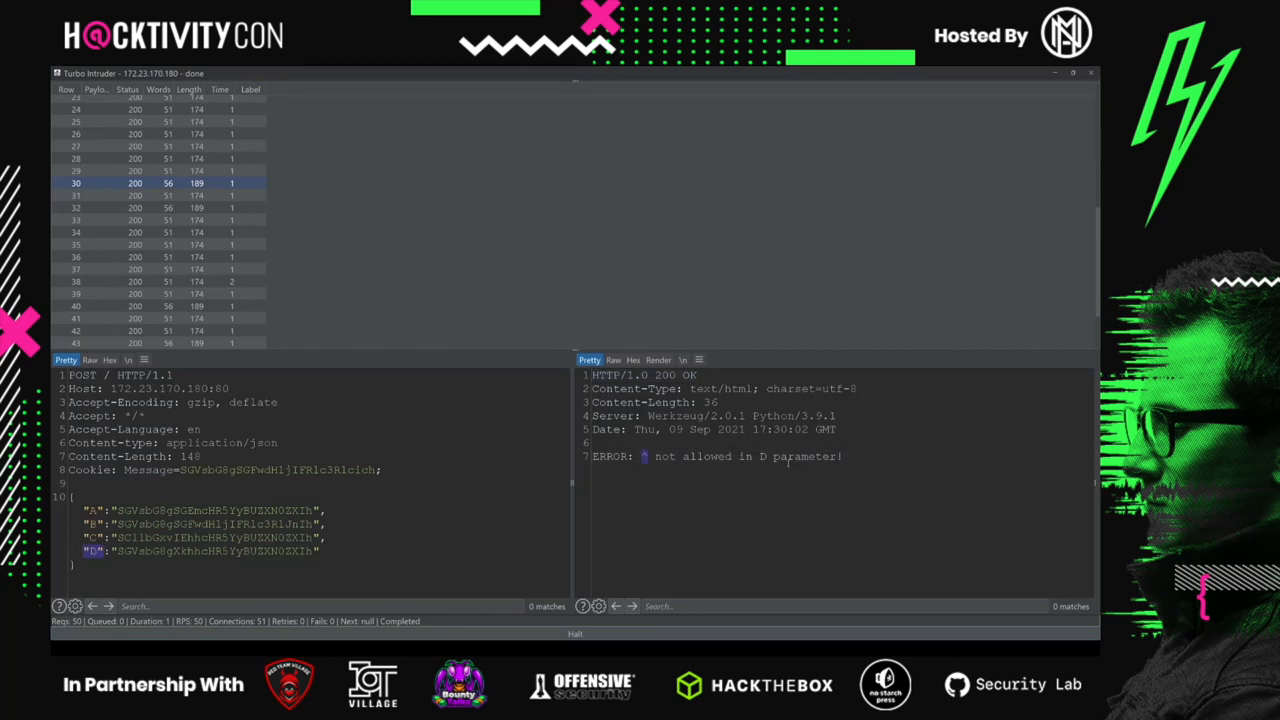
{"action": "scroll", "scroll_direction": "down", "scroll_amount": 3}
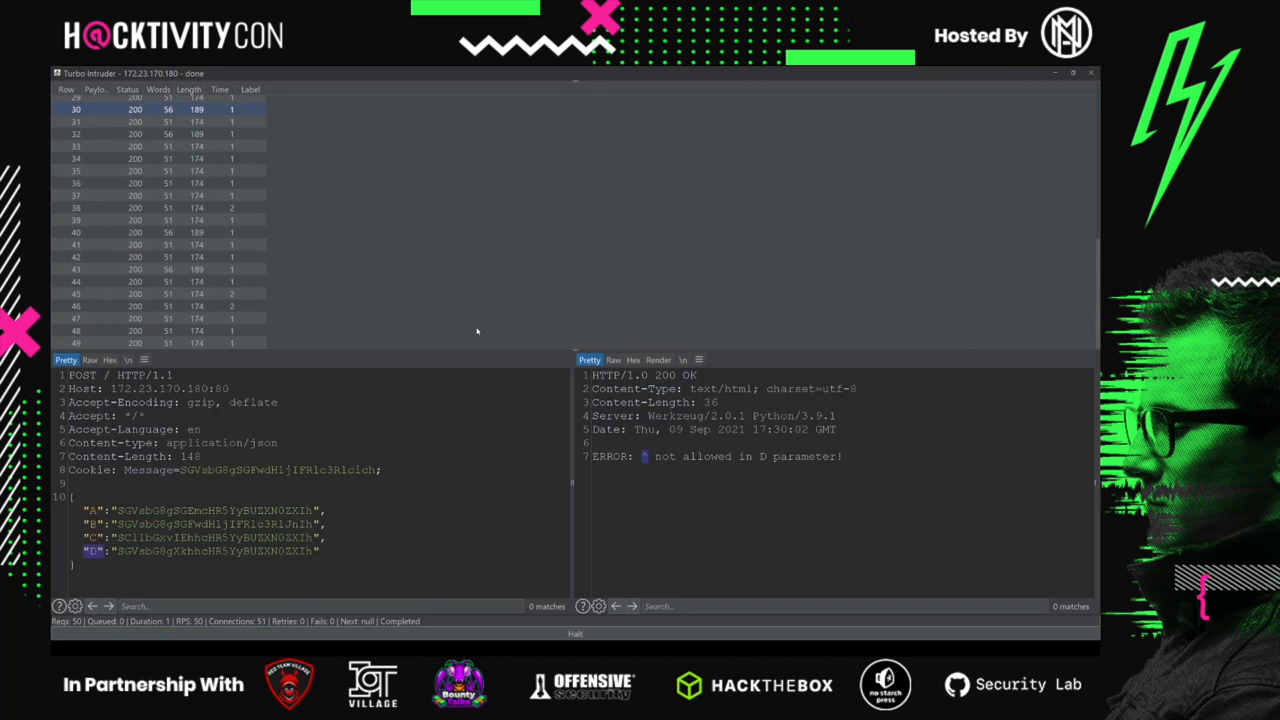
{"action": "mouse_move", "coordinate": [464, 328]}
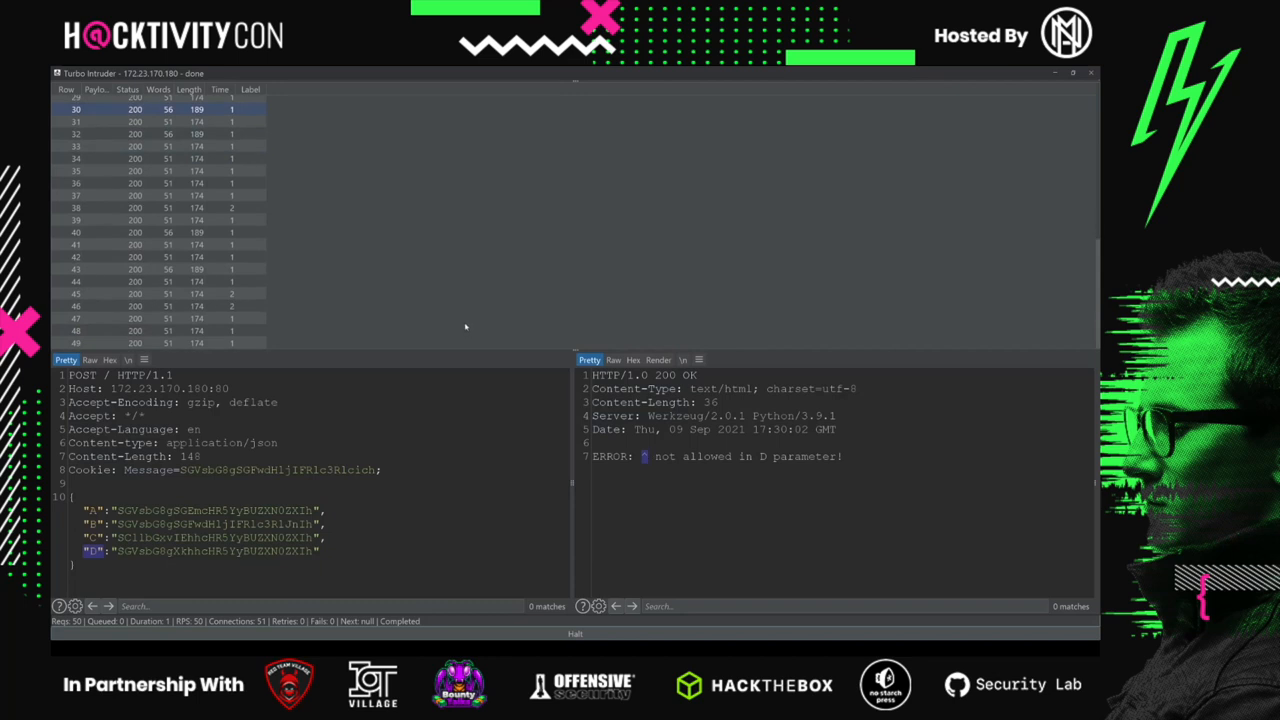
{"action": "mouse_move", "coordinate": [400, 274]}
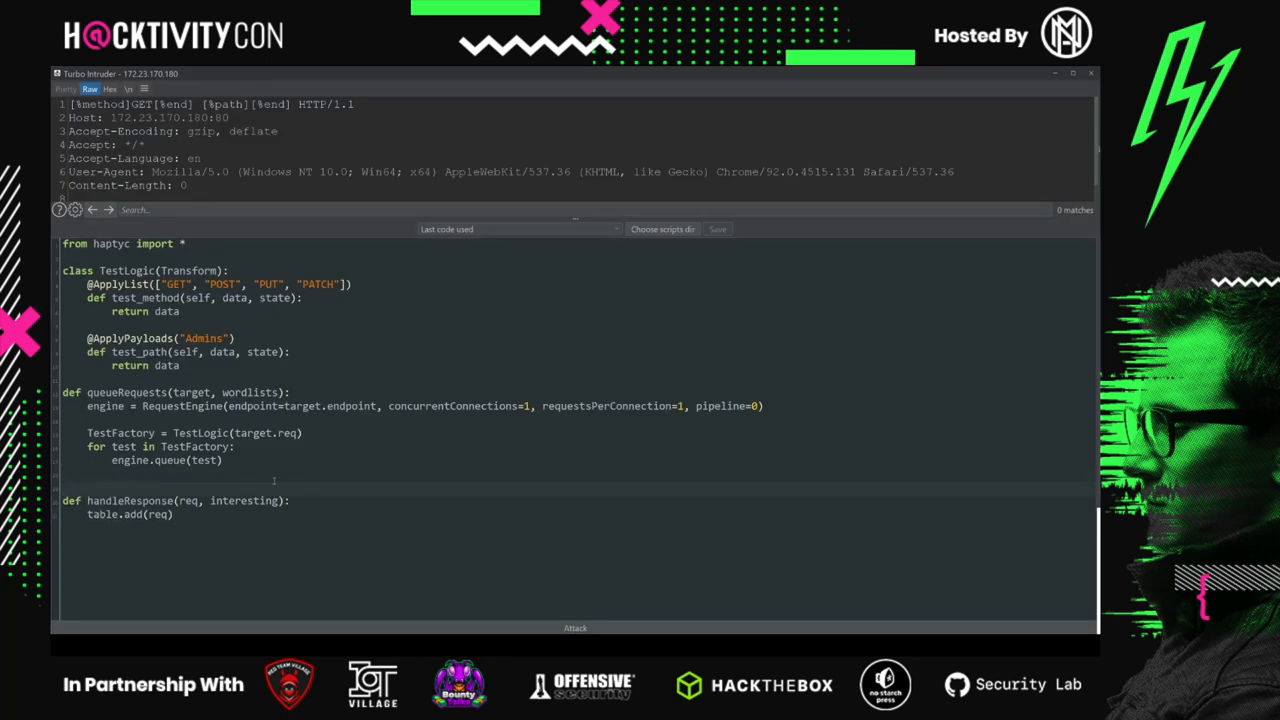
{"action": "type", "text": "@Un"}
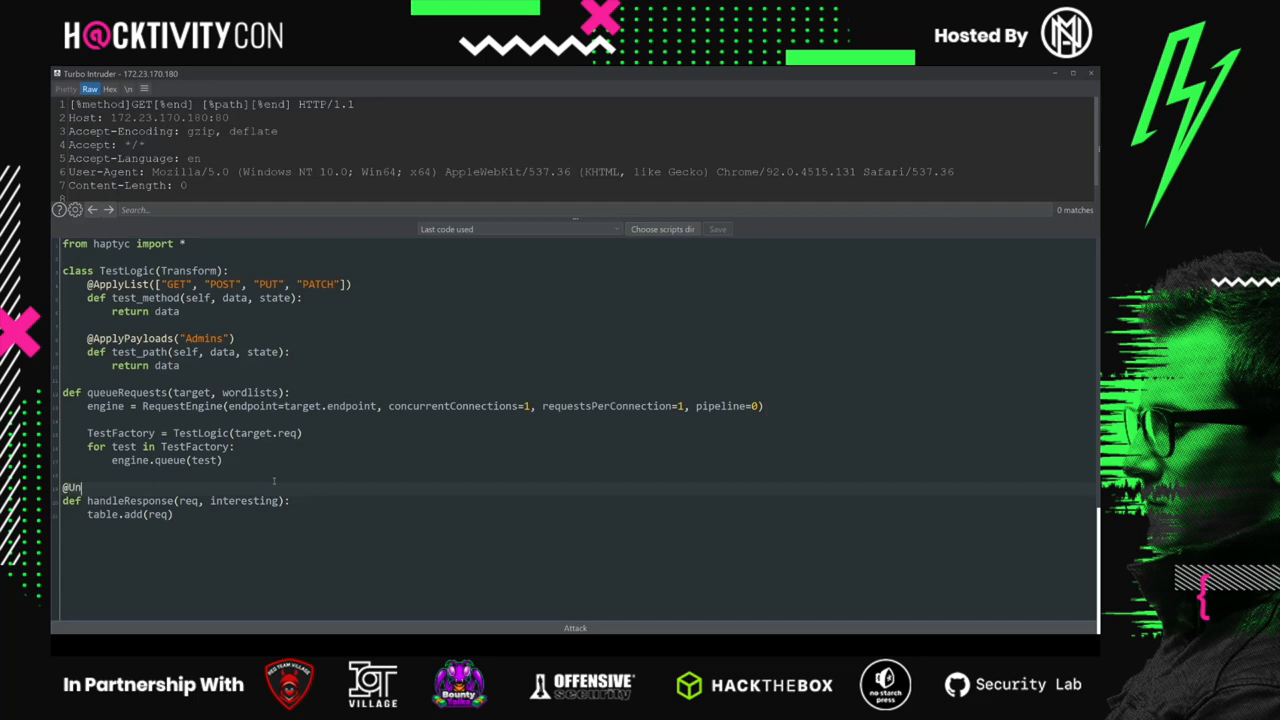
{"action": "type", "text": "iqueSiz"}
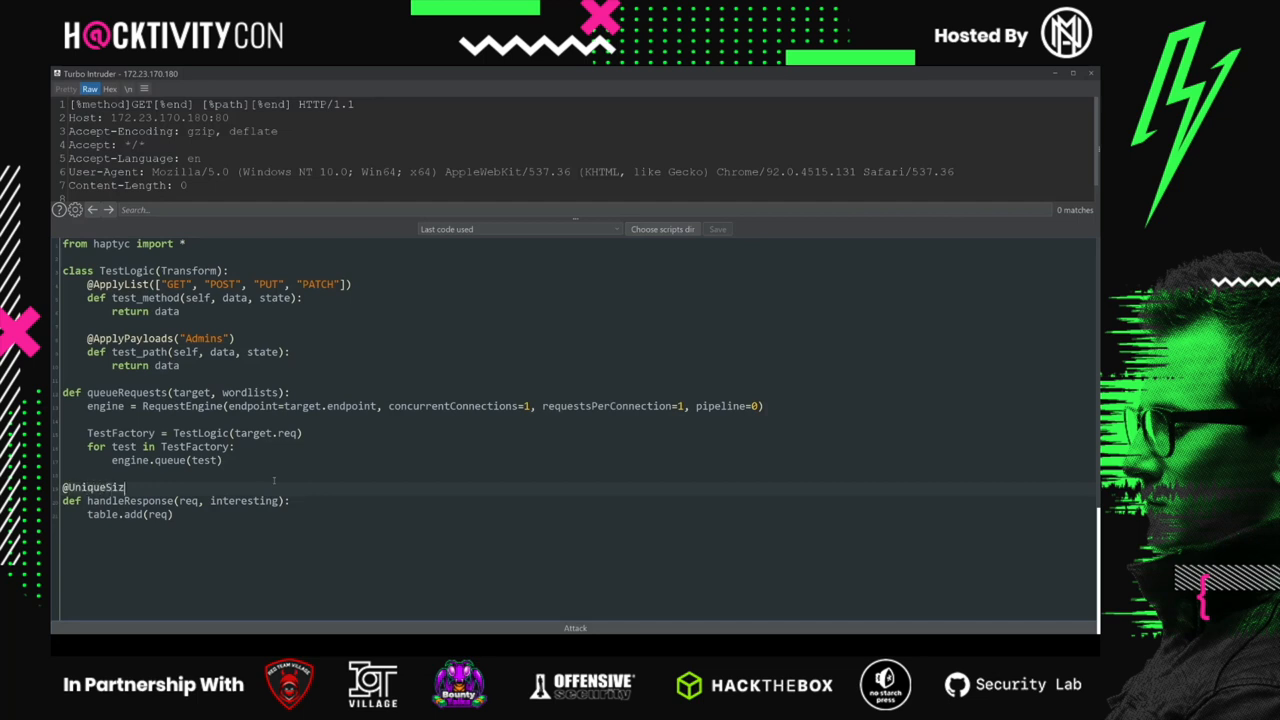
{"action": "type", "text": "(1)"}
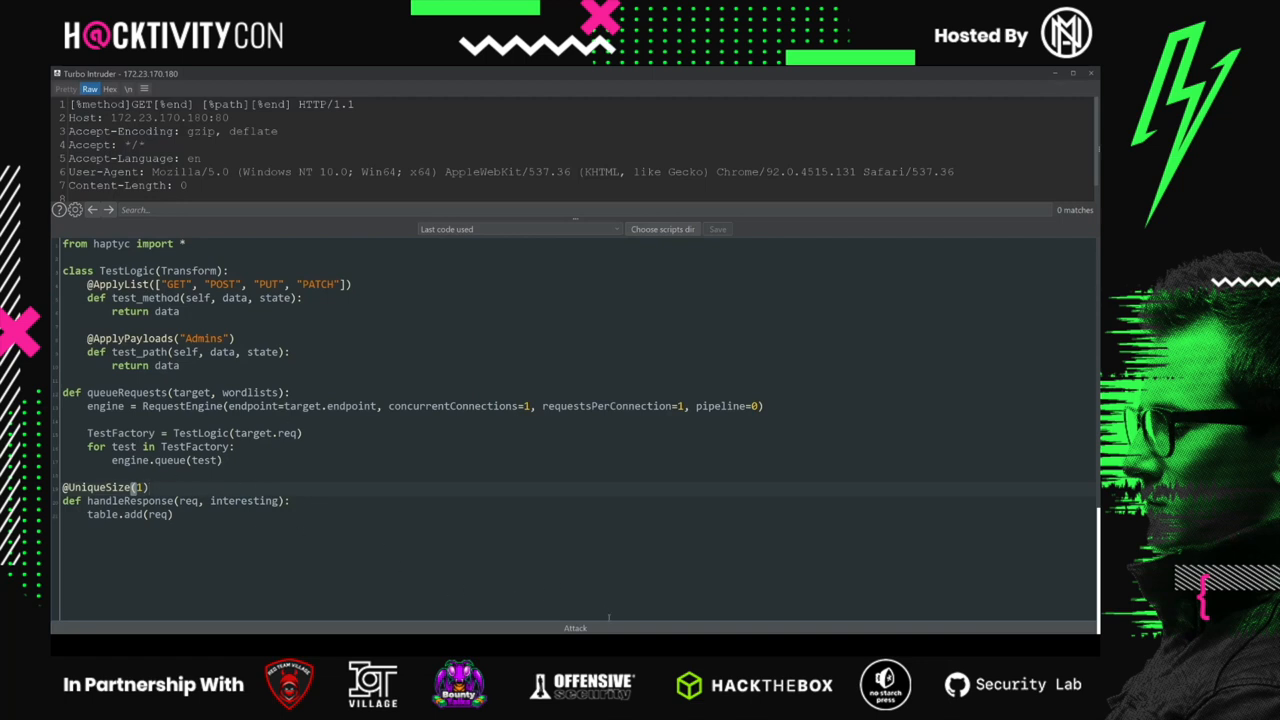
{"action": "left_click", "coordinate": [576, 628]}
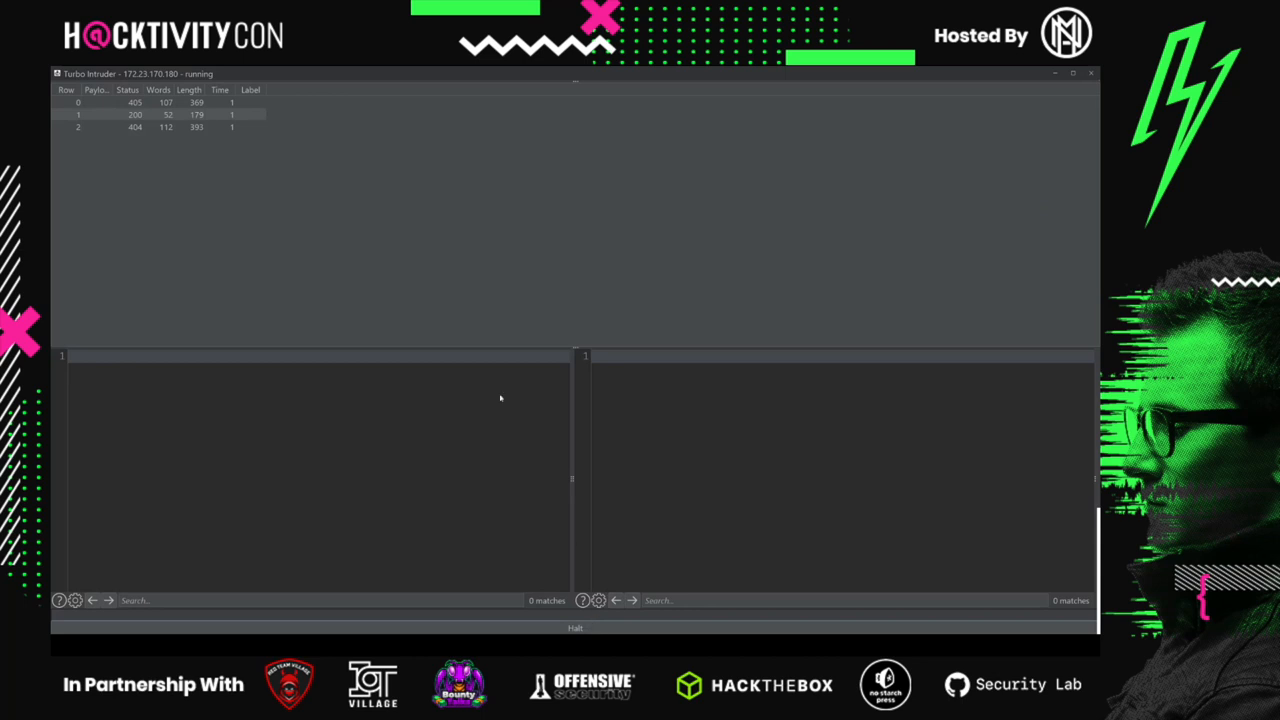
Inspect the 404 Not Found and 405 Method Not Allowed result rows
{"action": "left_click", "coordinate": [136, 128]}
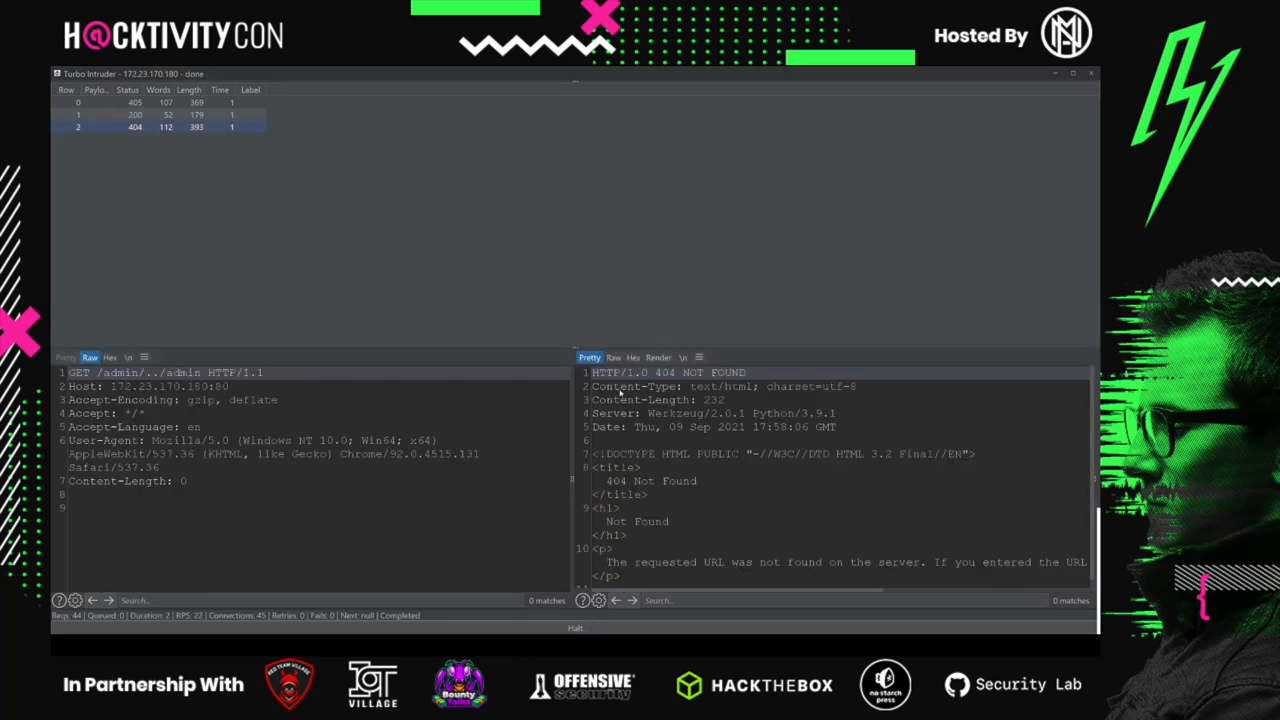
{"action": "mouse_move", "coordinate": [230, 68]}
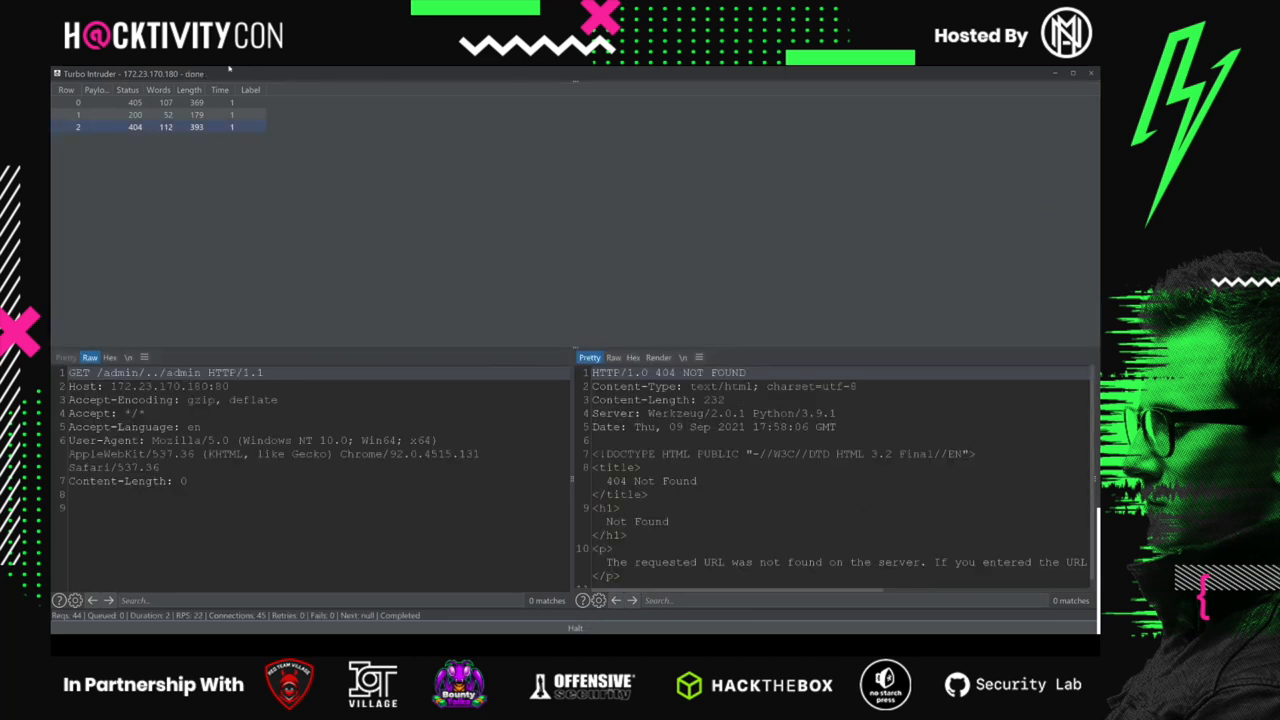
{"action": "left_click", "coordinate": [130, 102]}
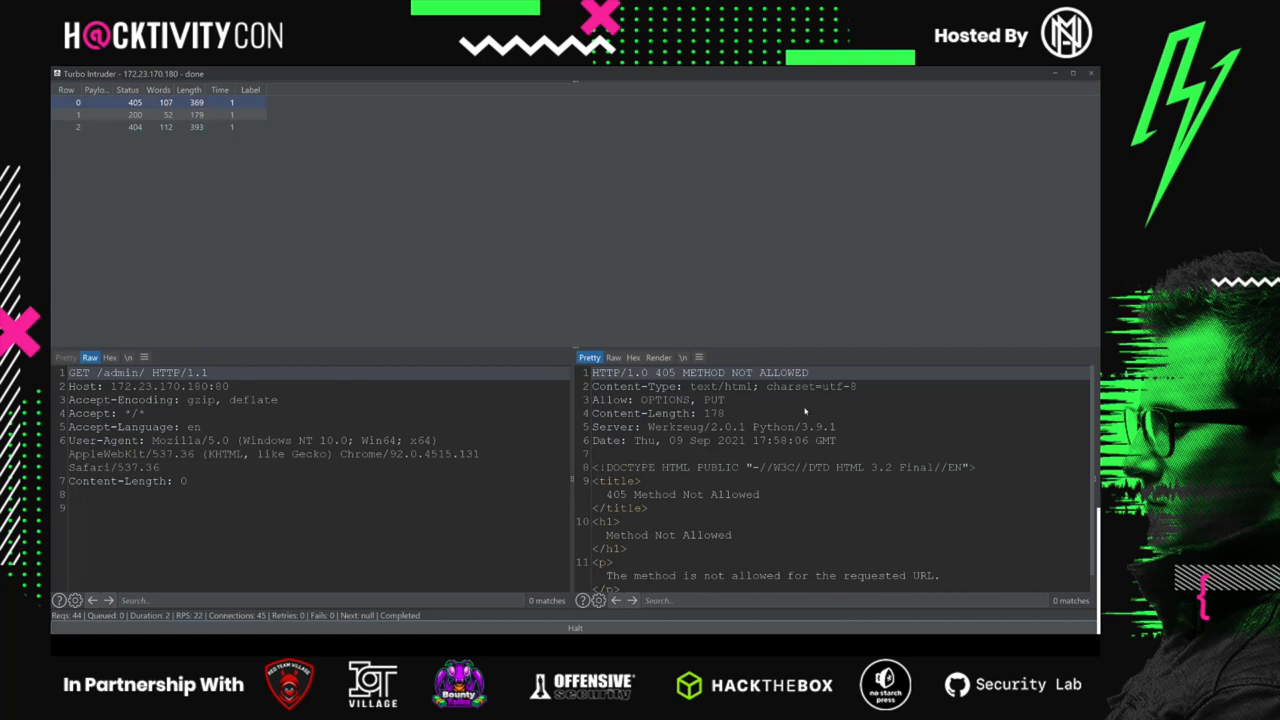
{"action": "mouse_move", "coordinate": [704, 506]}
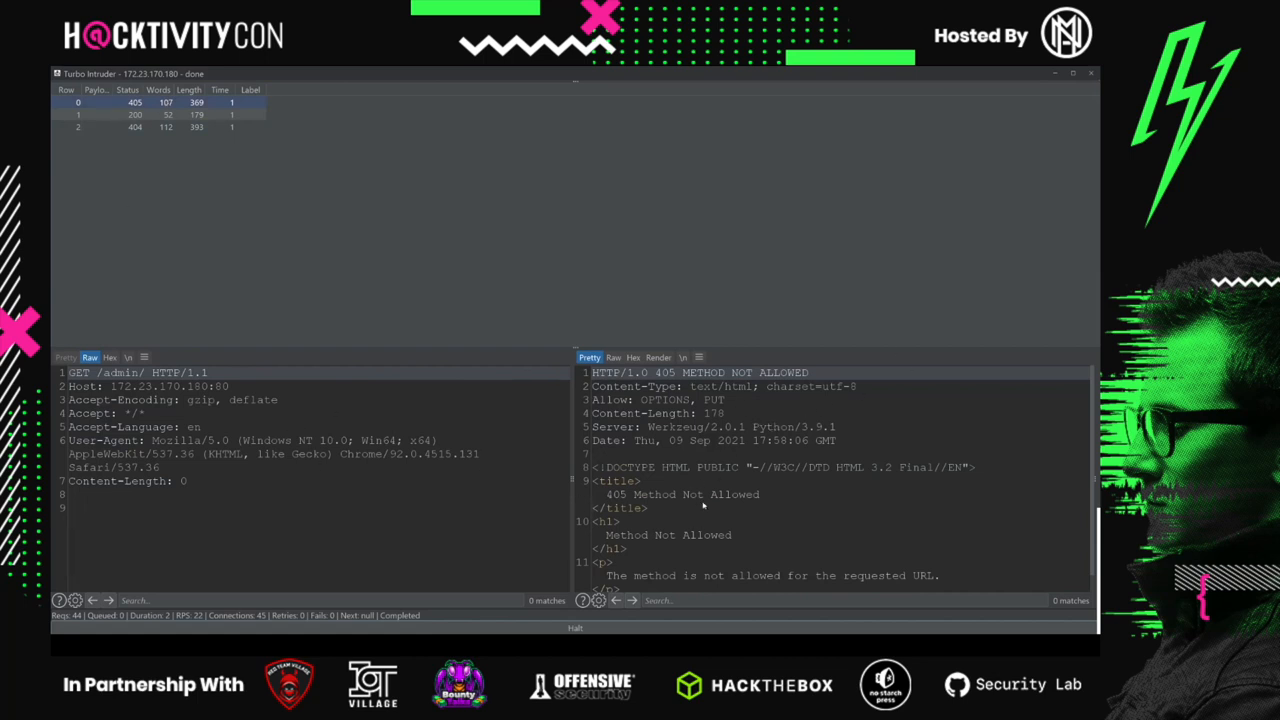
{"action": "mouse_move", "coordinate": [696, 380]}
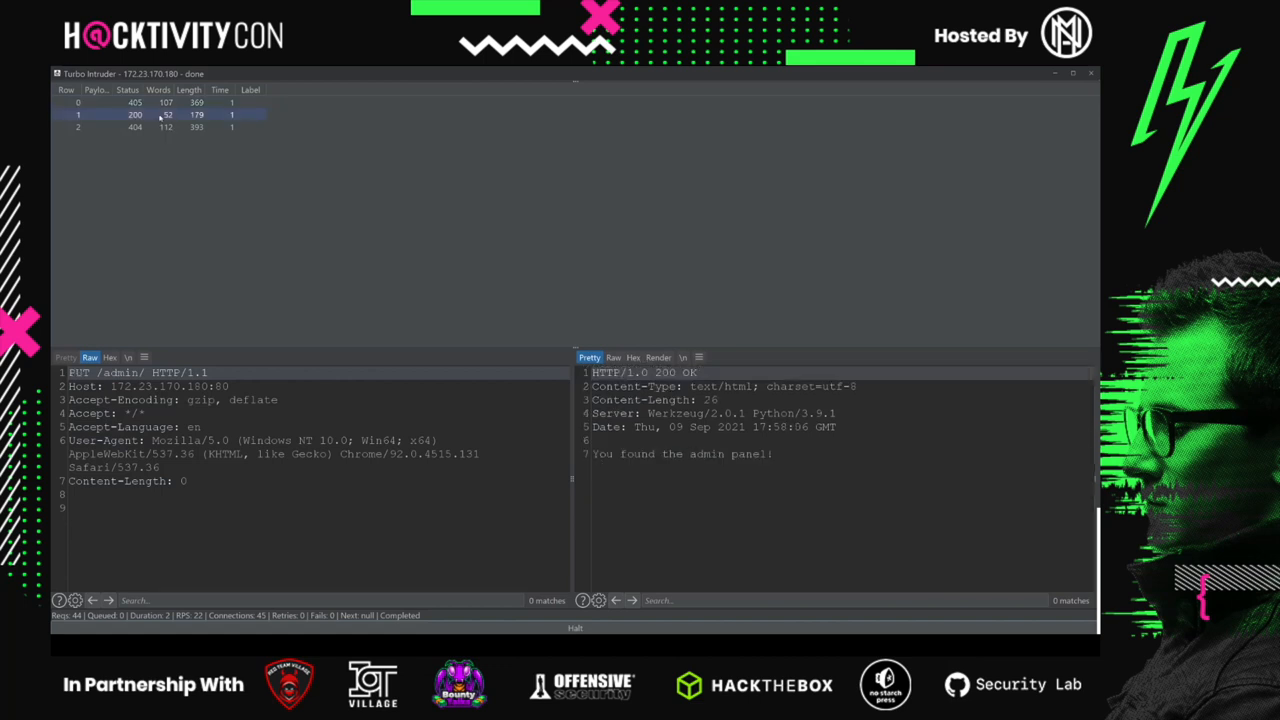
{"action": "mouse_move", "coordinate": [528, 272]}
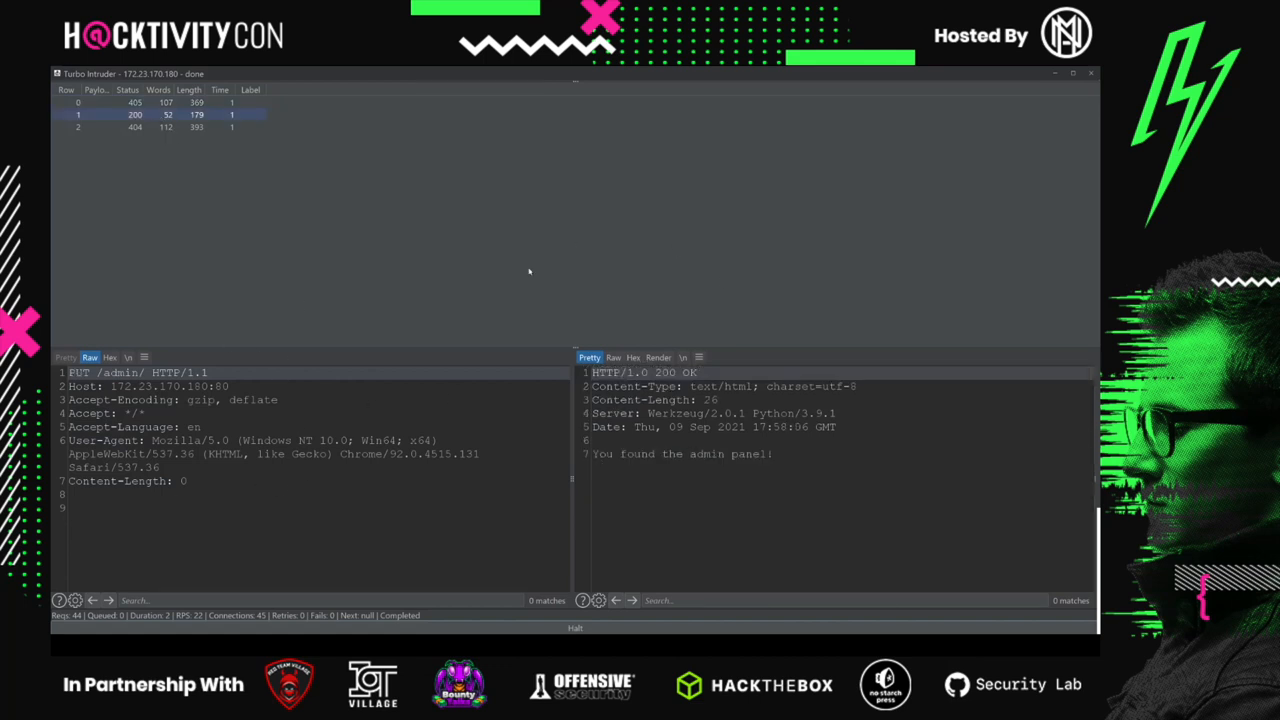
{"action": "mouse_move", "coordinate": [554, 444]}
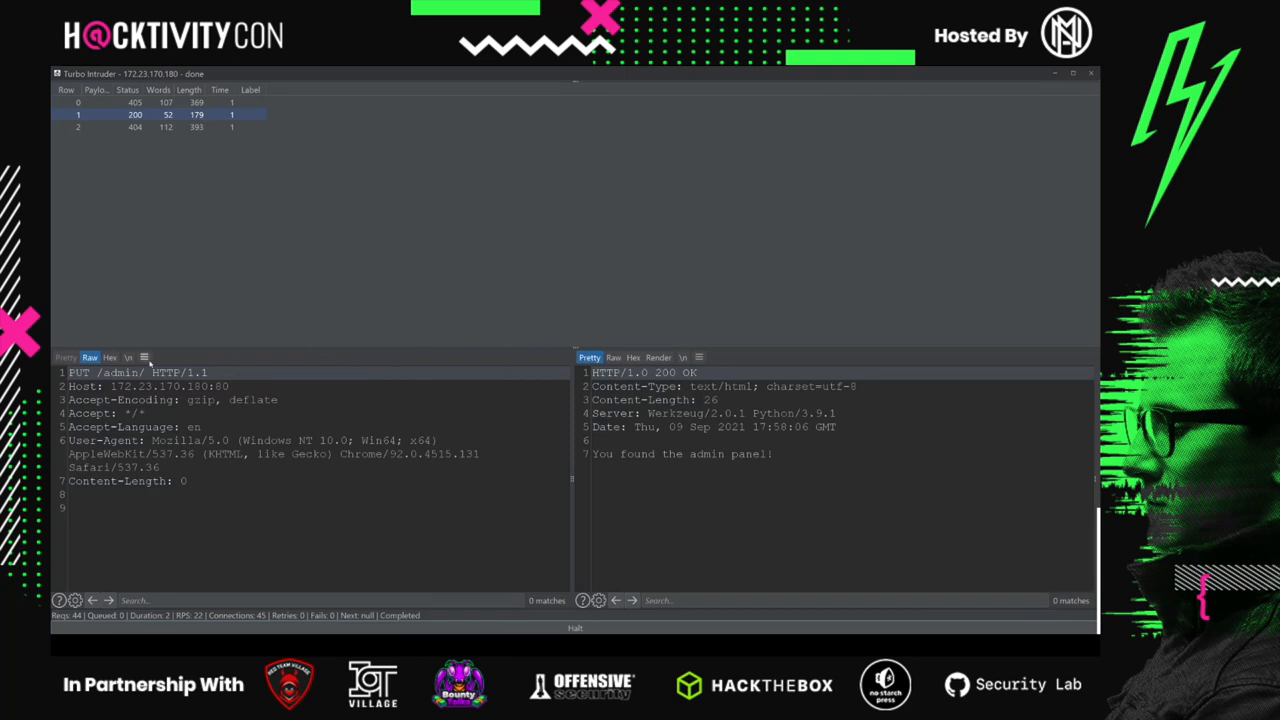
{"action": "mouse_move", "coordinate": [608, 596]}
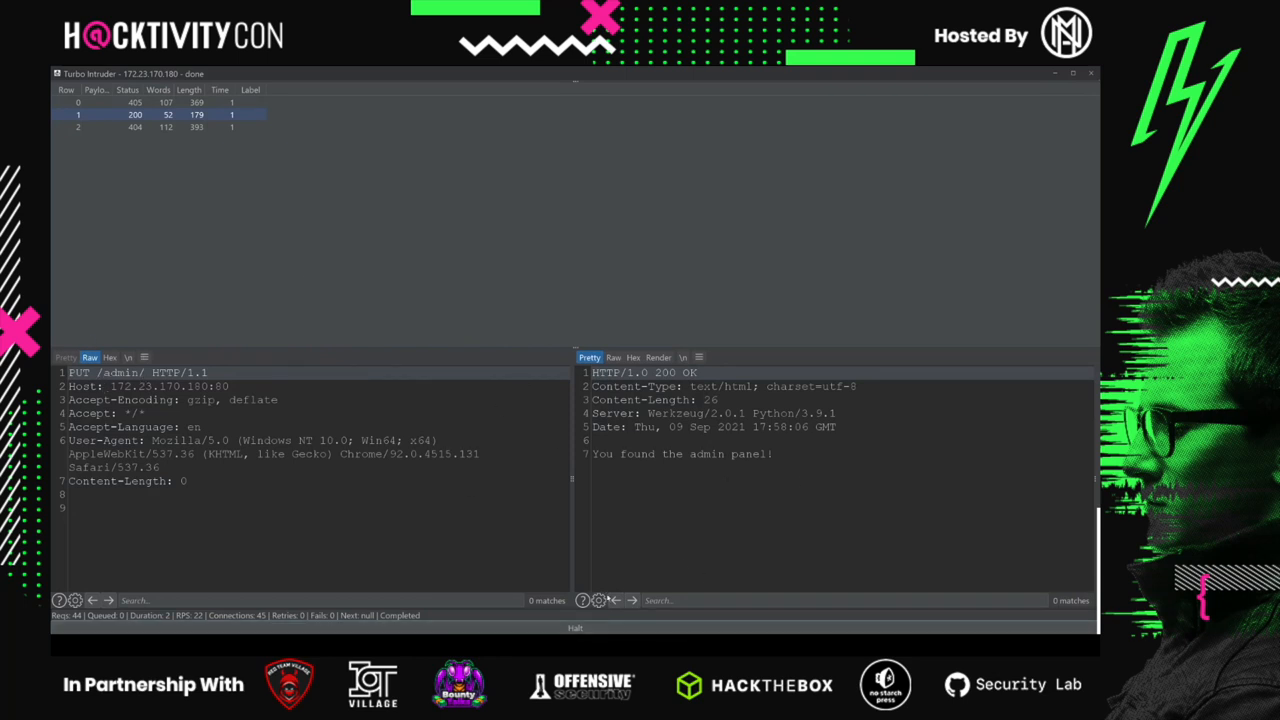